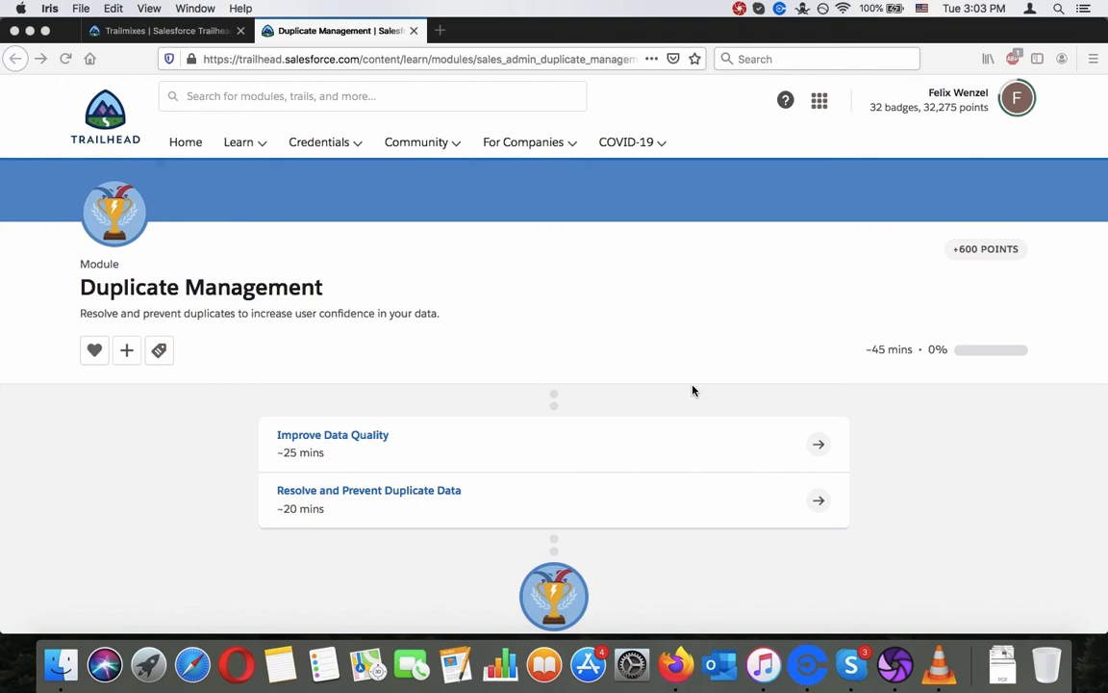
pyautogui.moveTo(197, 288)
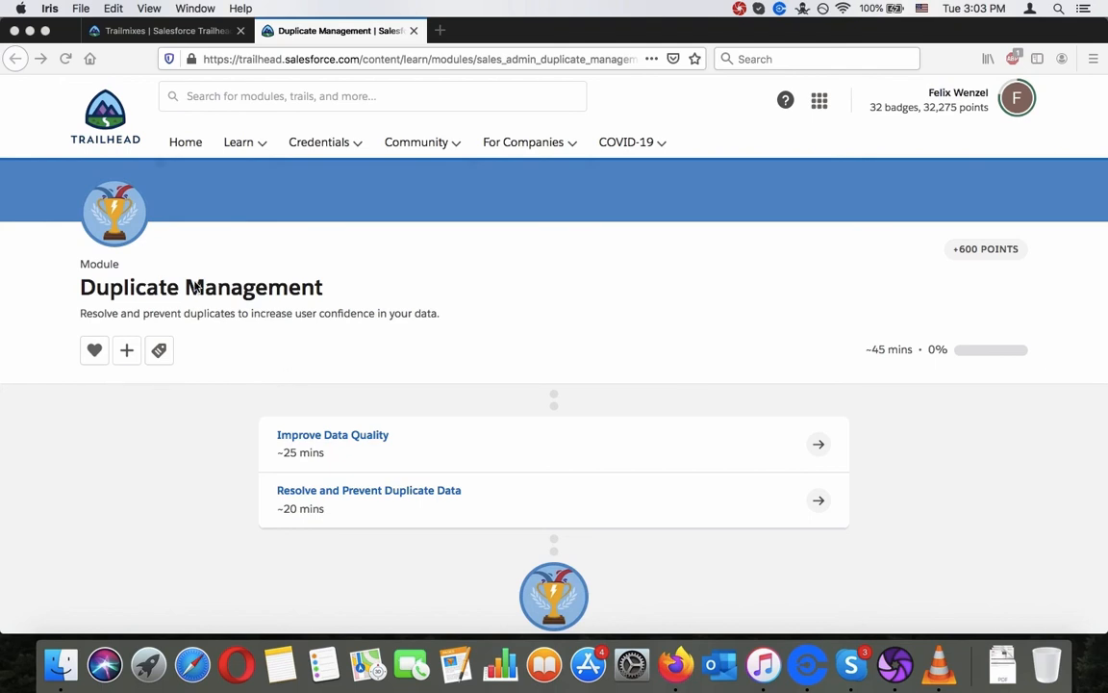
# Scroll the Duplicate Management module page and open its first unit, Improve Data Quality.
pyautogui.doubleClick(200, 287)
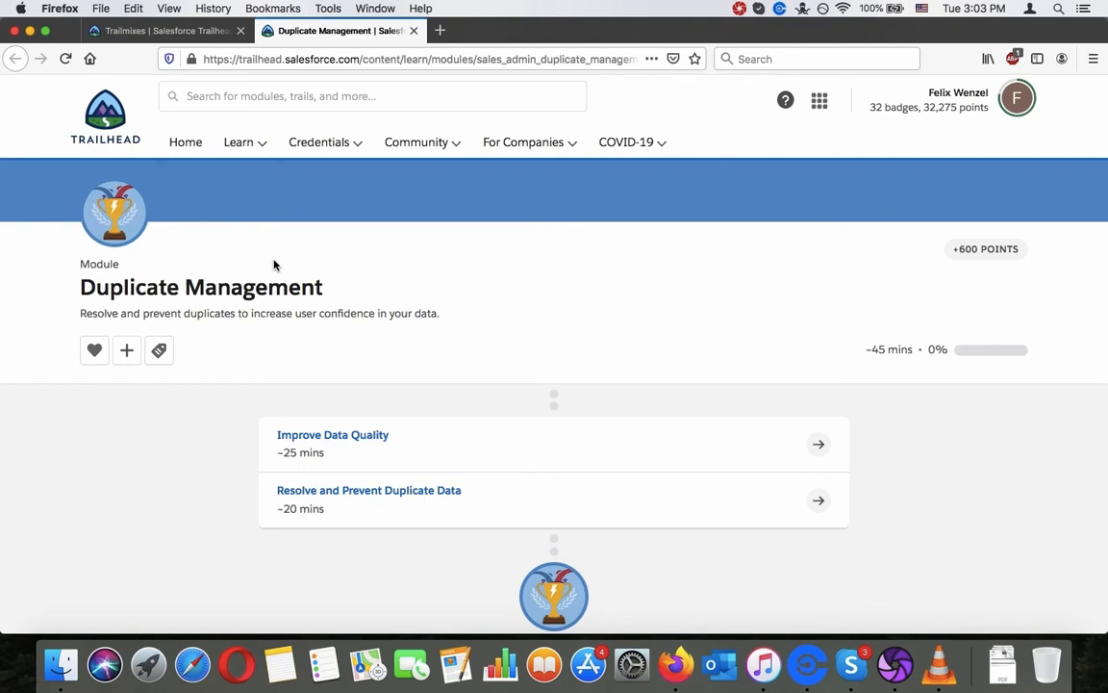
pyautogui.moveTo(265, 268)
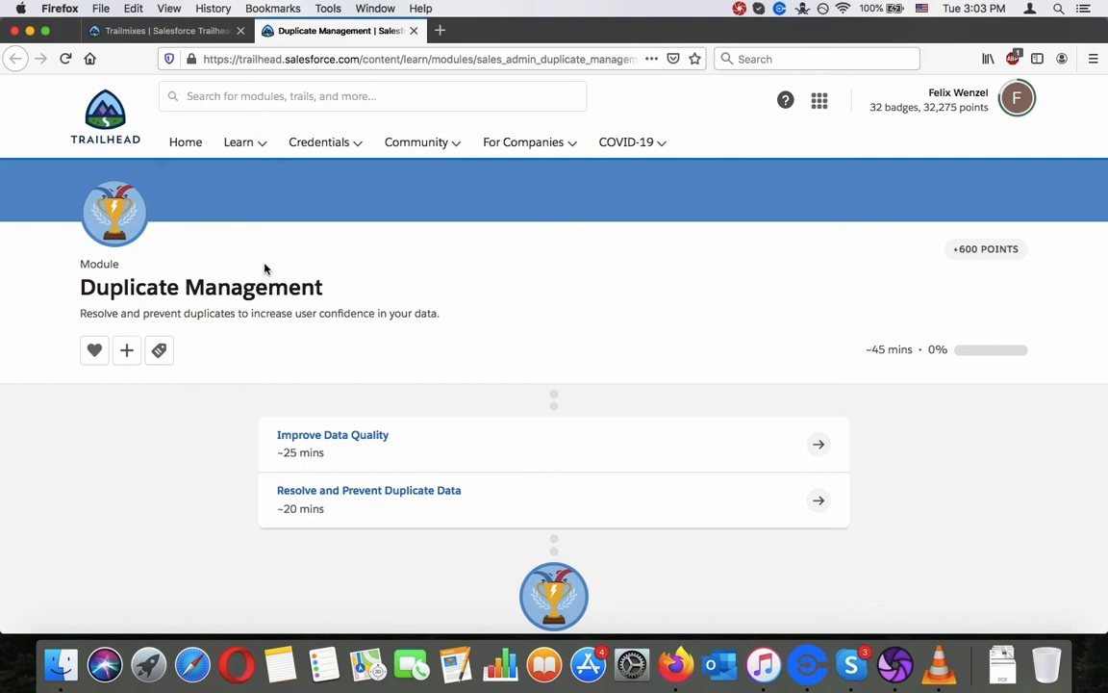
pyautogui.moveTo(252, 316)
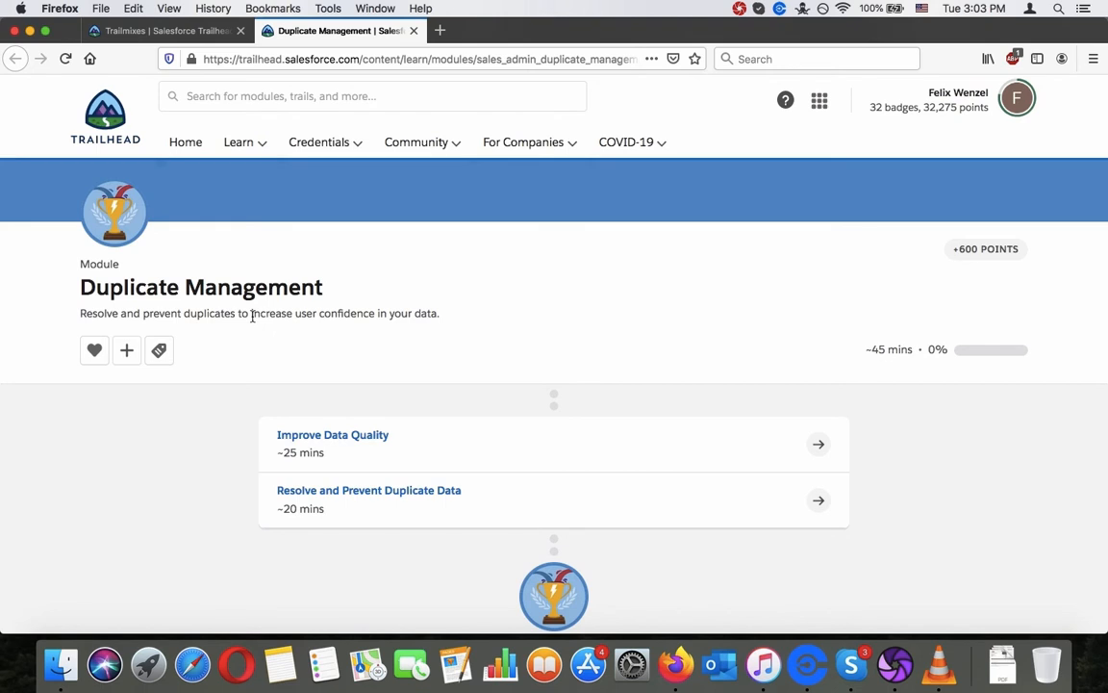
pyautogui.scroll(-3)
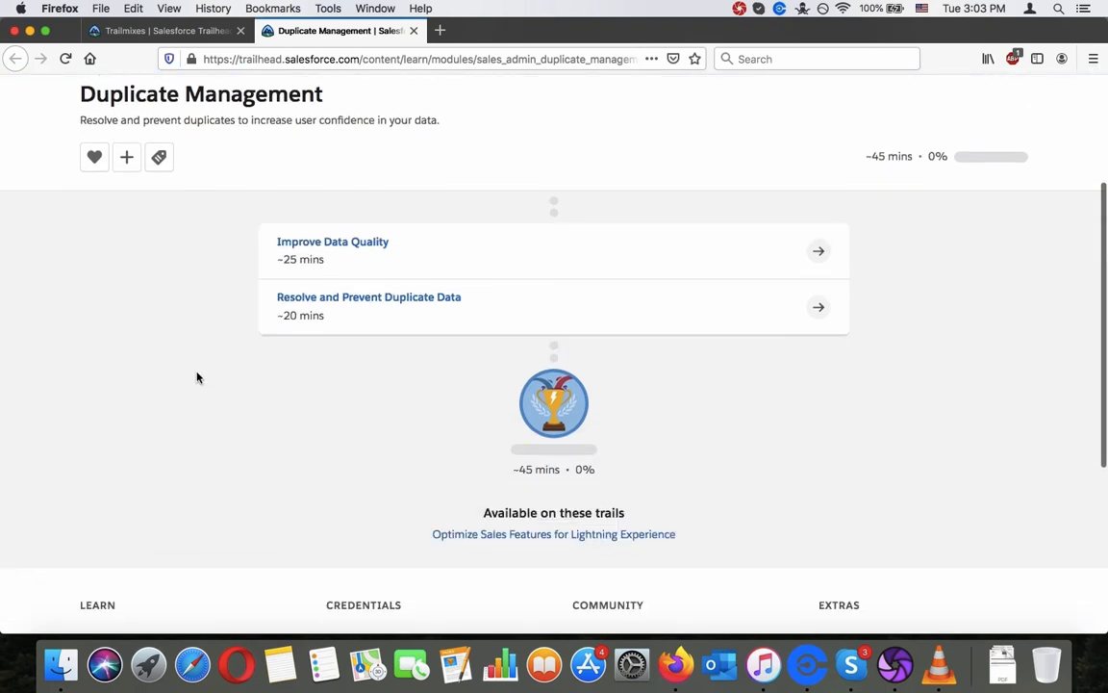
pyautogui.moveTo(300, 246)
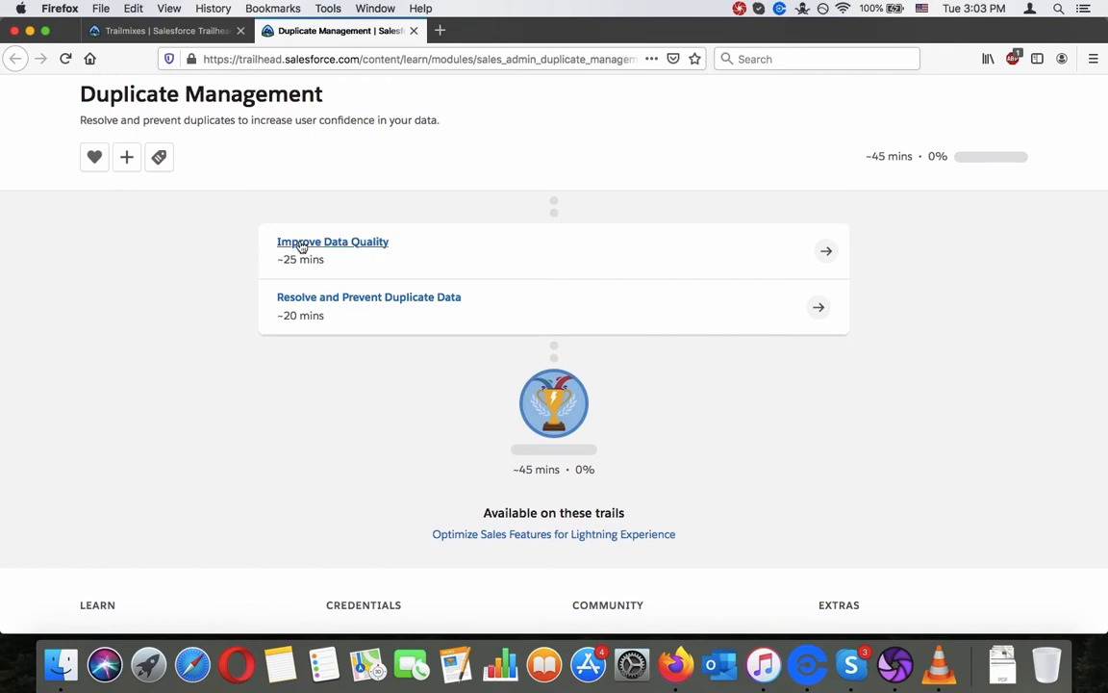
pyautogui.click(333, 242)
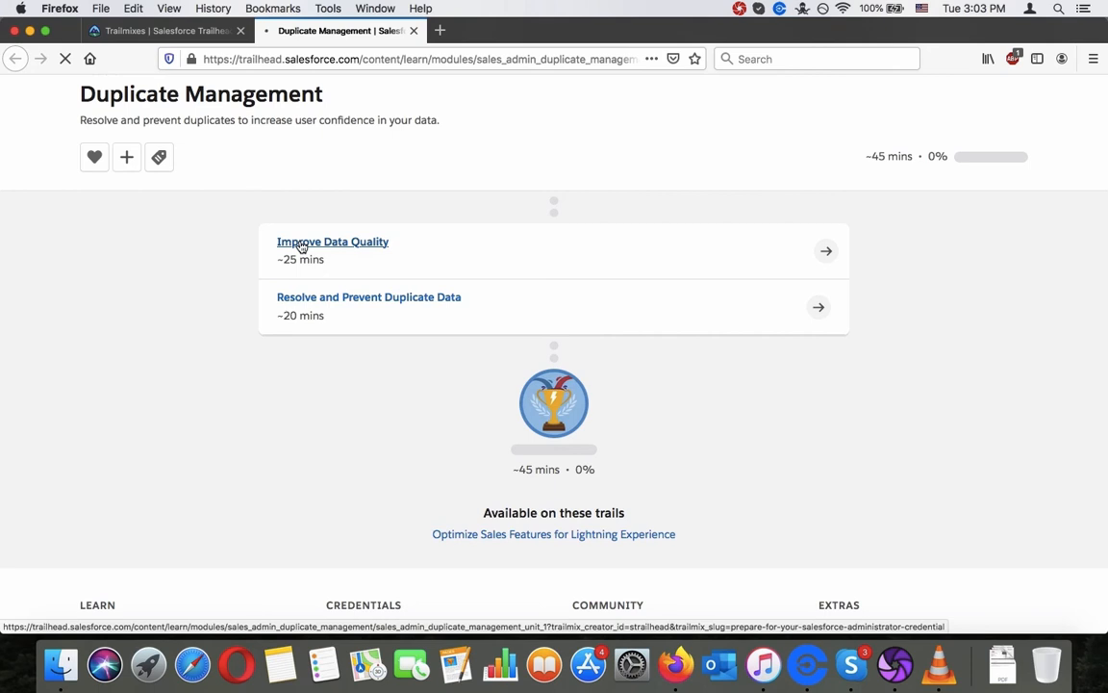
pyautogui.click(333, 242)
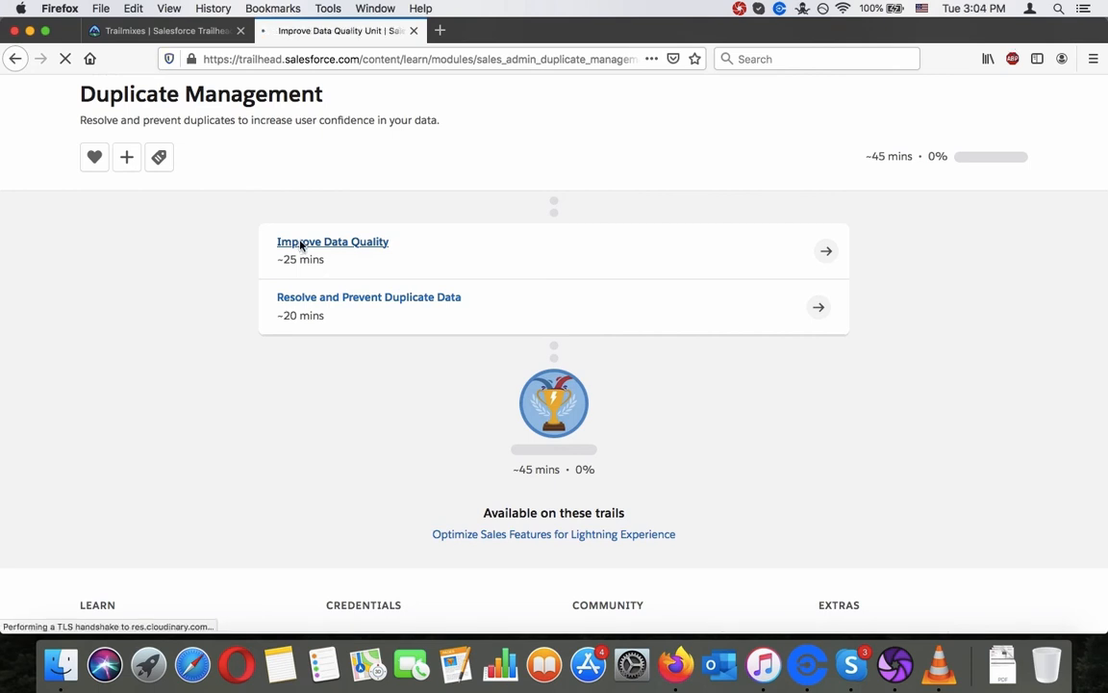
pyautogui.click(333, 241)
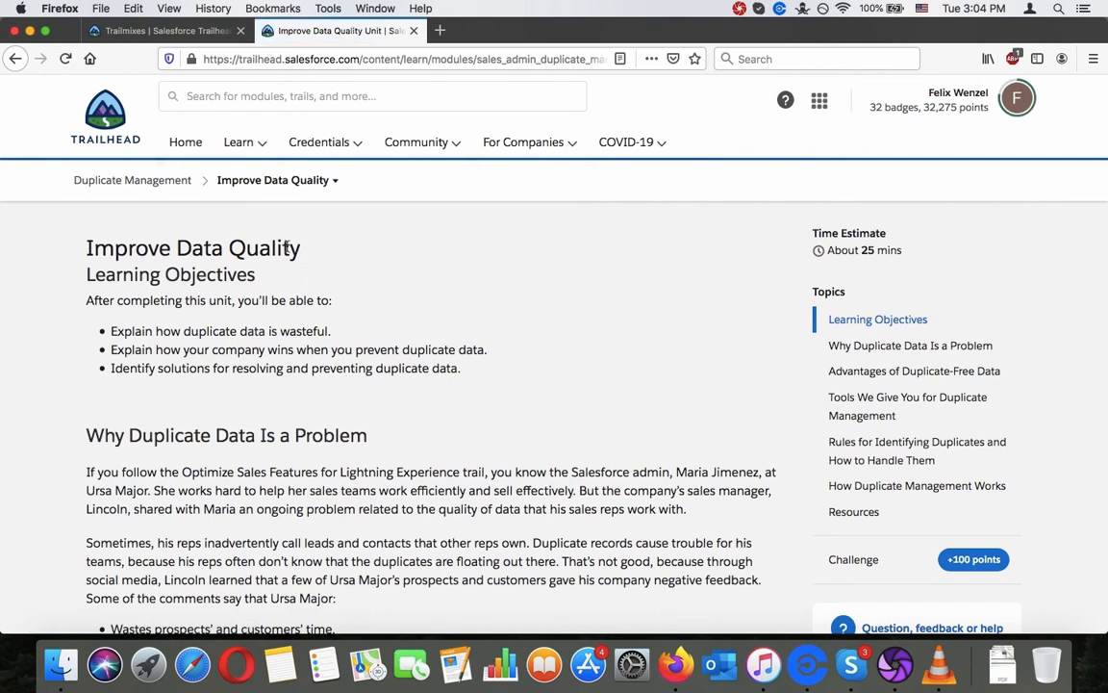
pyautogui.scroll(-3)
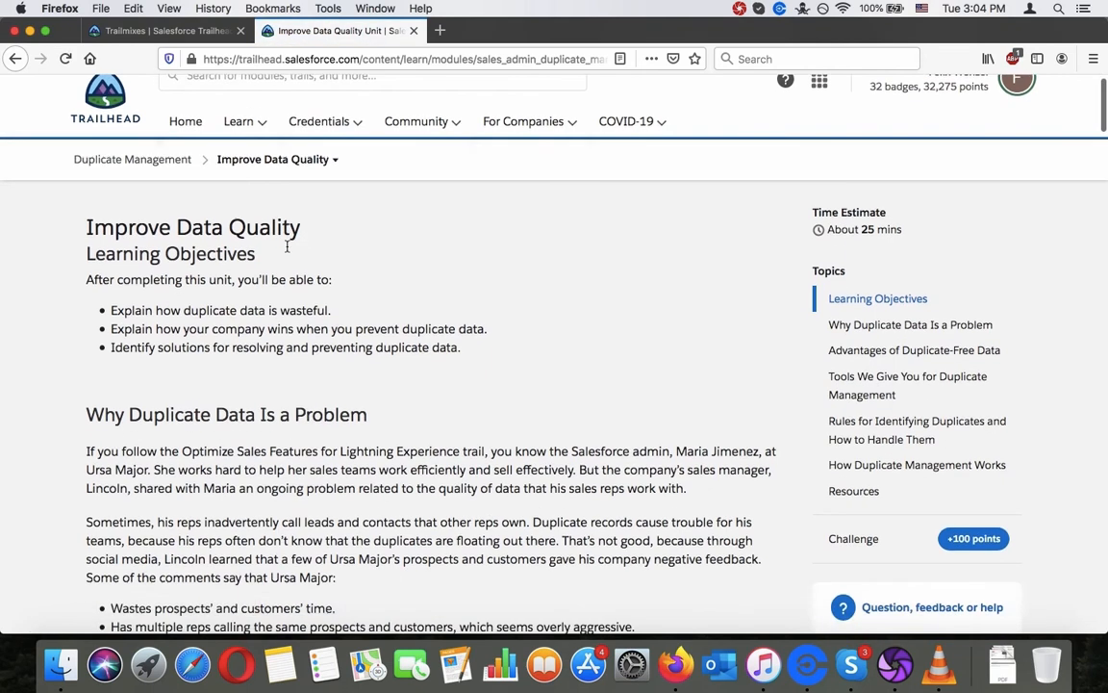
pyautogui.scroll(-3)
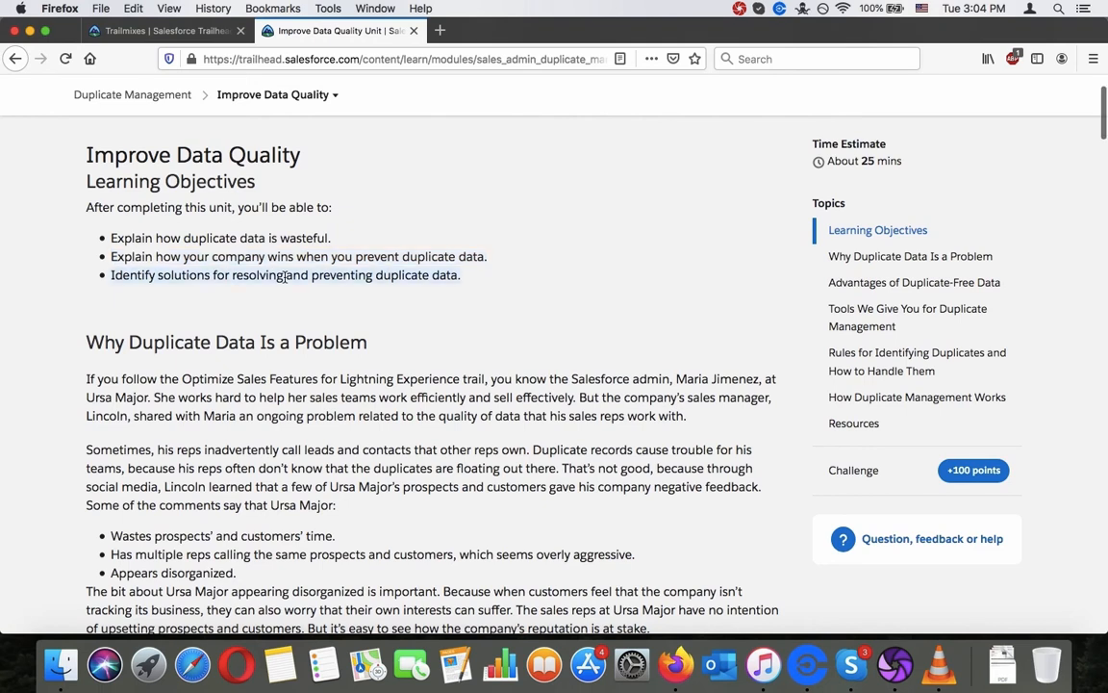
pyautogui.scroll(-3)
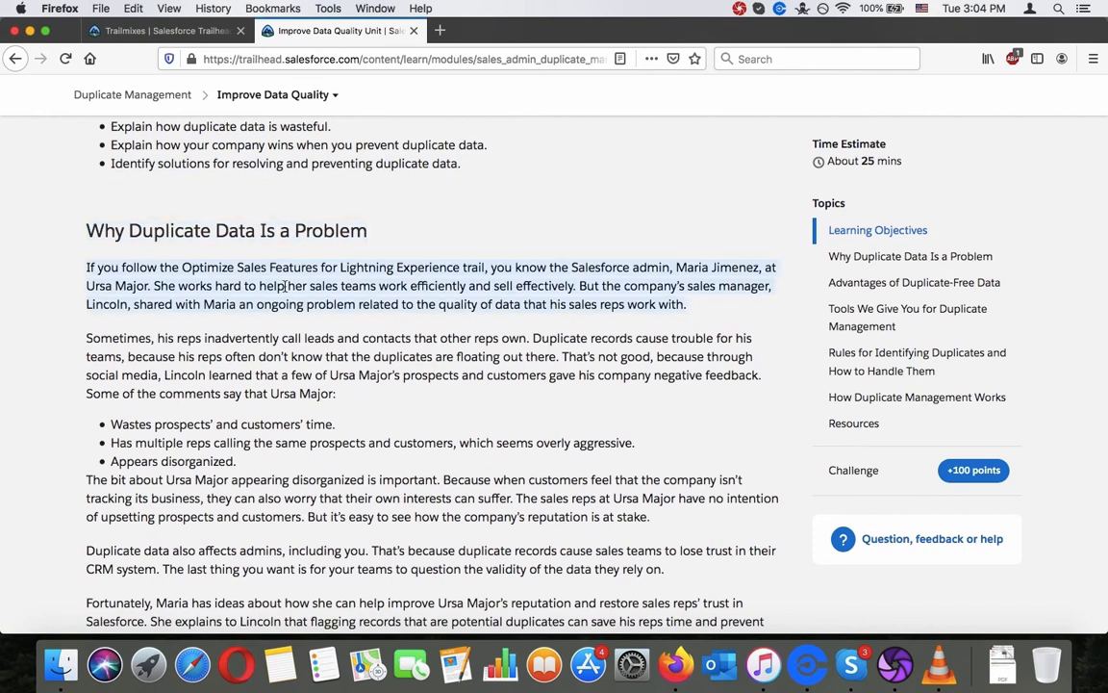
pyautogui.scroll(-3)
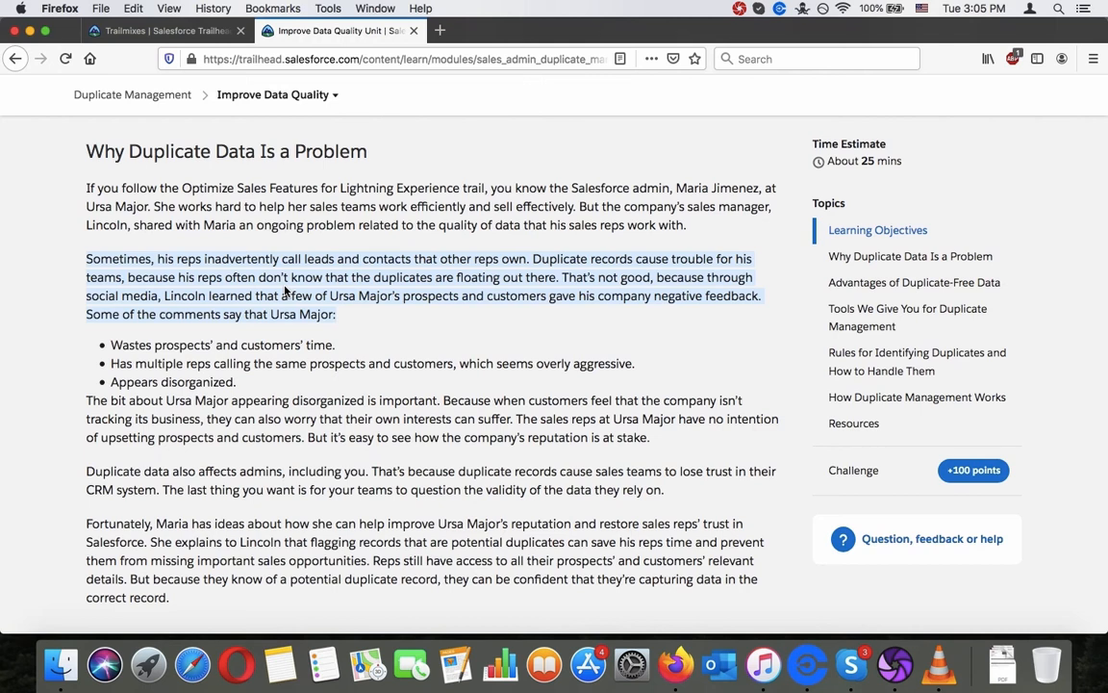
pyautogui.moveTo(283, 272)
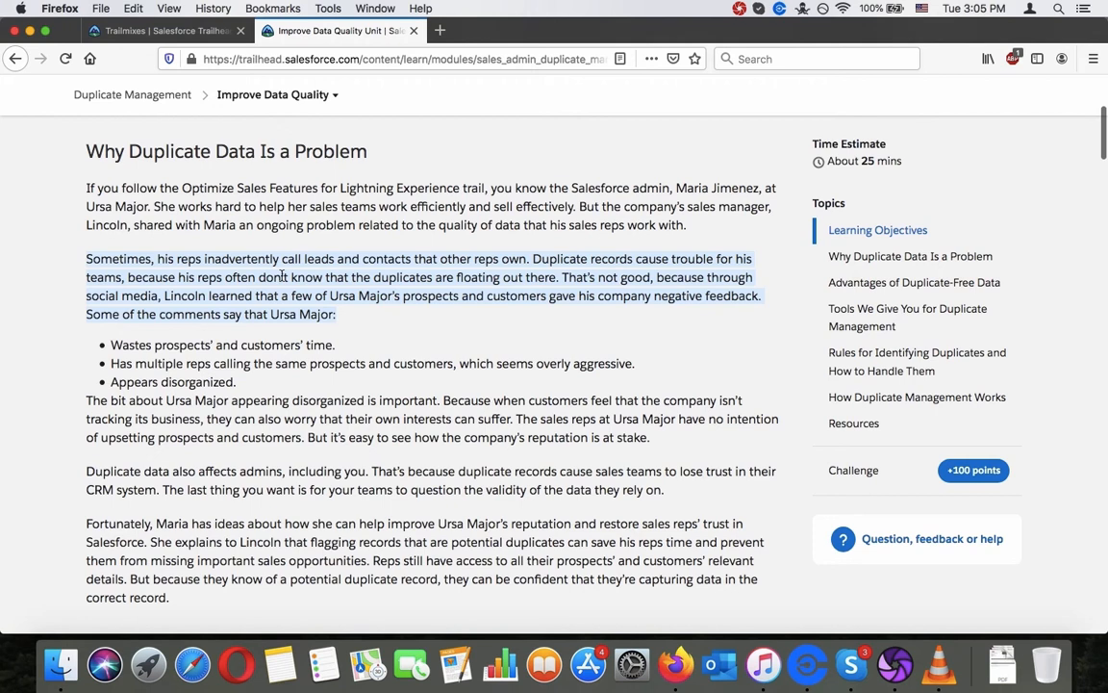
pyautogui.scroll(-3)
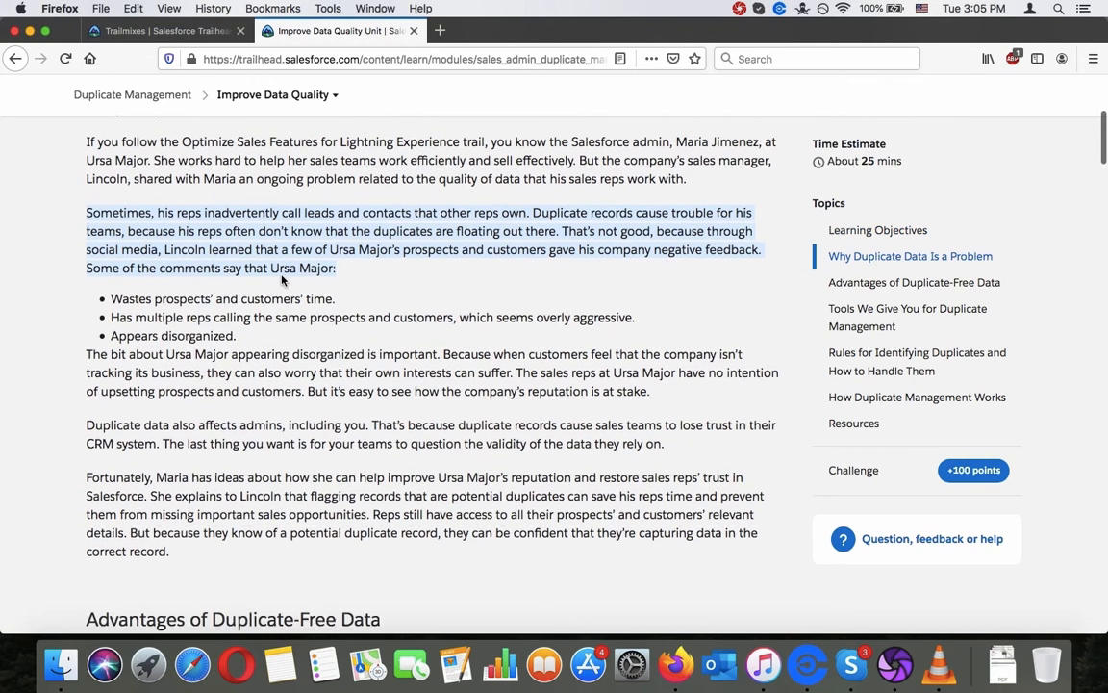
pyautogui.scroll(-3)
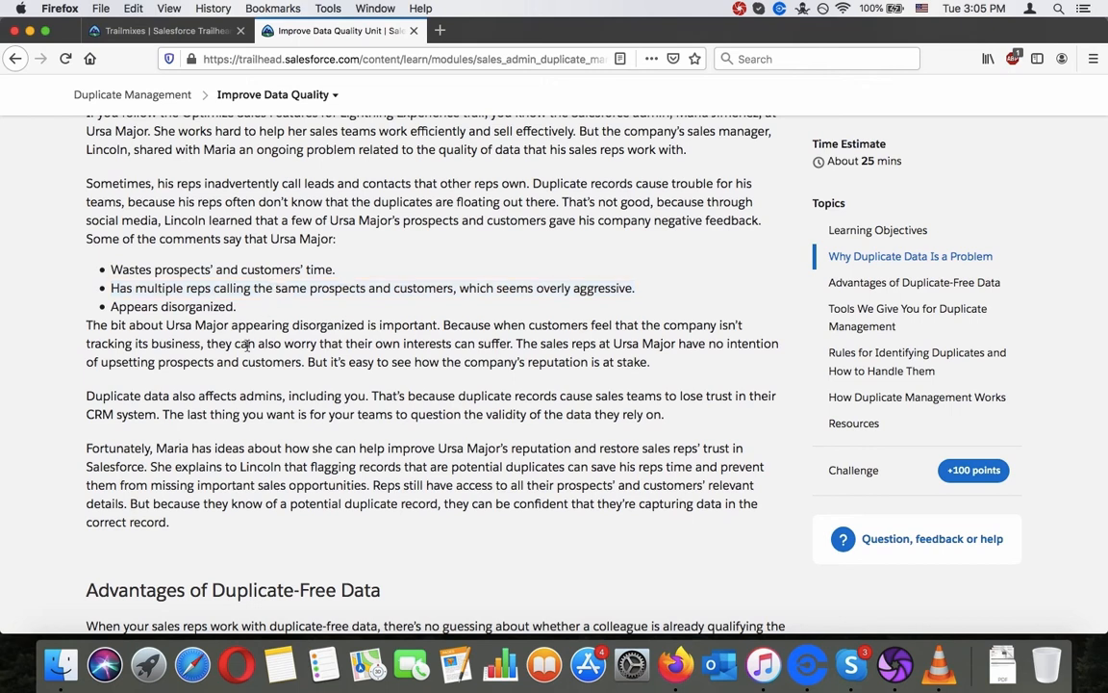
pyautogui.moveTo(86, 324); pyautogui.dragTo(650, 361)
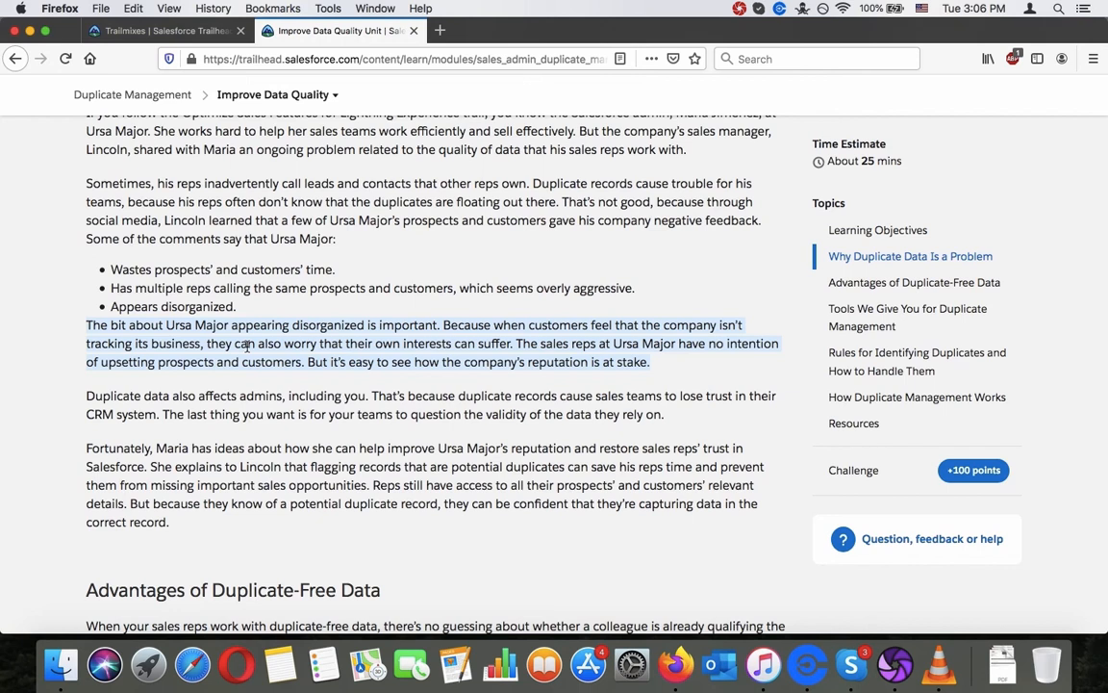
pyautogui.moveTo(876, 625)
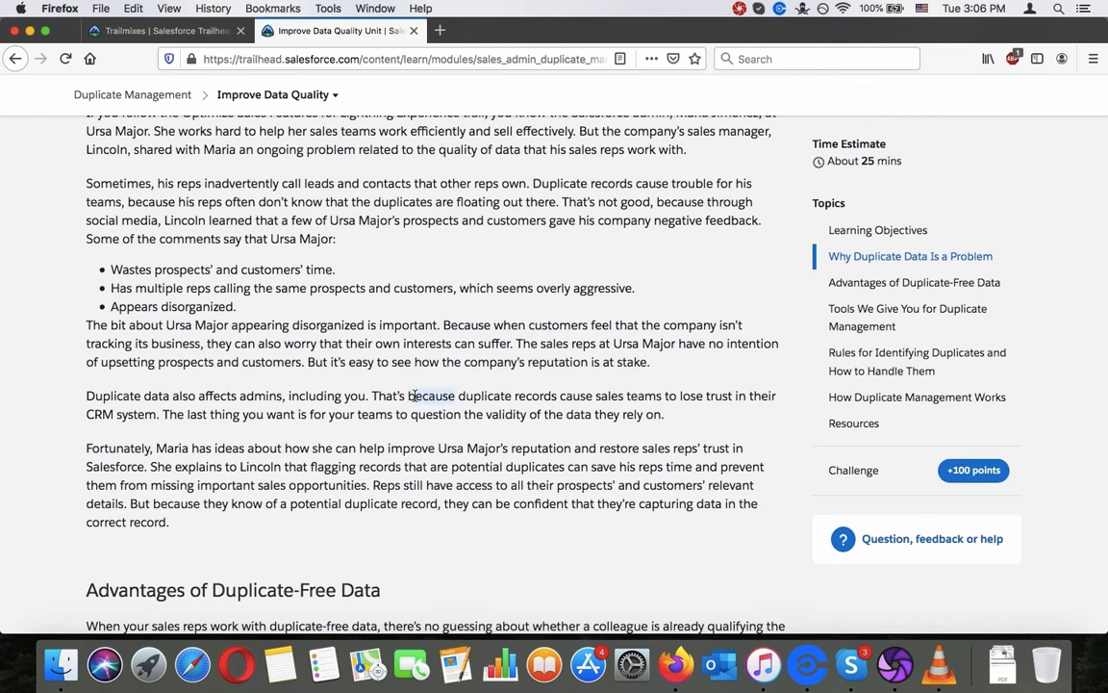
pyautogui.scroll(-3)
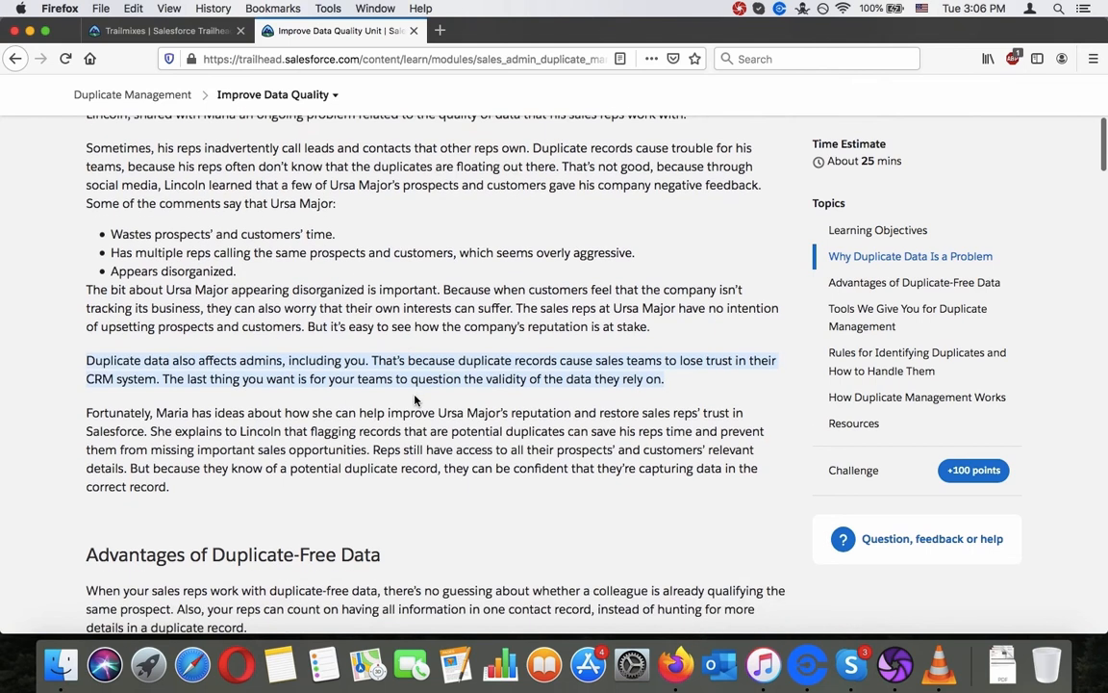
pyautogui.scroll(-3)
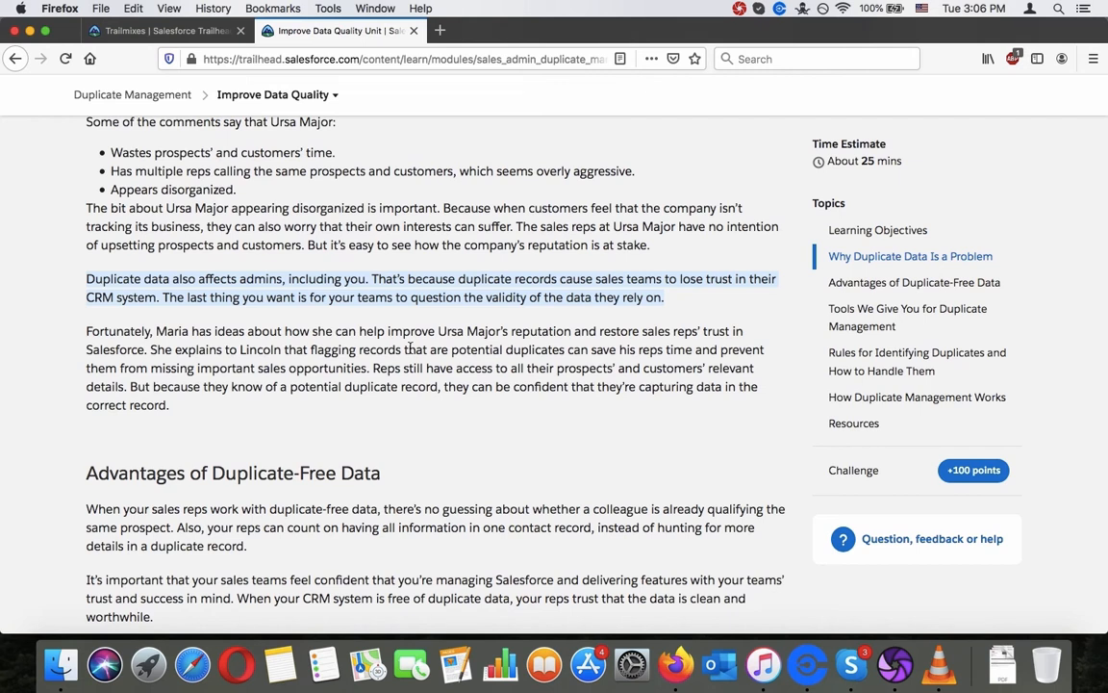
pyautogui.scroll(-3)
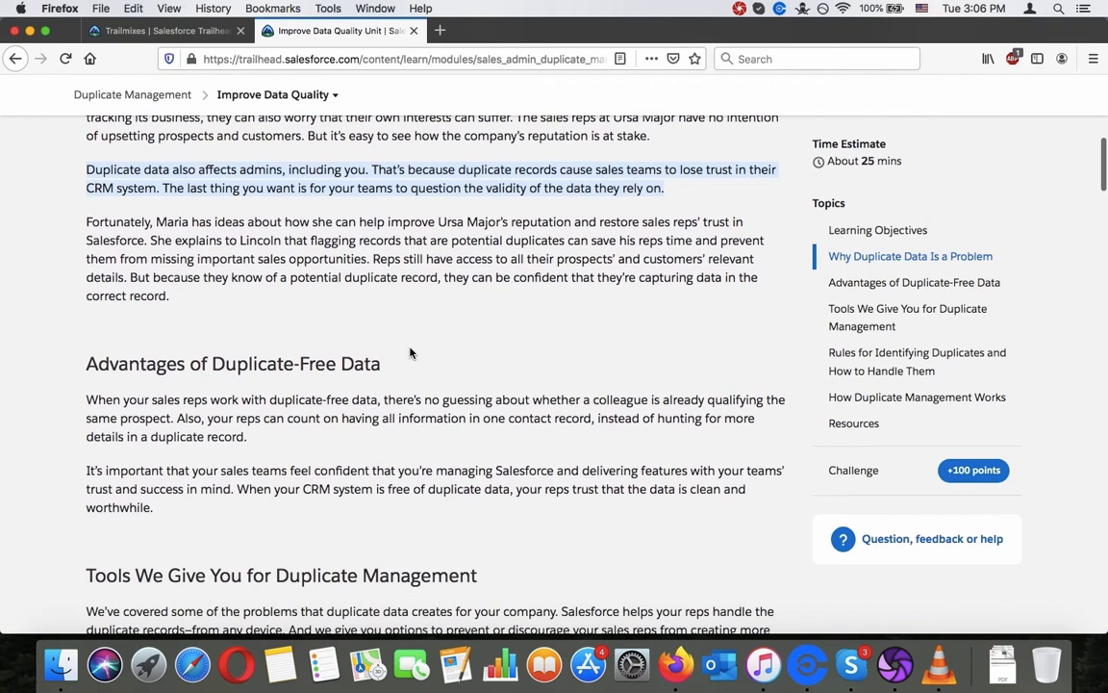
pyautogui.scroll(-3)
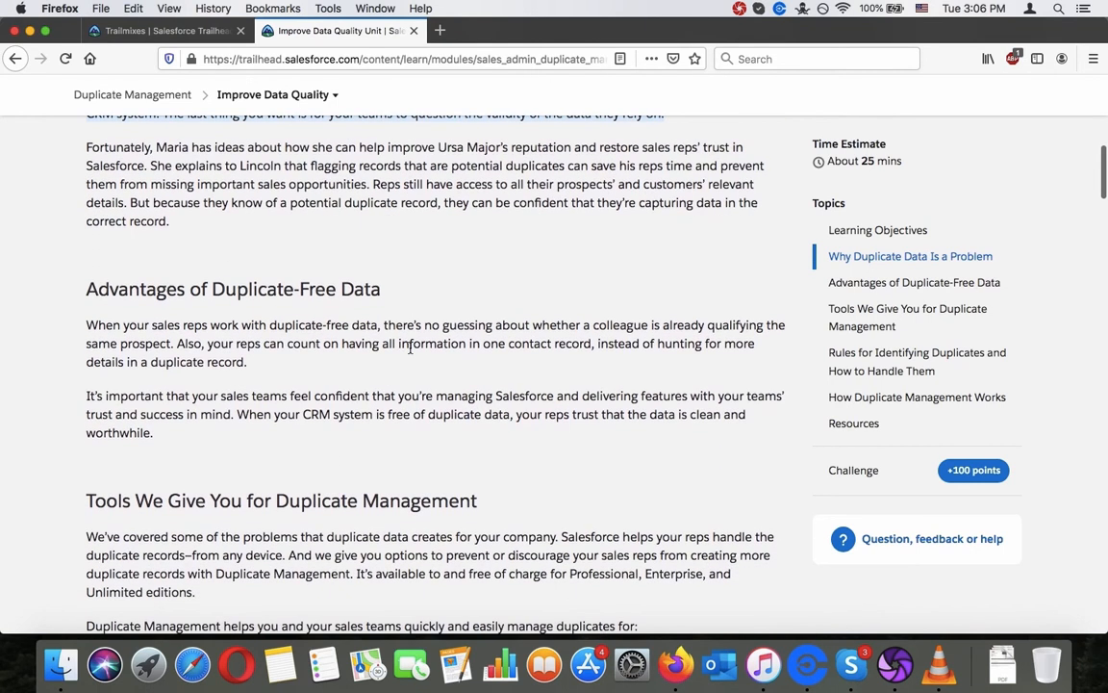
pyautogui.scroll(-3)
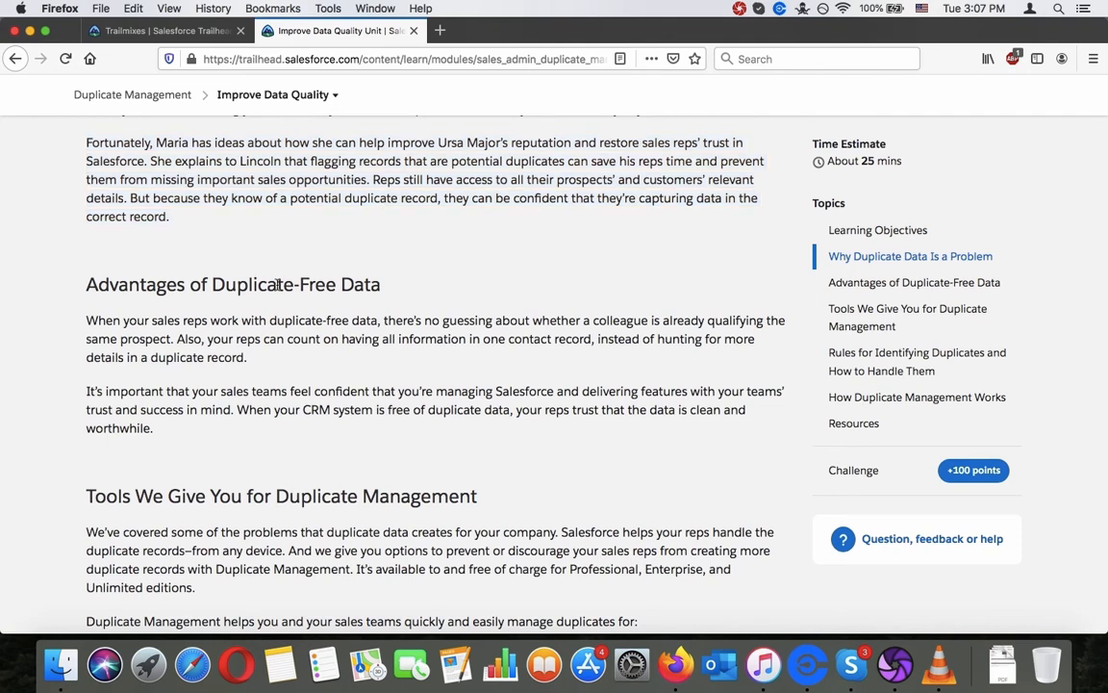
# Scroll past Advantages of Duplicate-Free Data to 'Tools We Give You for Duplicate Management'.
pyautogui.scroll(-3)
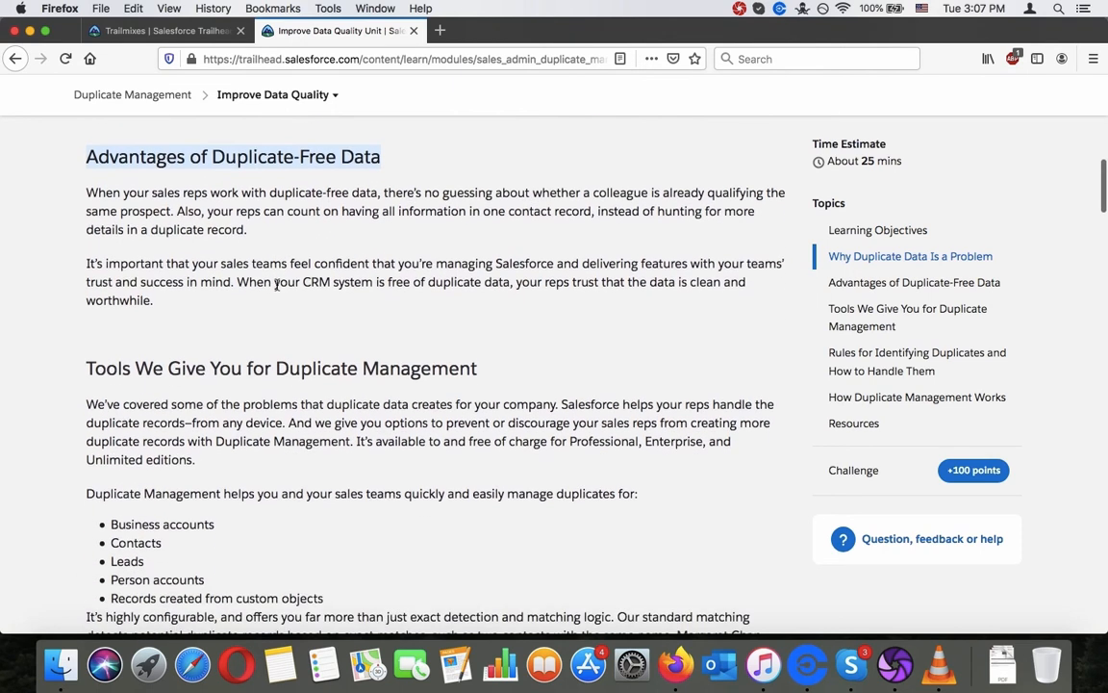
pyautogui.scroll(-3)
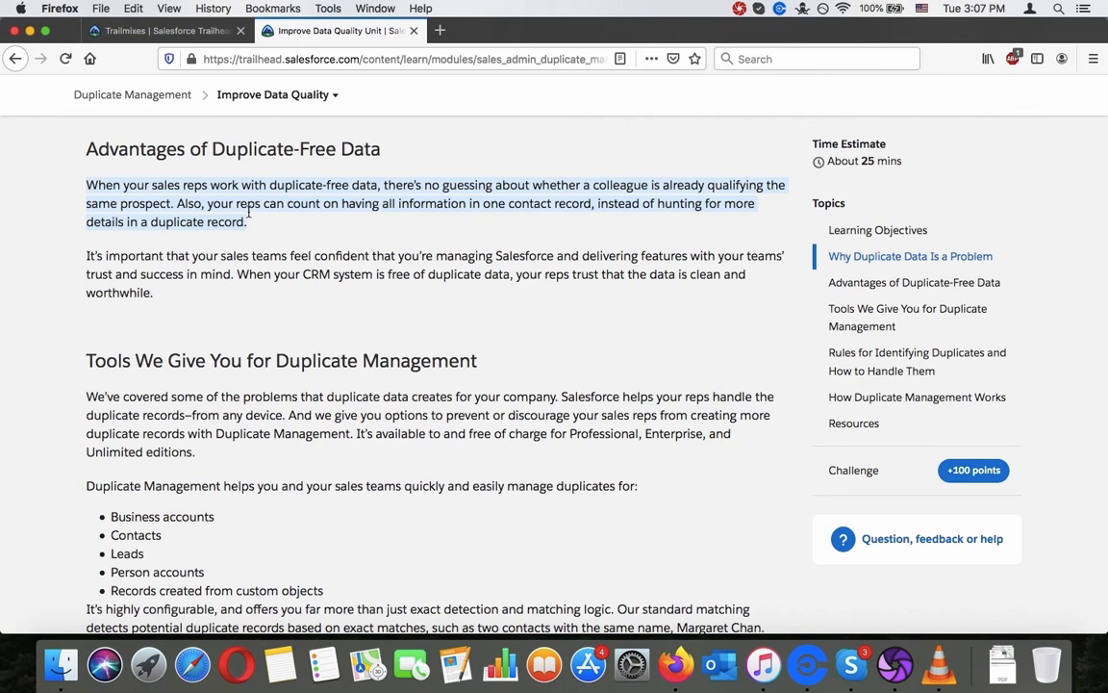
pyautogui.moveTo(199, 226)
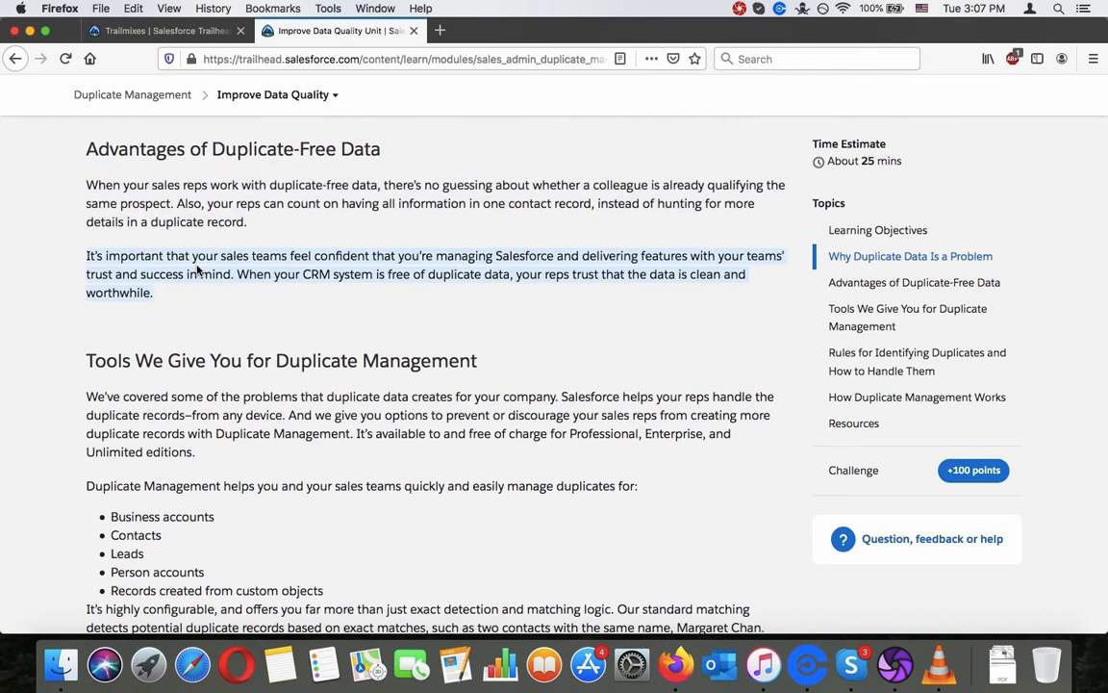
pyautogui.moveTo(197, 276)
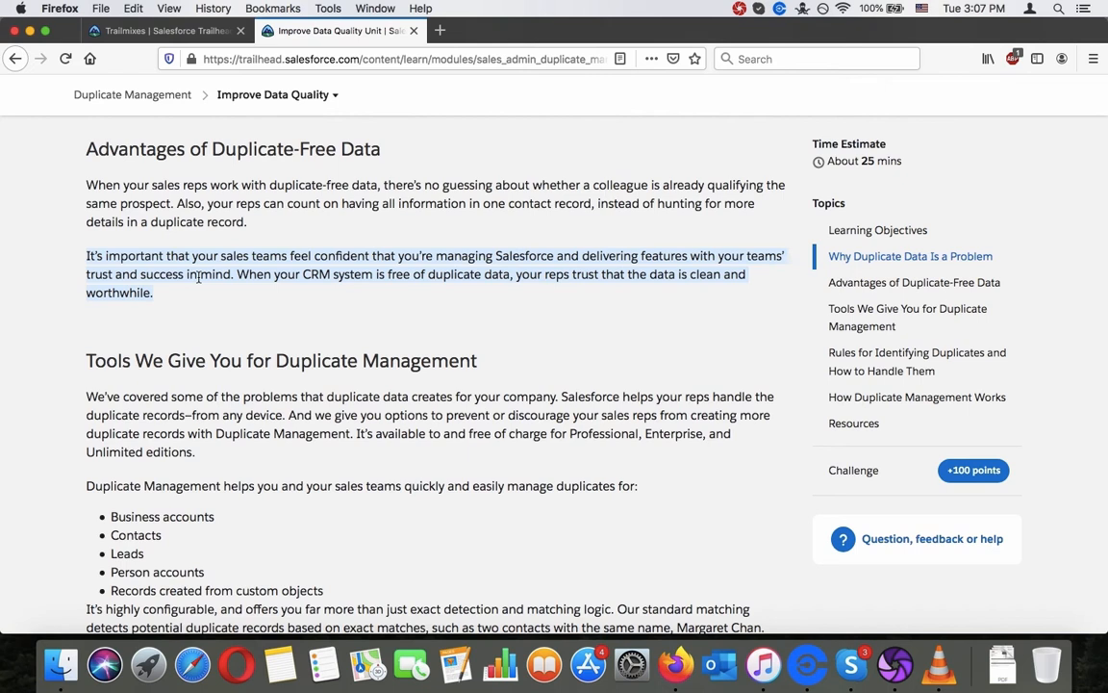
pyautogui.scroll(-3)
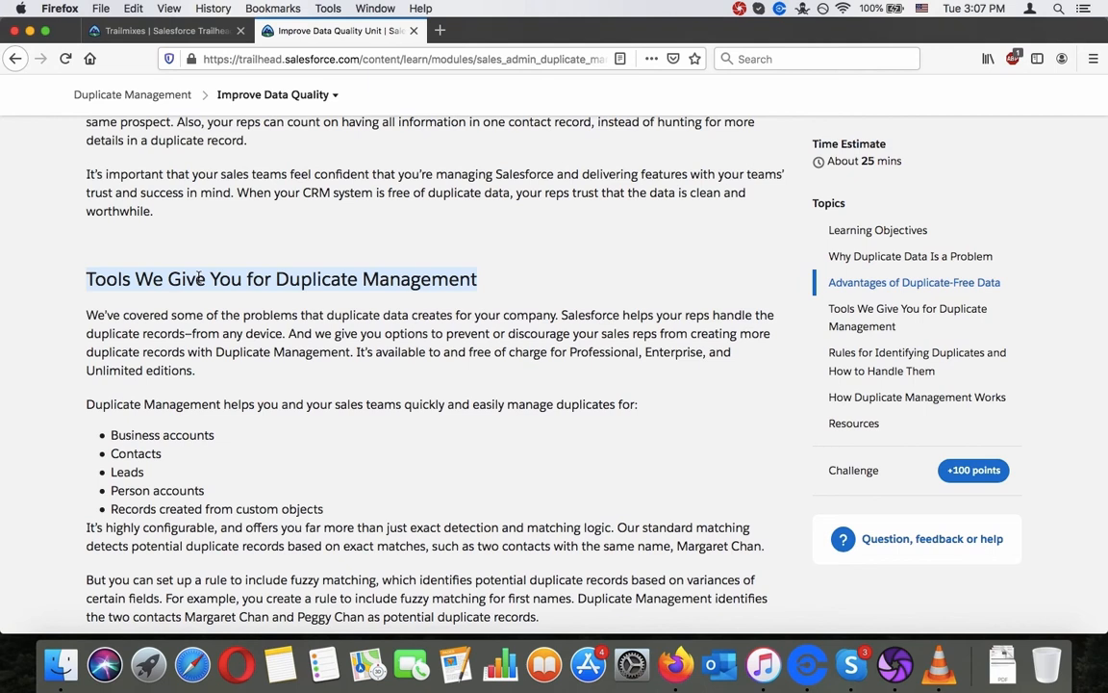
# Read the tools section, highlighting the standard exact matching paragraph, down to the rules table.
pyautogui.scroll(-3)
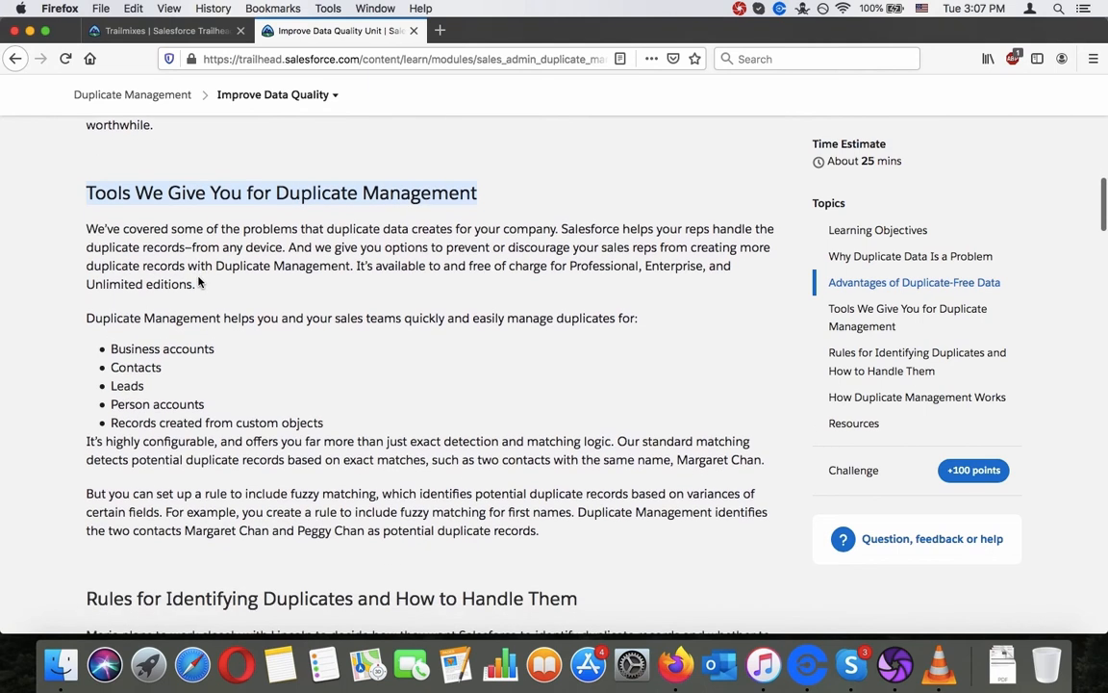
pyautogui.scroll(-3)
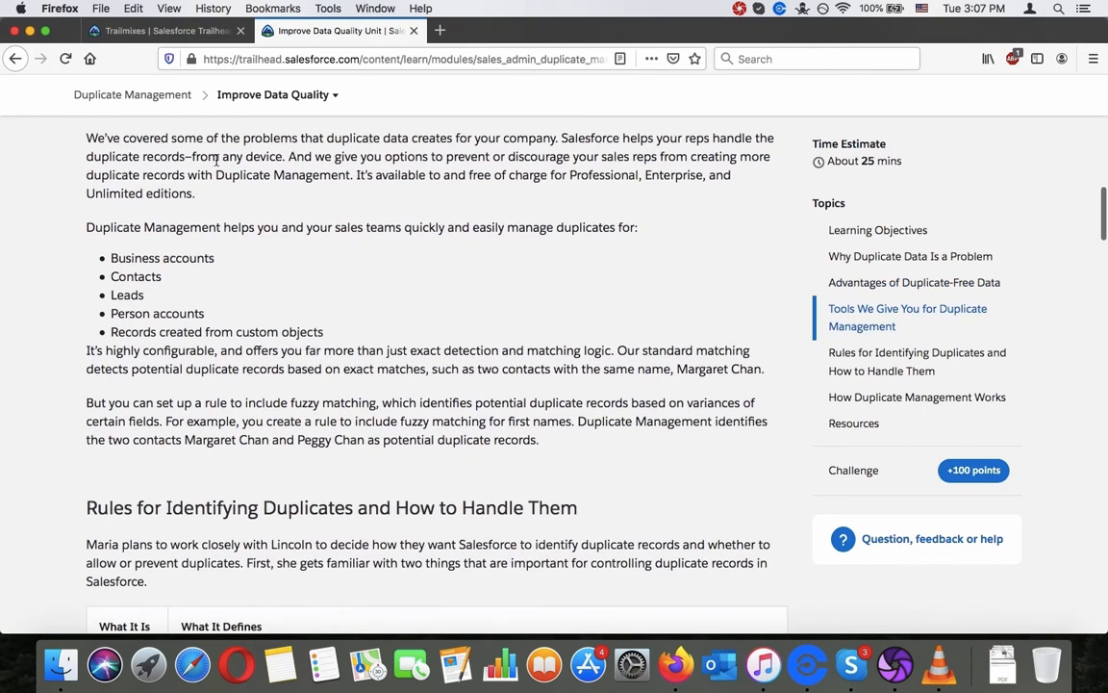
pyautogui.moveTo(86, 138); pyautogui.dragTo(194, 192)
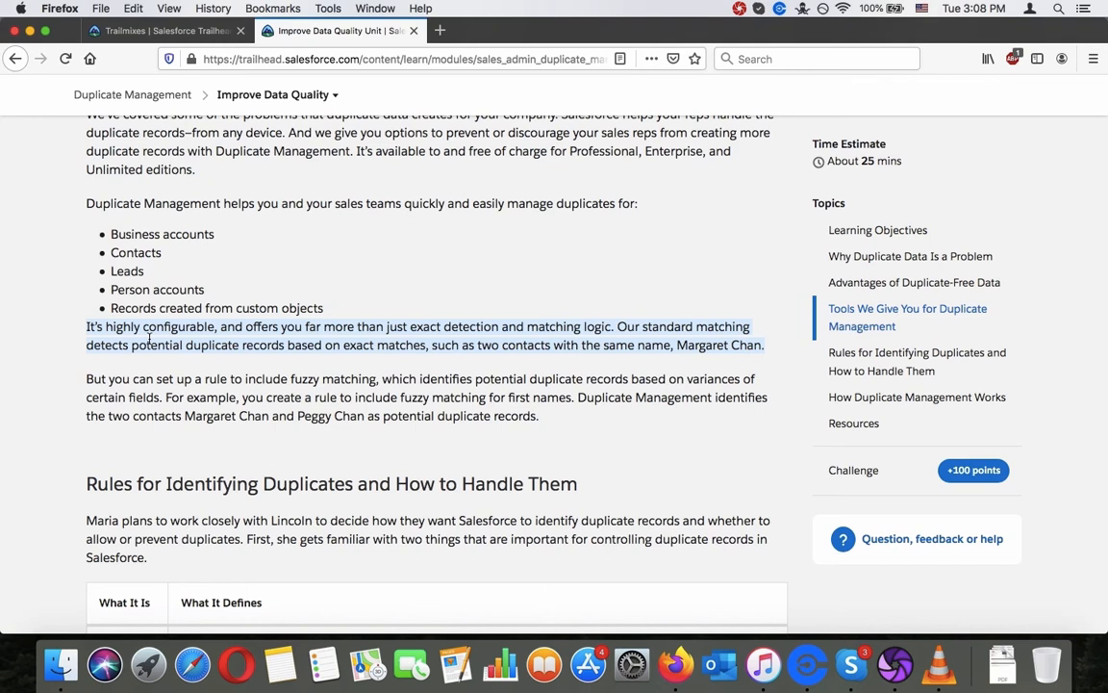
pyautogui.scroll(-3)
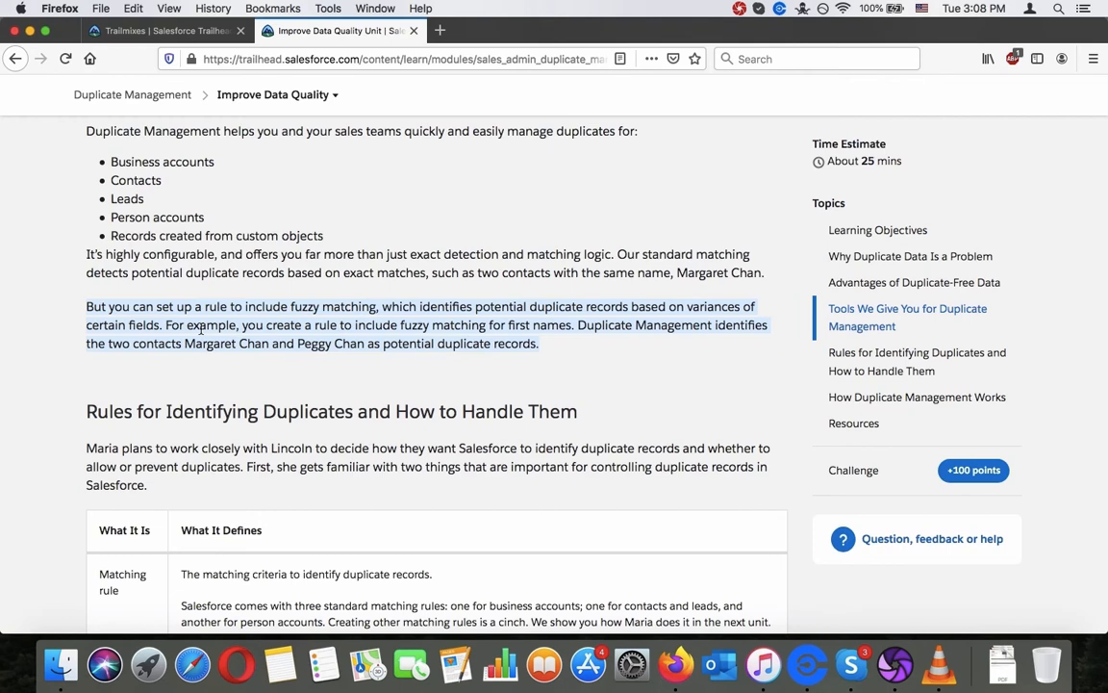
pyautogui.scroll(-3)
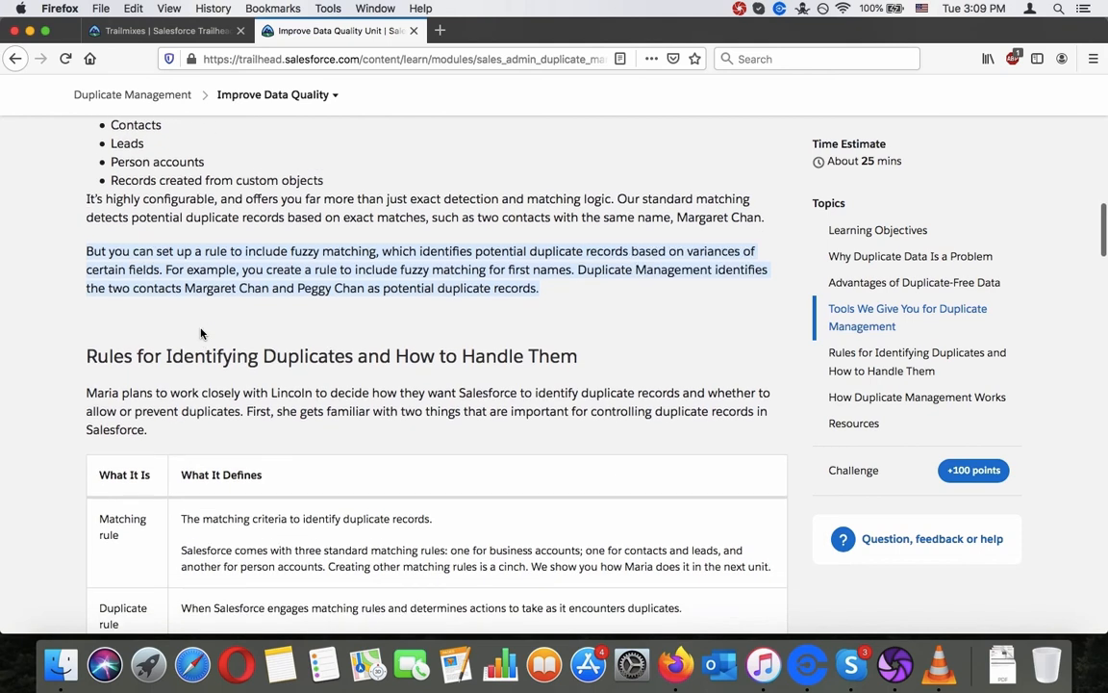
pyautogui.scroll(-3)
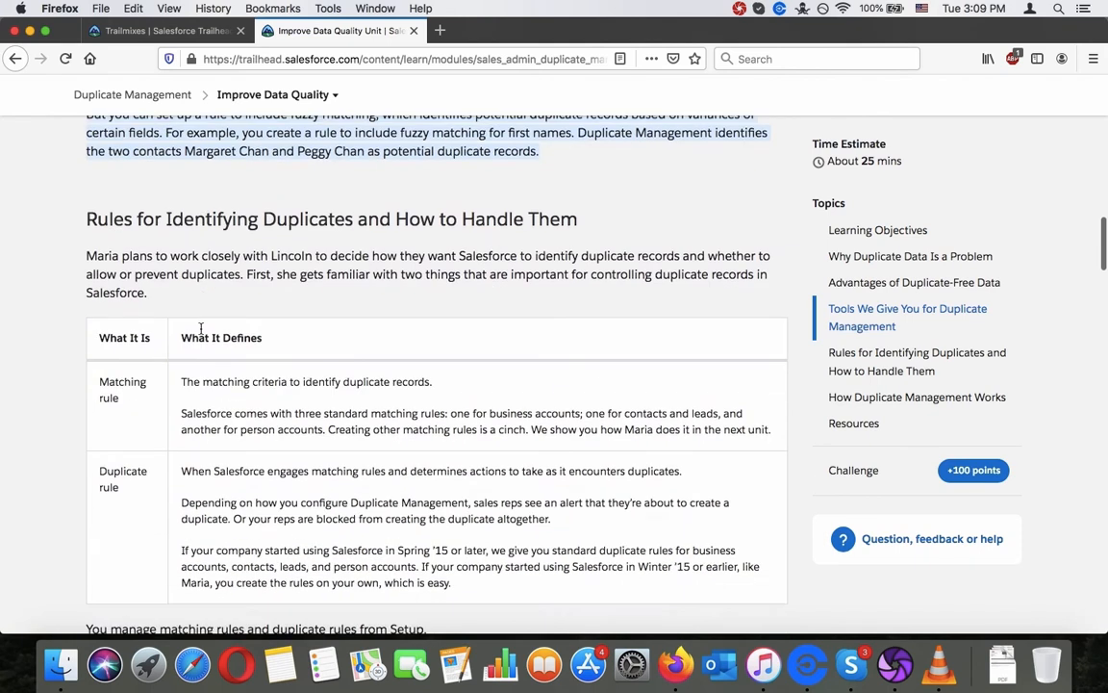
pyautogui.scroll(-3)
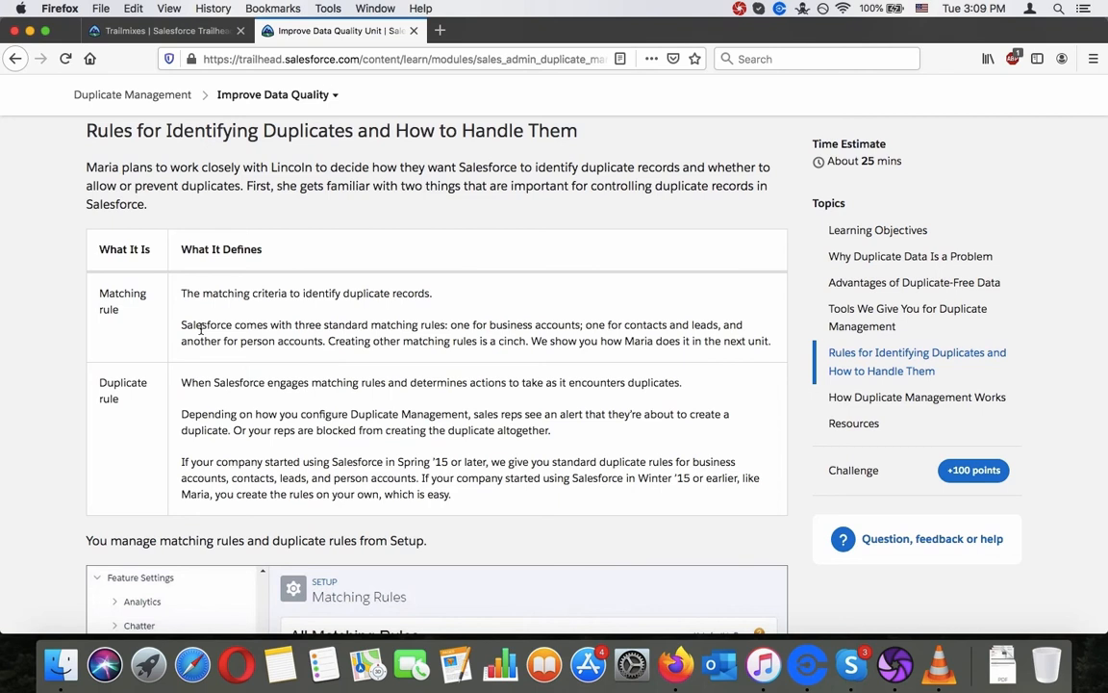
# Read the matching and duplicate rule table, highlighting the alerts sentence, to the Setup screenshot.
pyautogui.scroll(-3)
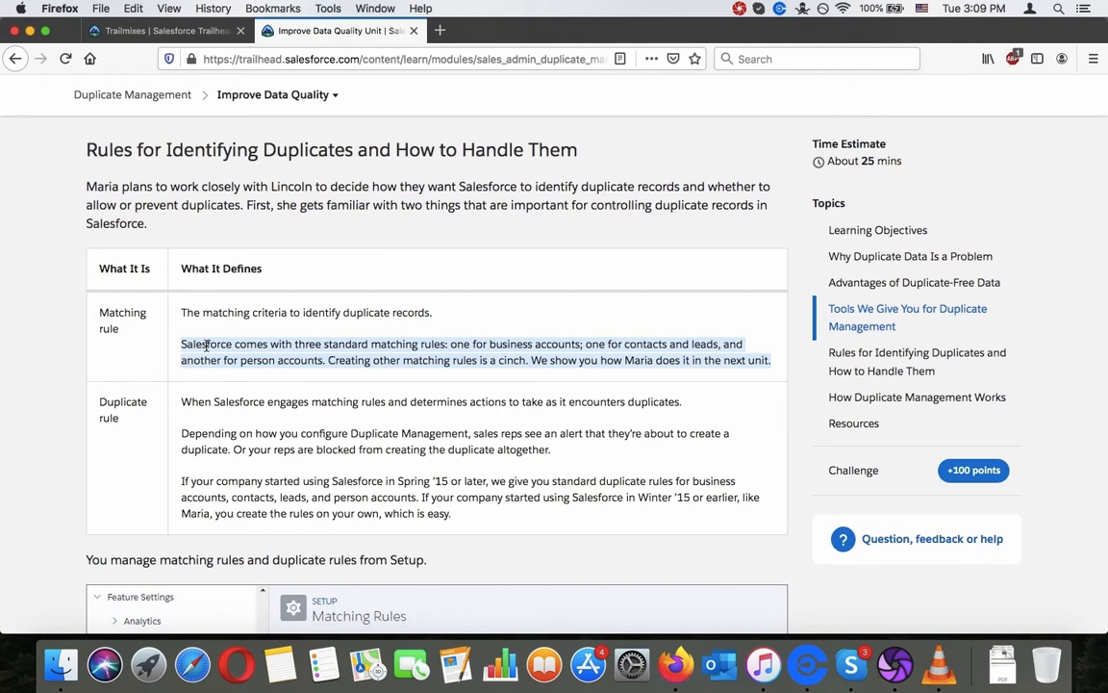
pyautogui.scroll(-3)
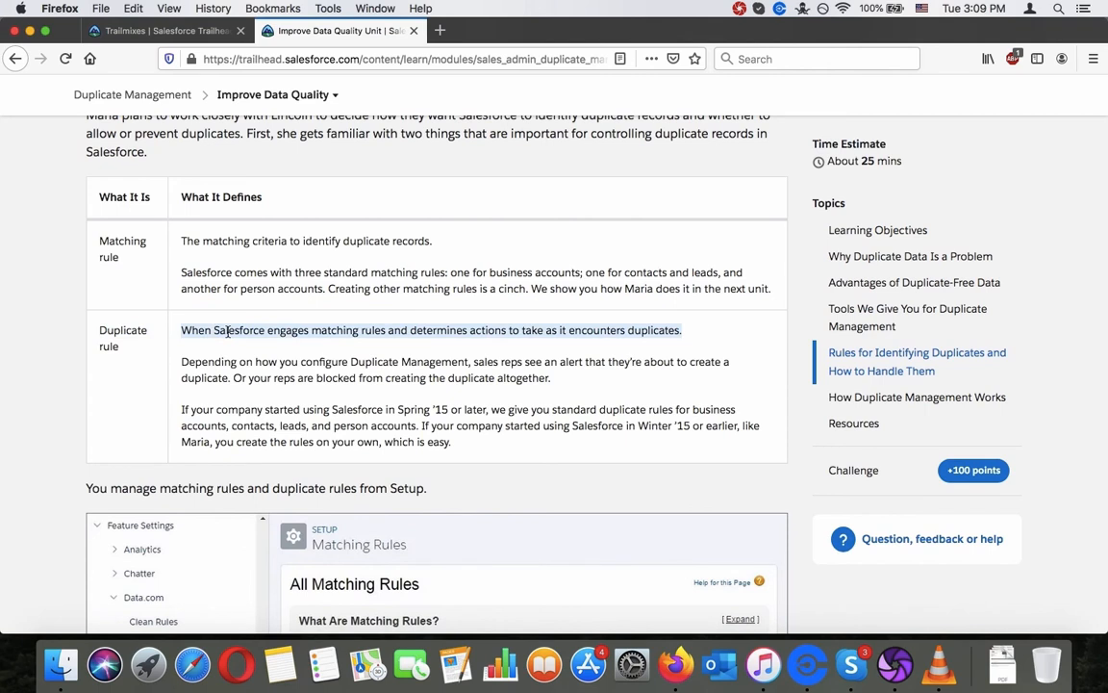
pyautogui.scroll(-3)
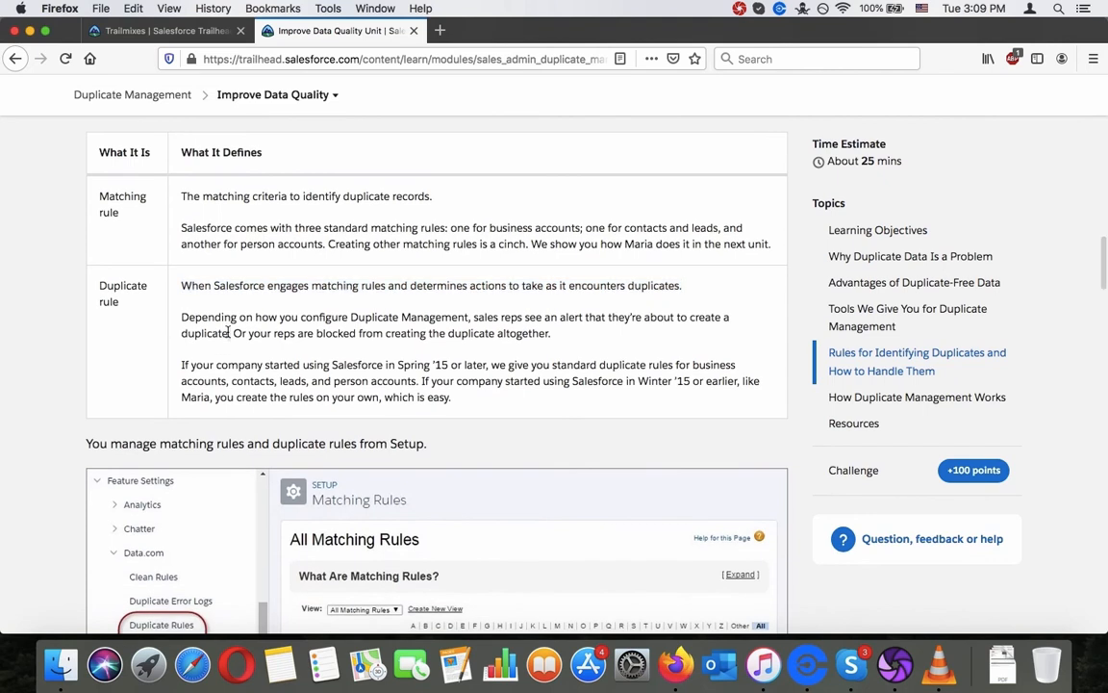
pyautogui.moveTo(181, 316); pyautogui.dragTo(551, 332)
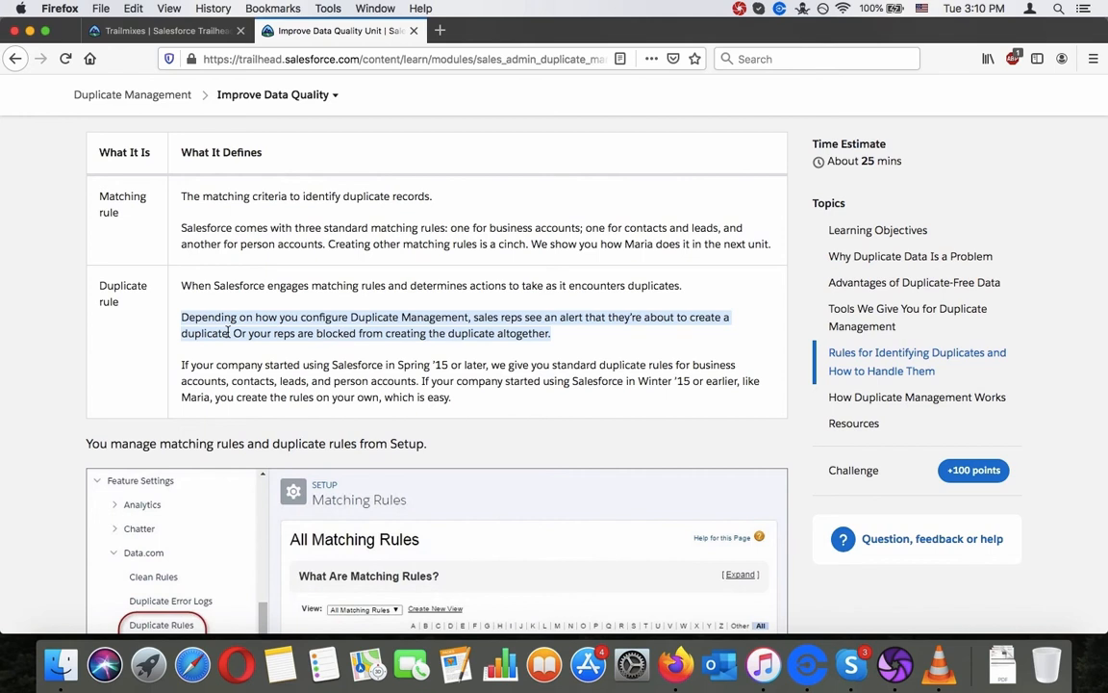
pyautogui.scroll(-3)
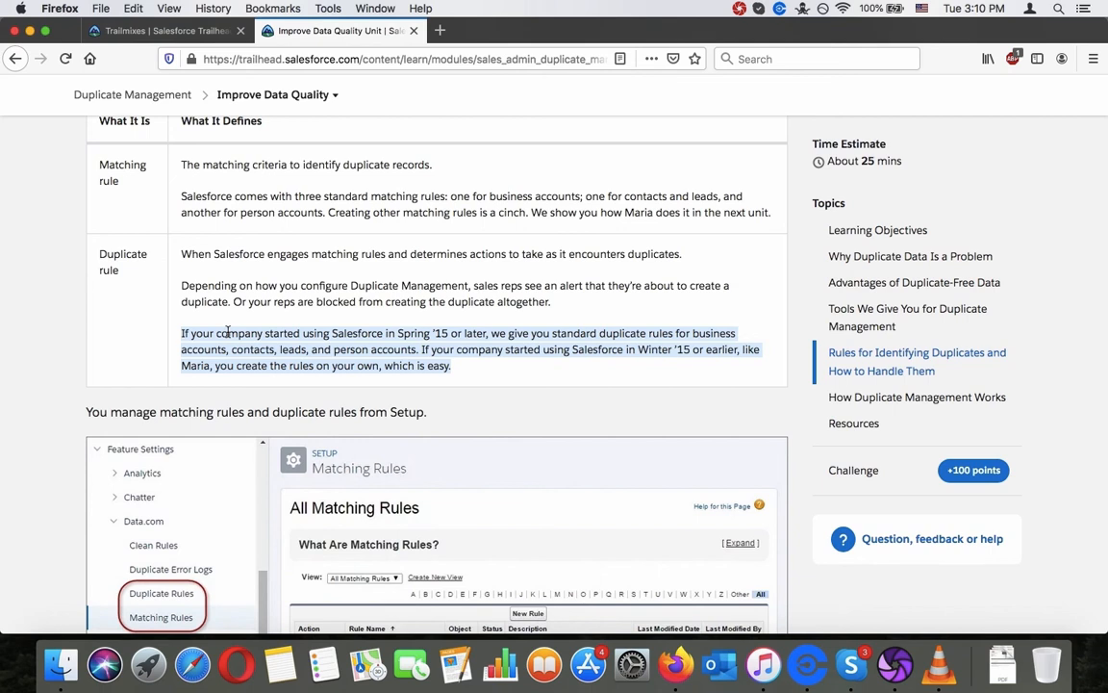
pyautogui.scroll(-3)
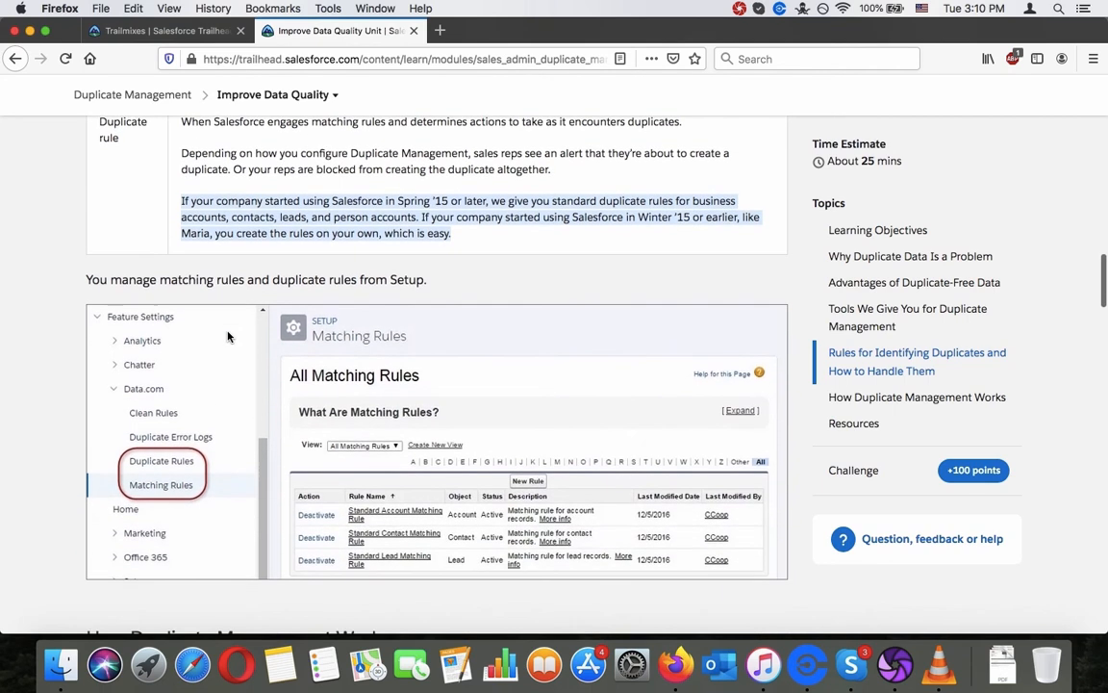
pyautogui.scroll(-3)
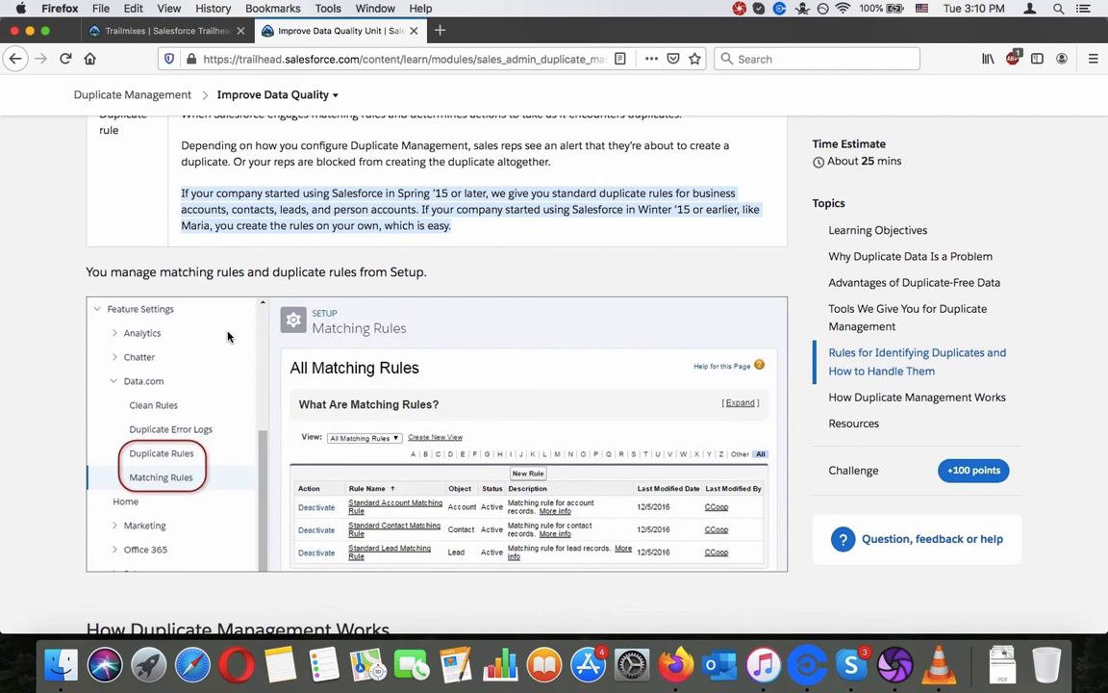
# Go to the module overview and open the Resolve and Prevent Duplicate Data unit.
pyautogui.scroll(-3)
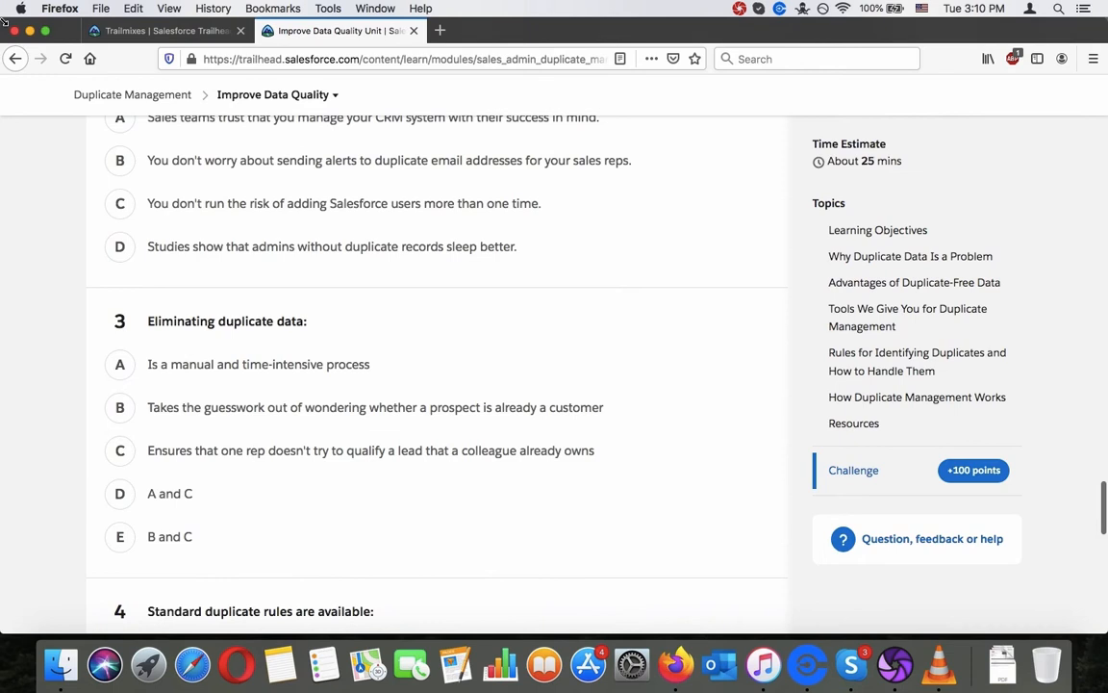
pyautogui.click(119, 364)
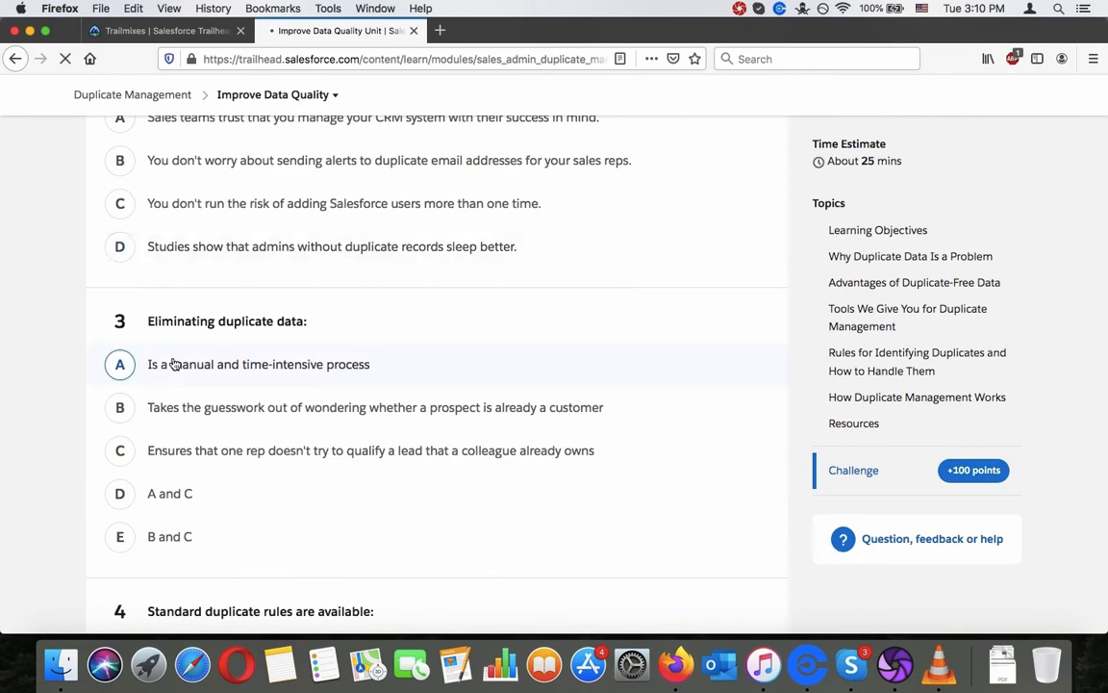
pyautogui.click(132, 95)
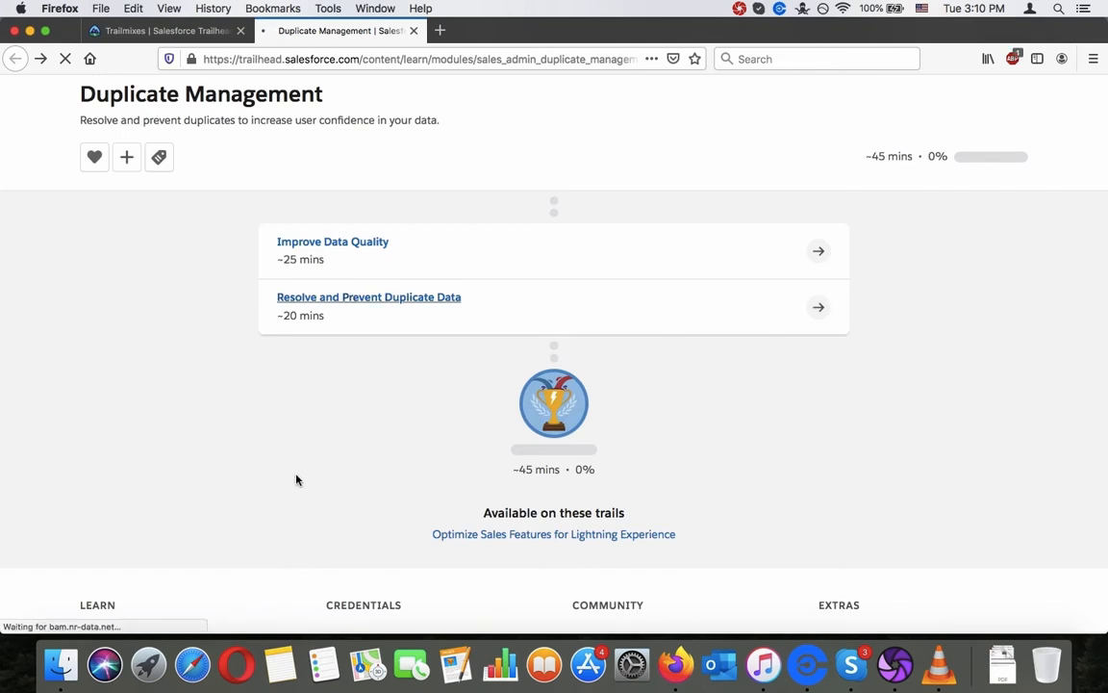
pyautogui.click(369, 297)
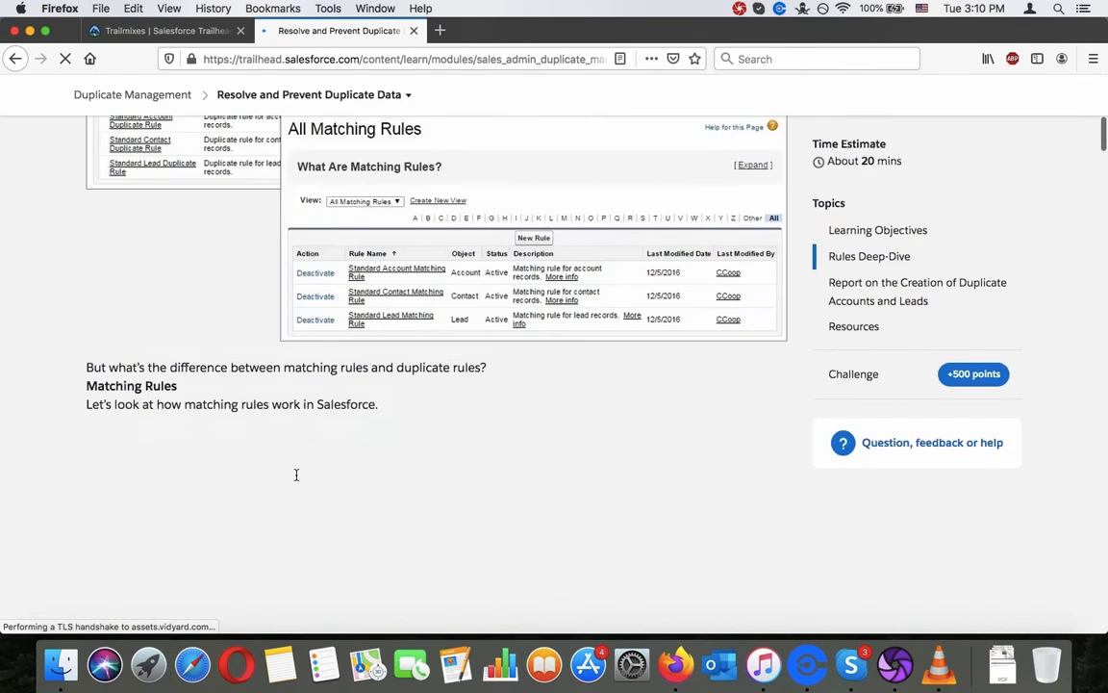
# Launch the challenge's hands-on playground, then return to the Duplicate Management module page.
pyautogui.scroll(-3)
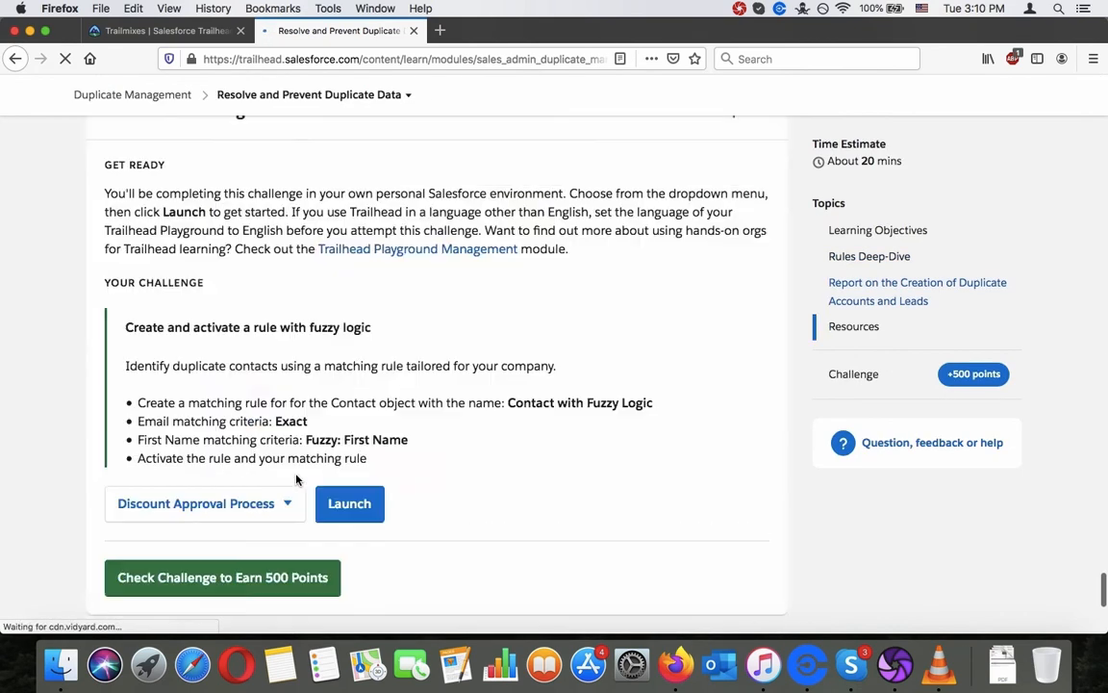
pyautogui.scroll(-3)
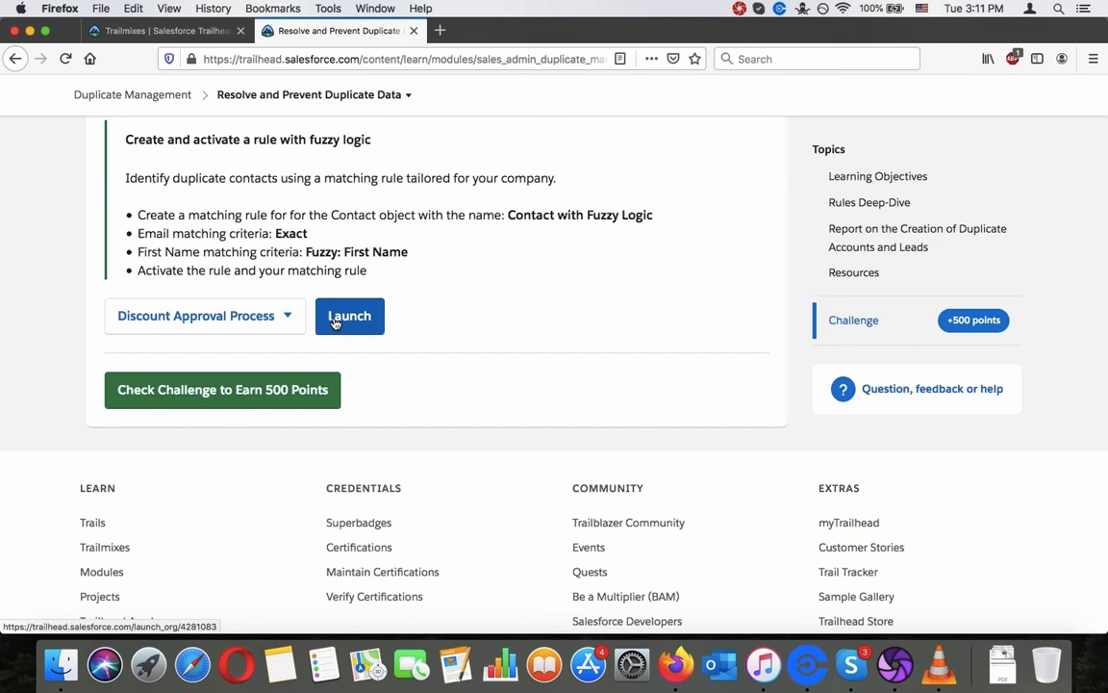
pyautogui.click(349, 315)
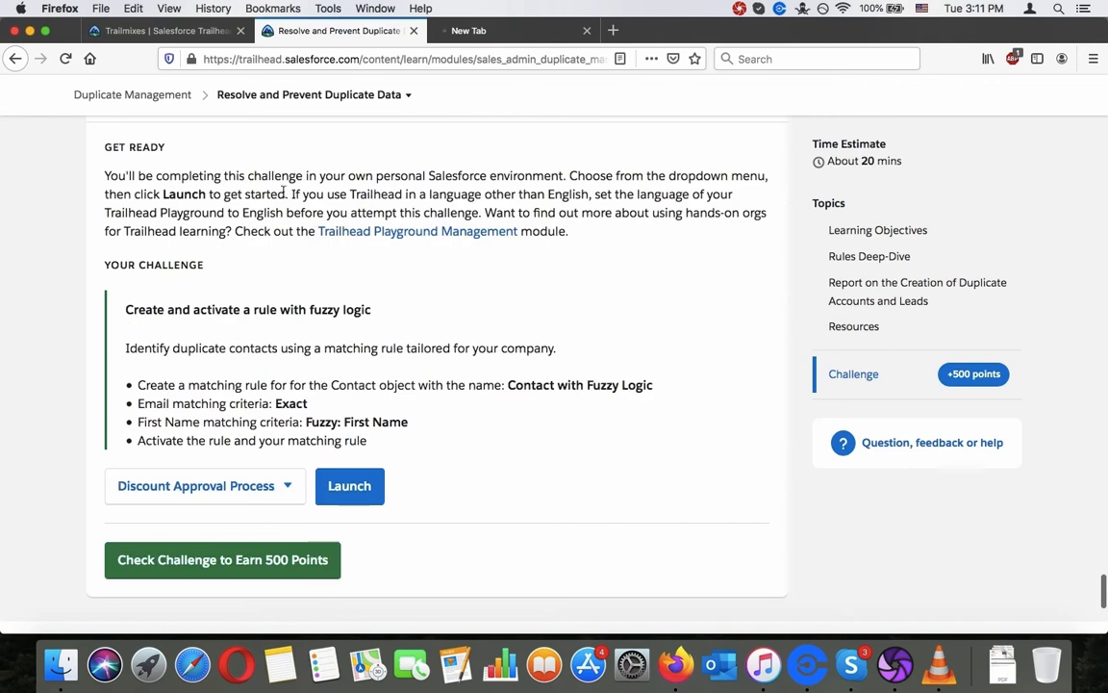
pyautogui.click(349, 485)
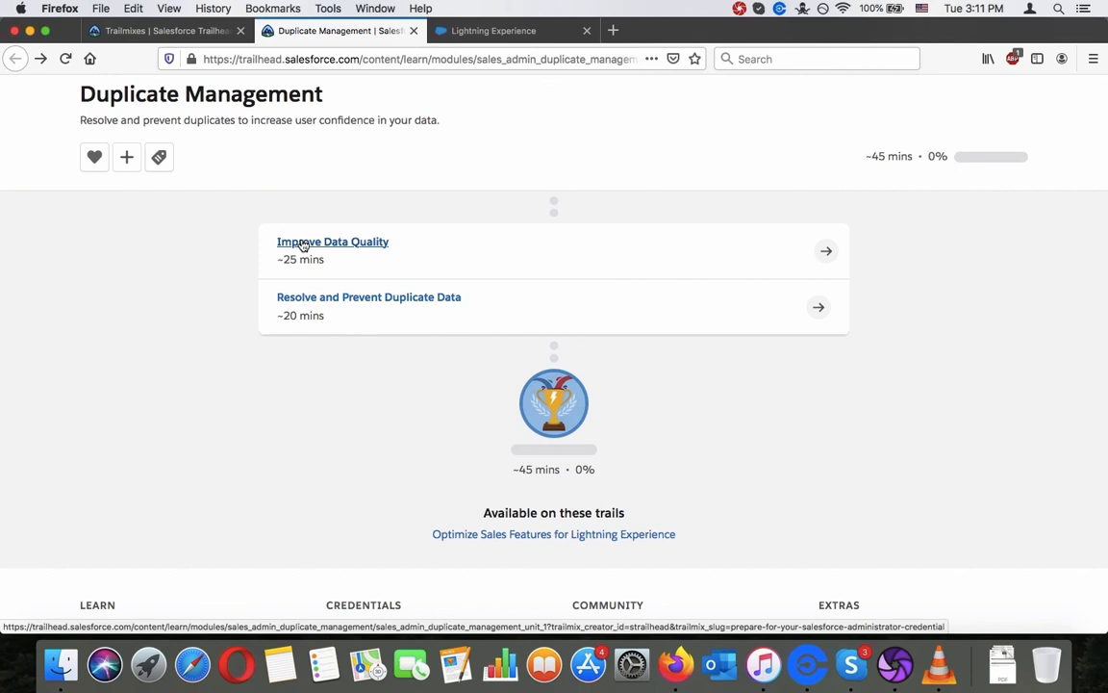
# Reopen Improve Data Quality, glance at the new playground org, and scroll to the Setup screenshot.
pyautogui.scroll(-3)
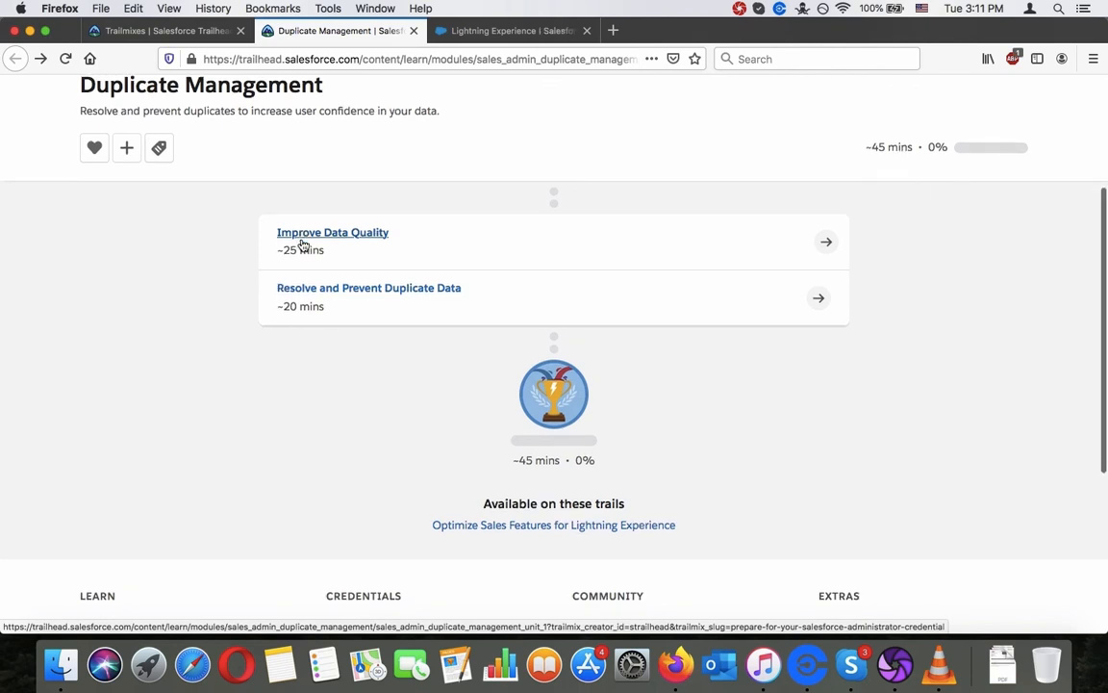
pyautogui.click(332, 231)
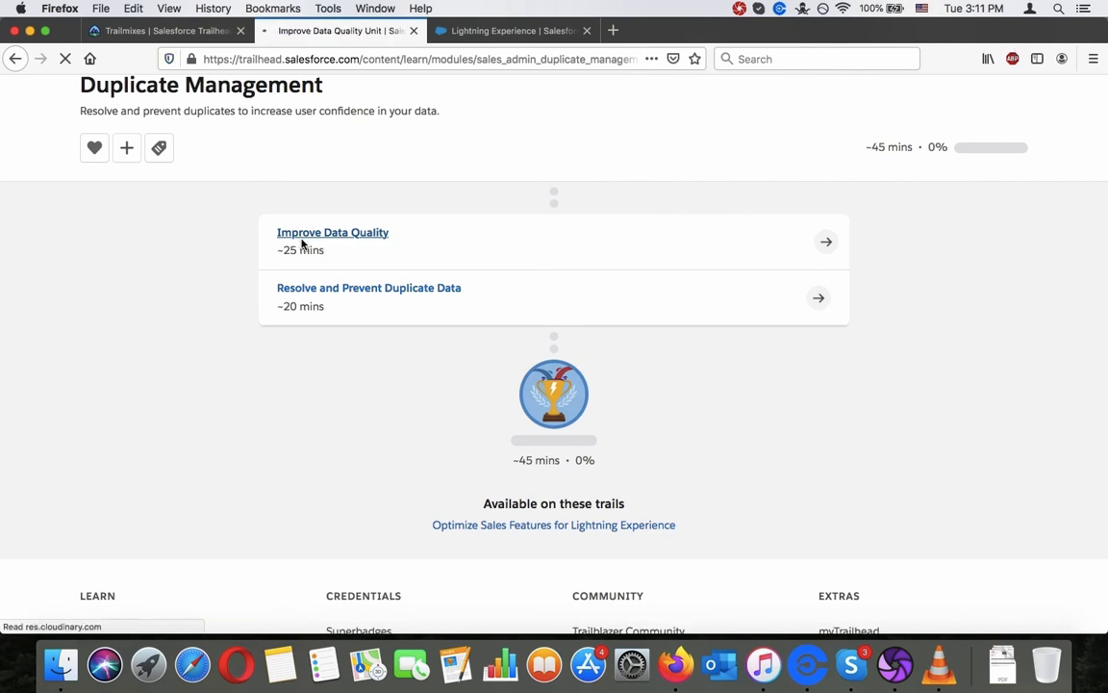
pyautogui.click(510, 29)
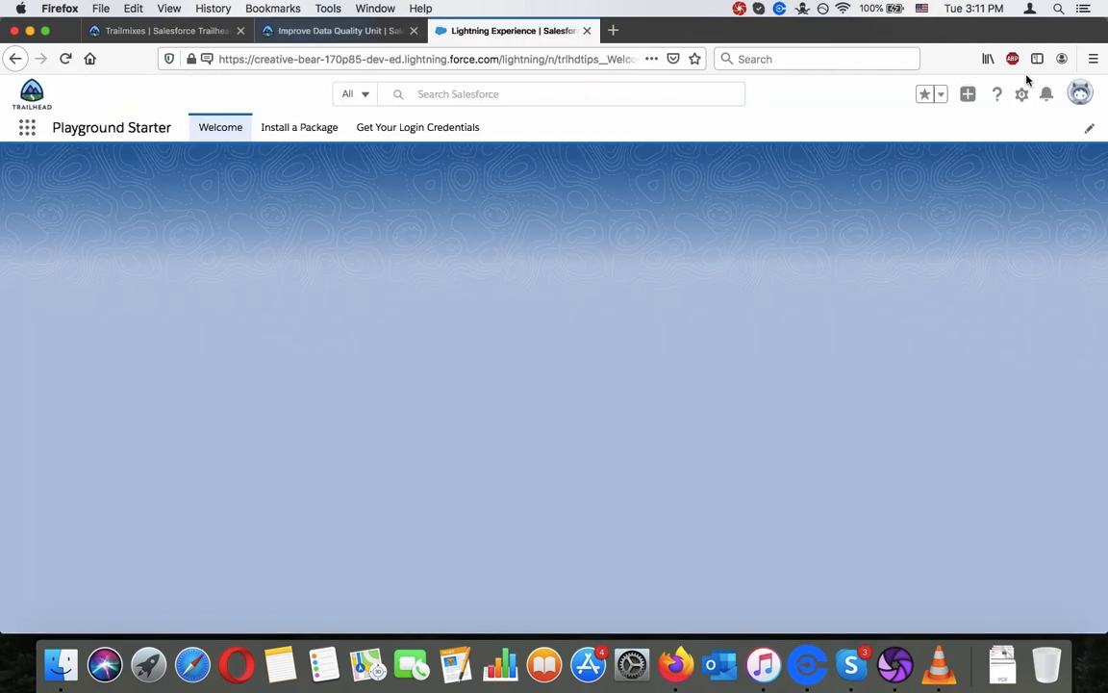
pyautogui.click(330, 30)
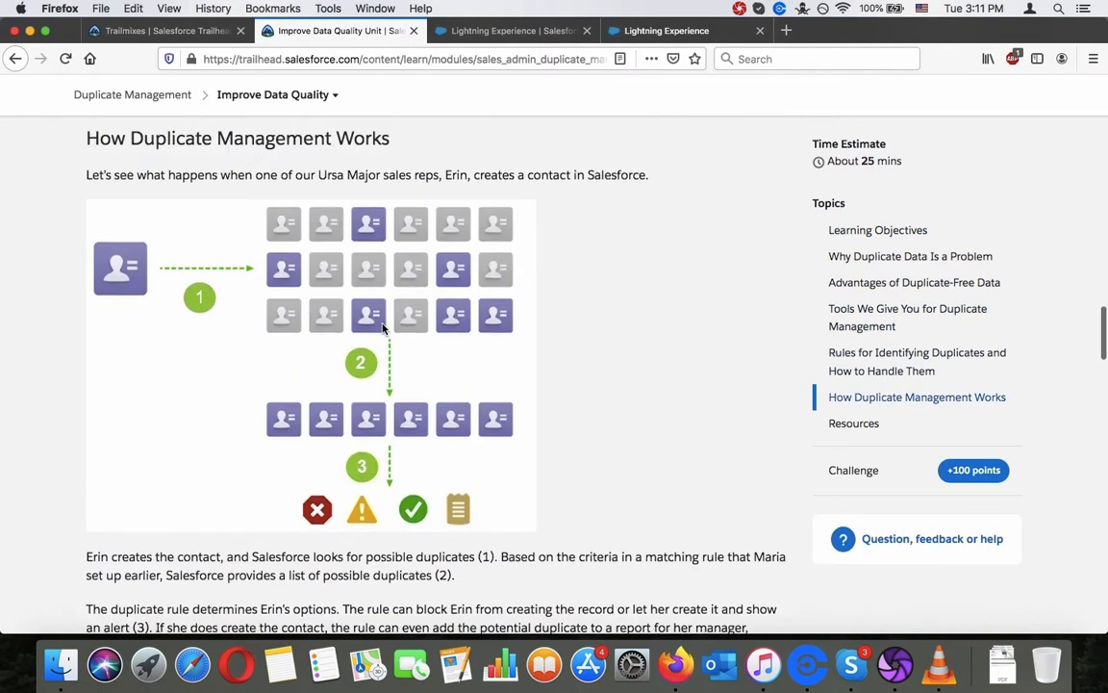
pyautogui.scroll(-3)
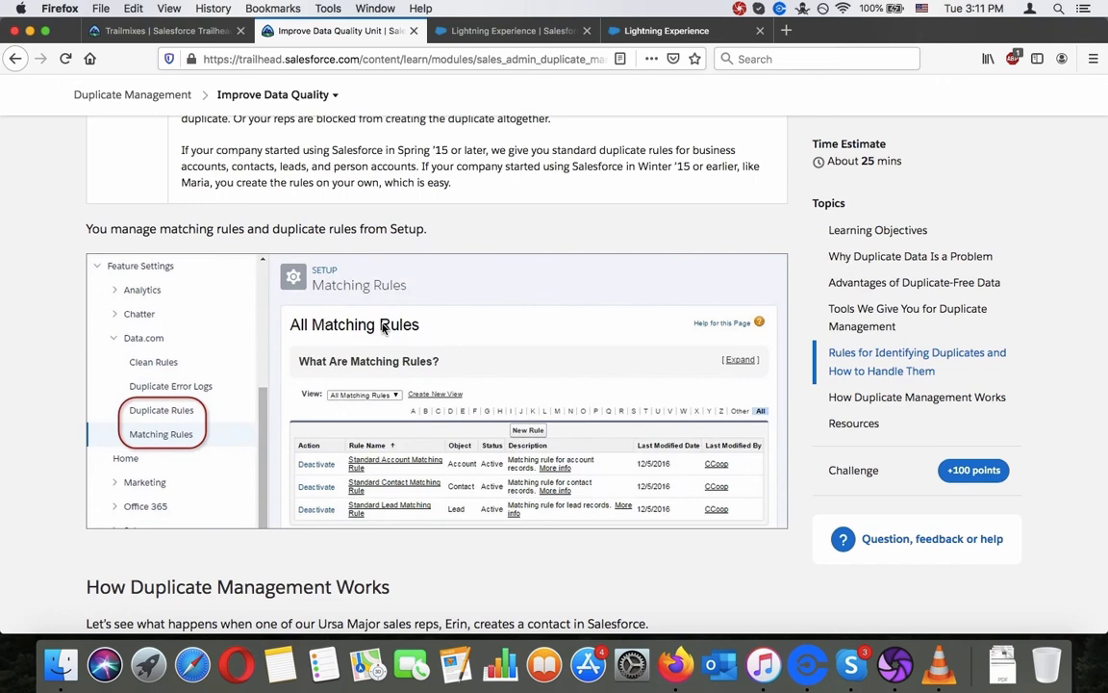
pyautogui.click(685, 30)
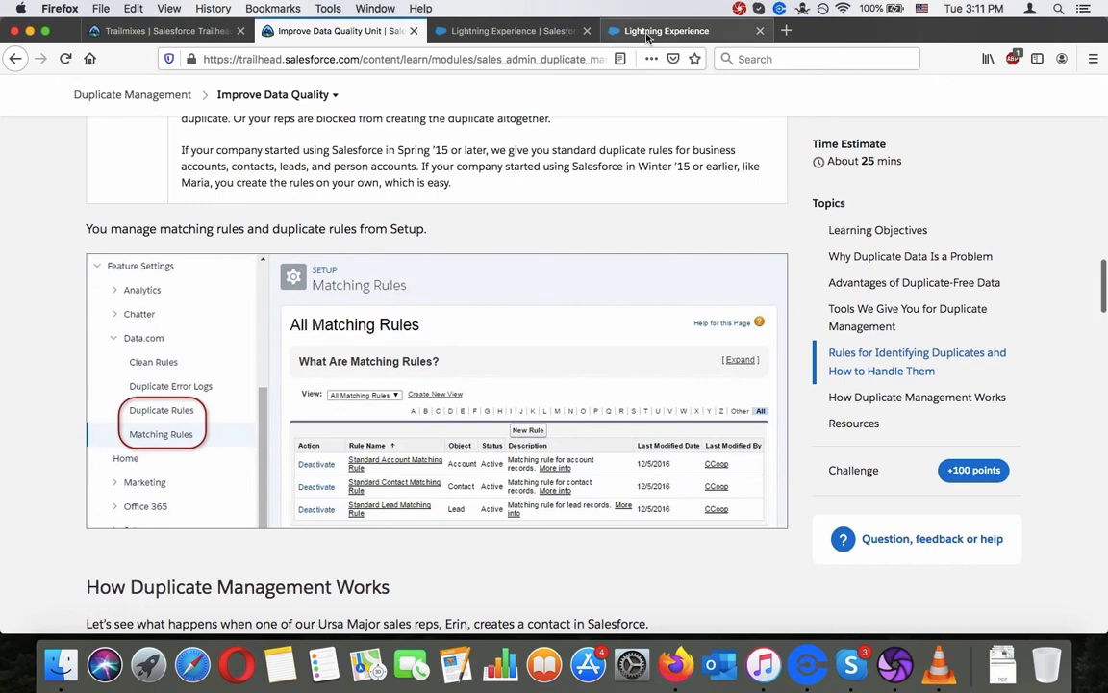
# Find Duplicate Rules via Quick Find 'duplicate', dismiss notifications, and return to the Trailhead unit.
pyautogui.click(664, 29)
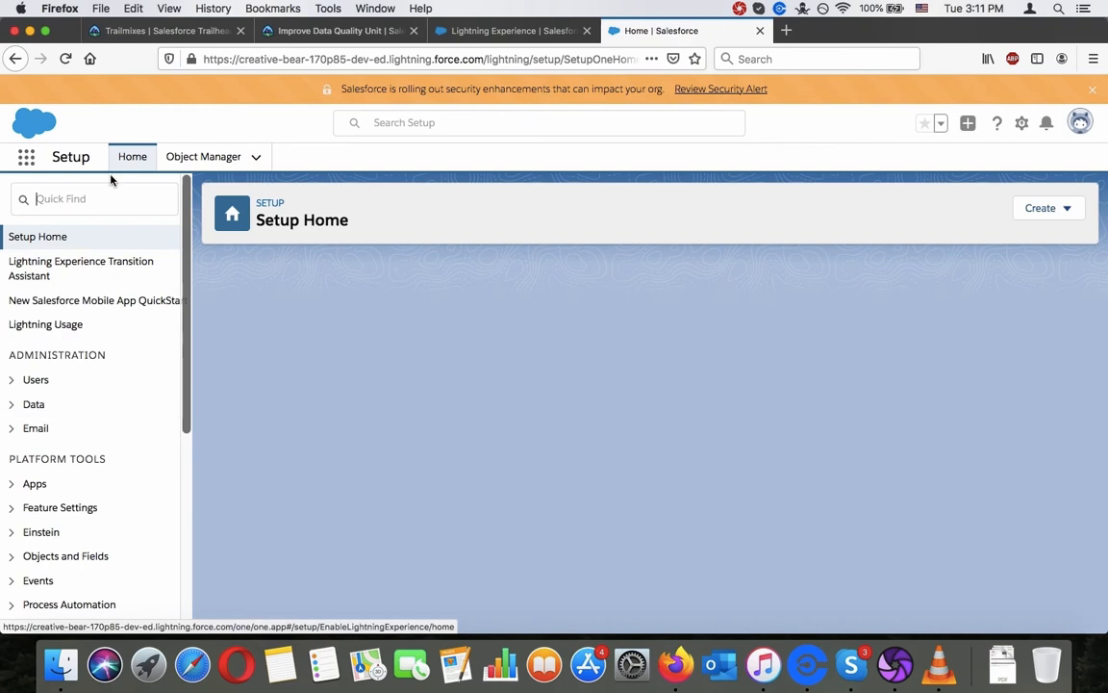
pyautogui.write('s')
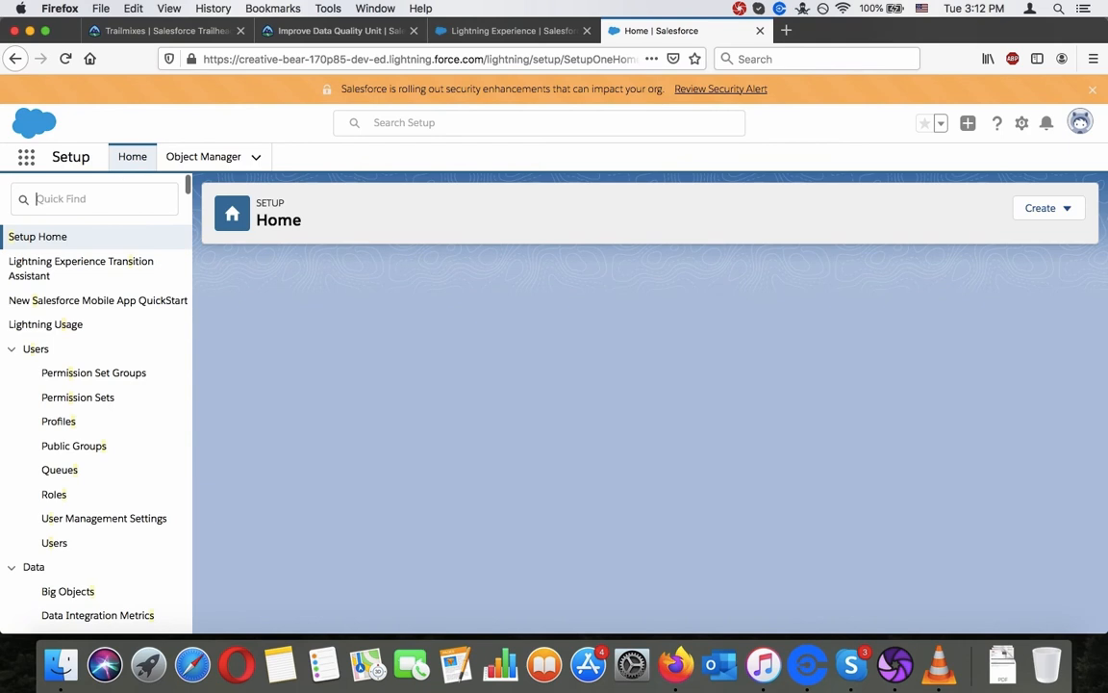
pyautogui.write('duplicate')
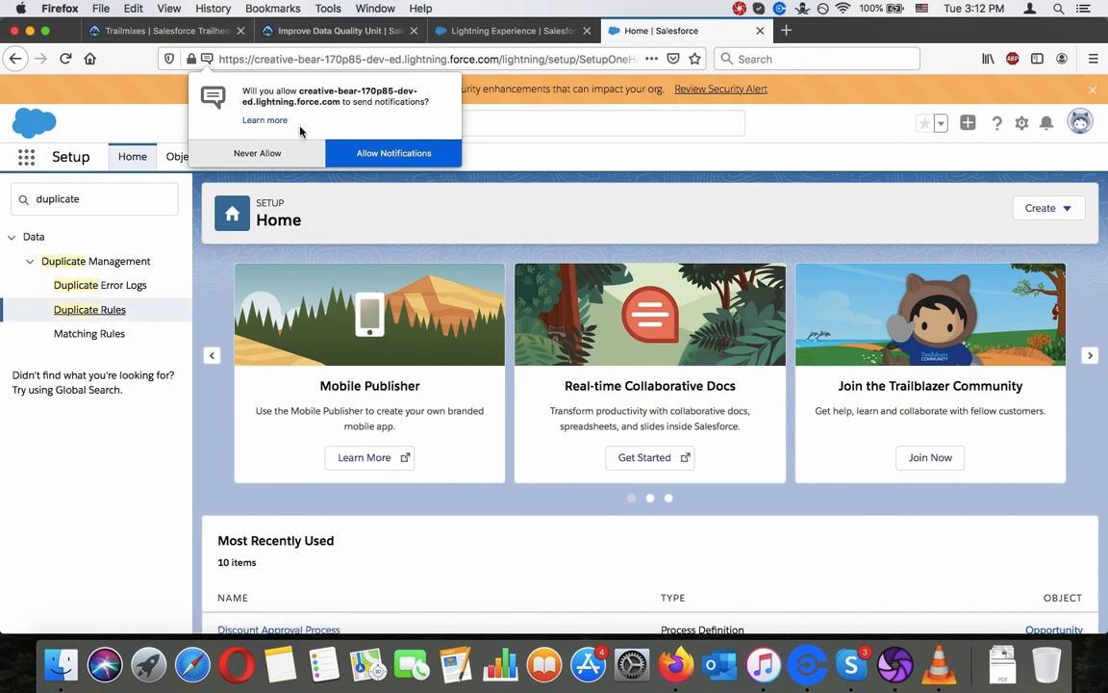
pyautogui.click(89, 309)
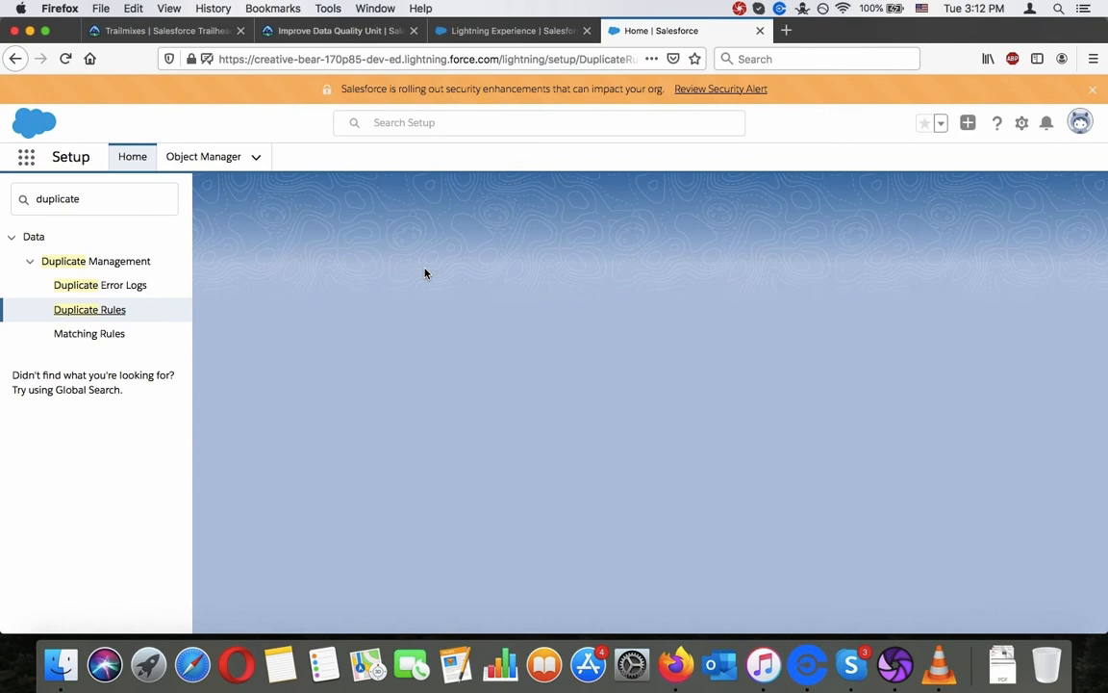
pyautogui.click(88, 309)
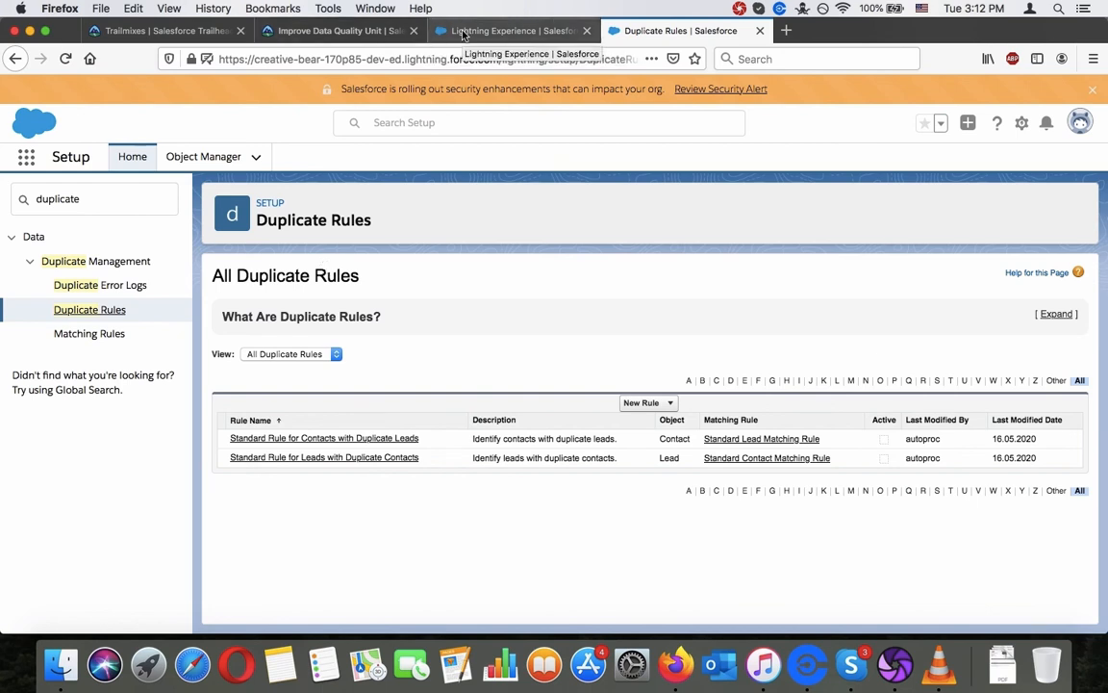
pyautogui.click(336, 30)
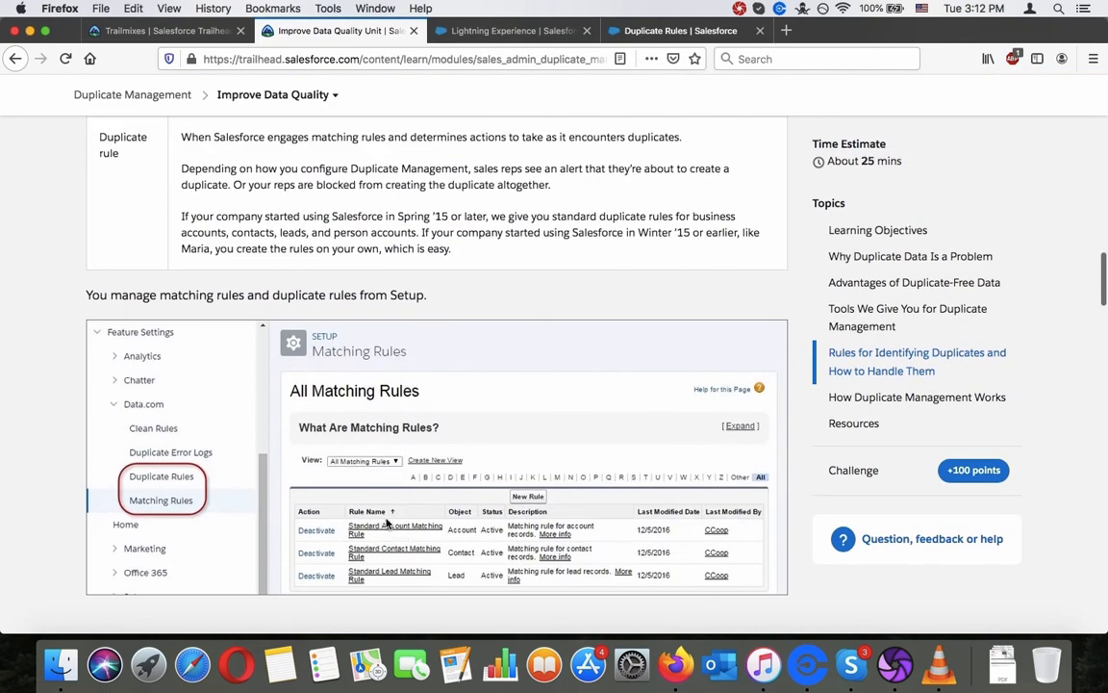
pyautogui.moveTo(447, 526)
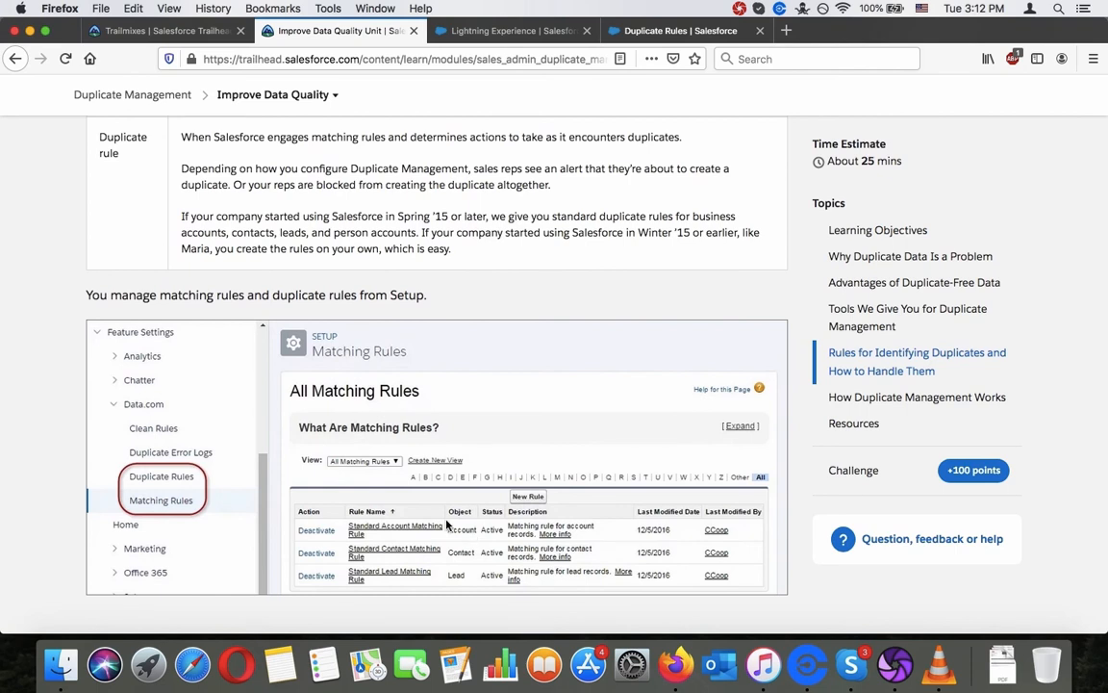
# Read How Duplicate Management Works to Resources and open 'Manage Duplicate Records in Salesforce'.
pyautogui.scroll(-3)
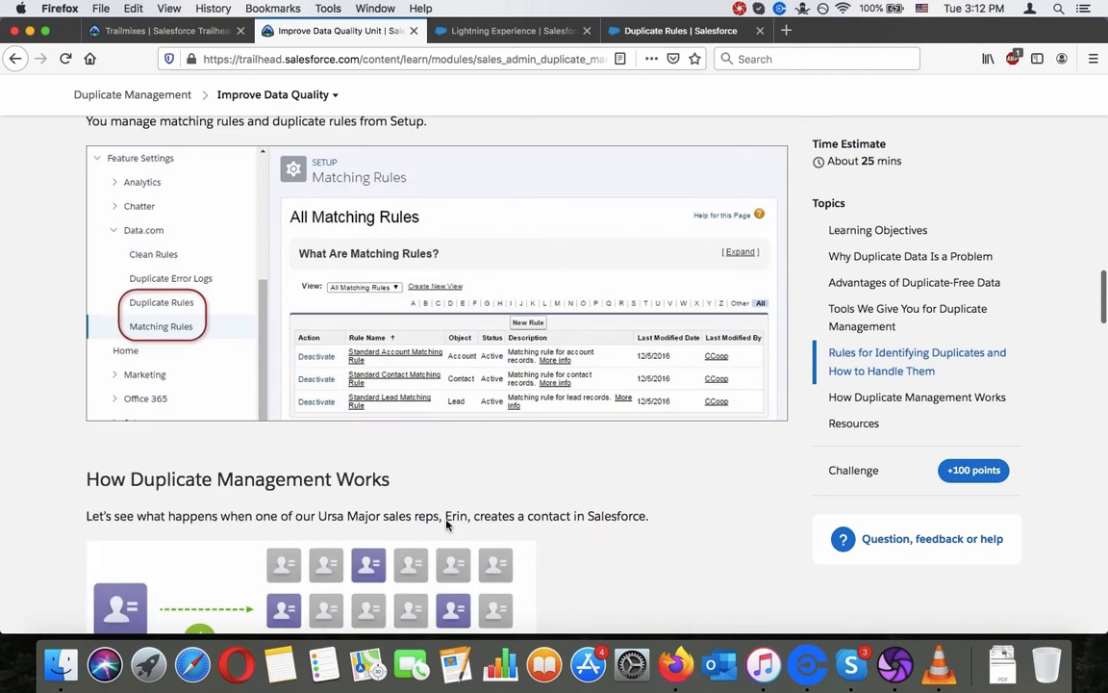
pyautogui.scroll(-3)
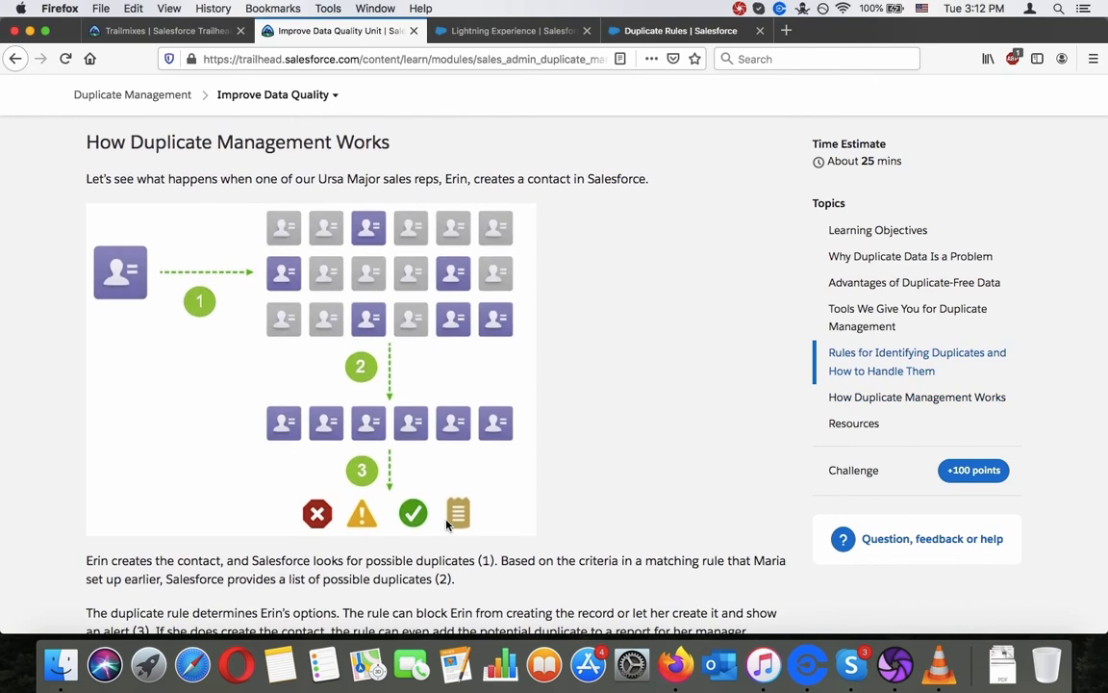
pyautogui.moveTo(515, 381)
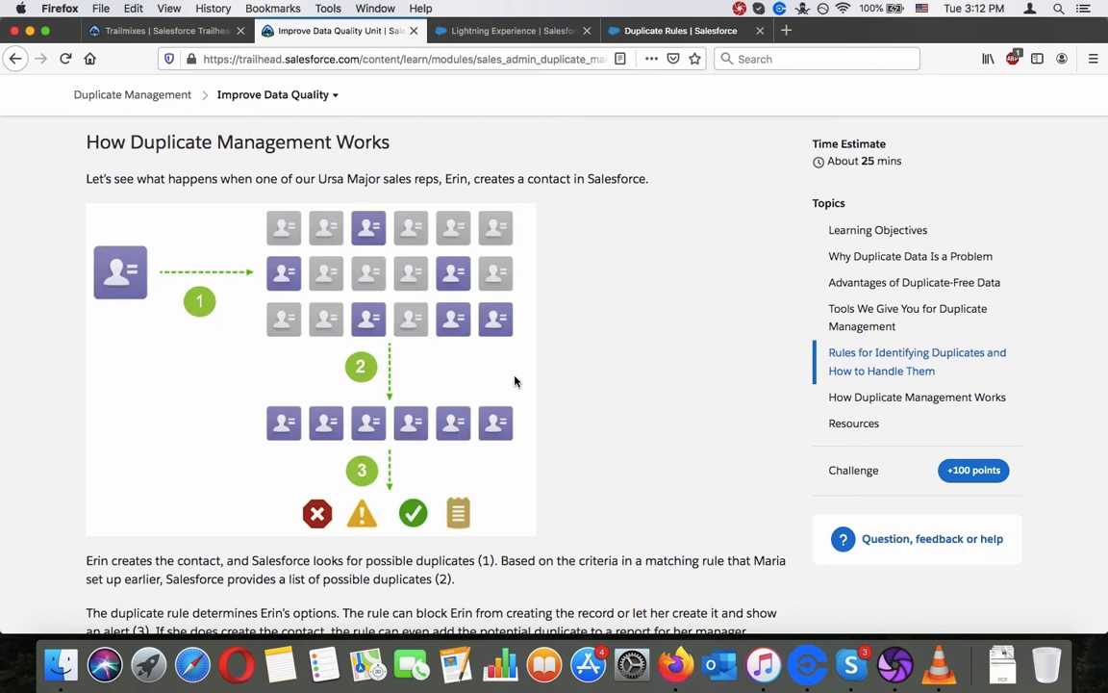
pyautogui.moveTo(579, 345)
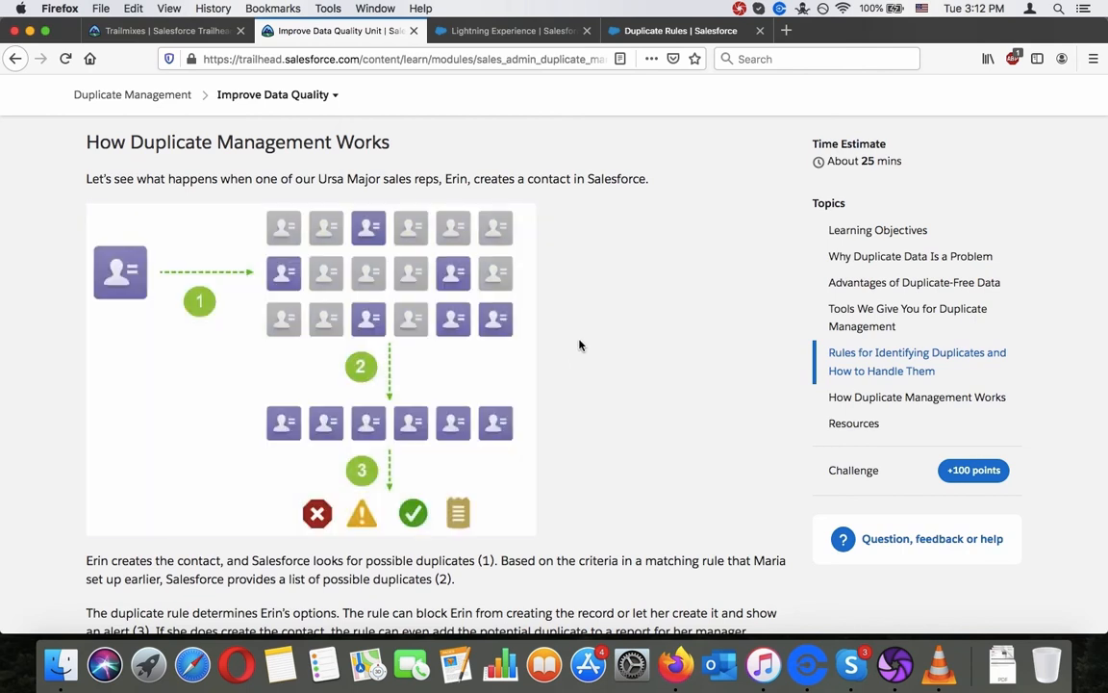
pyautogui.scroll(-3)
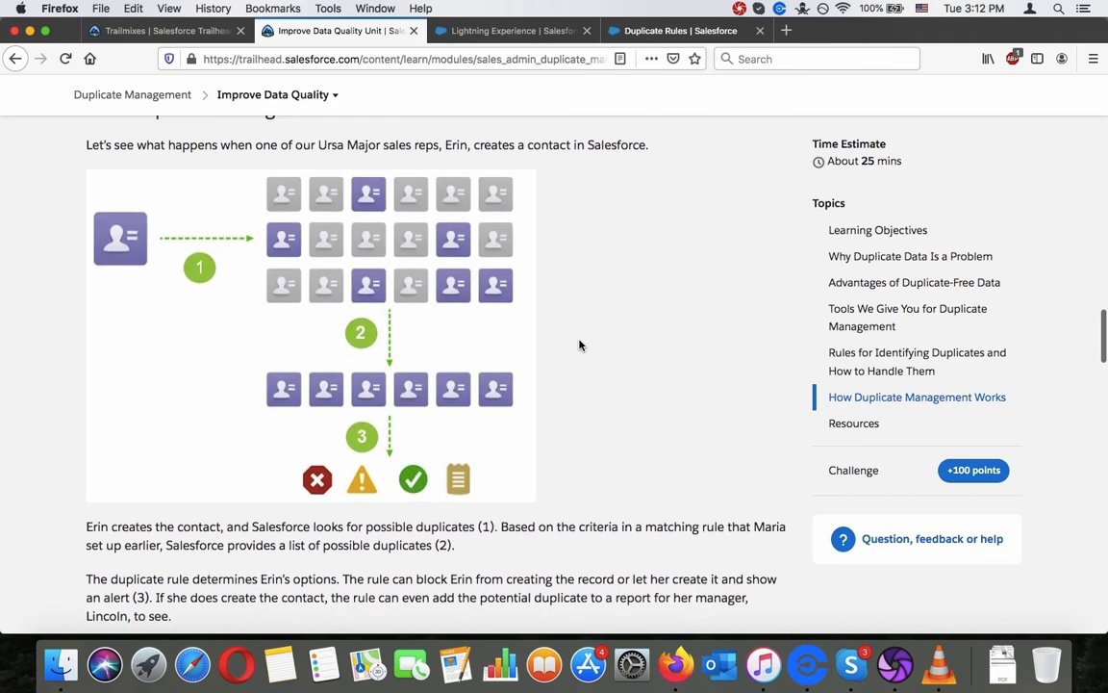
pyautogui.scroll(-3)
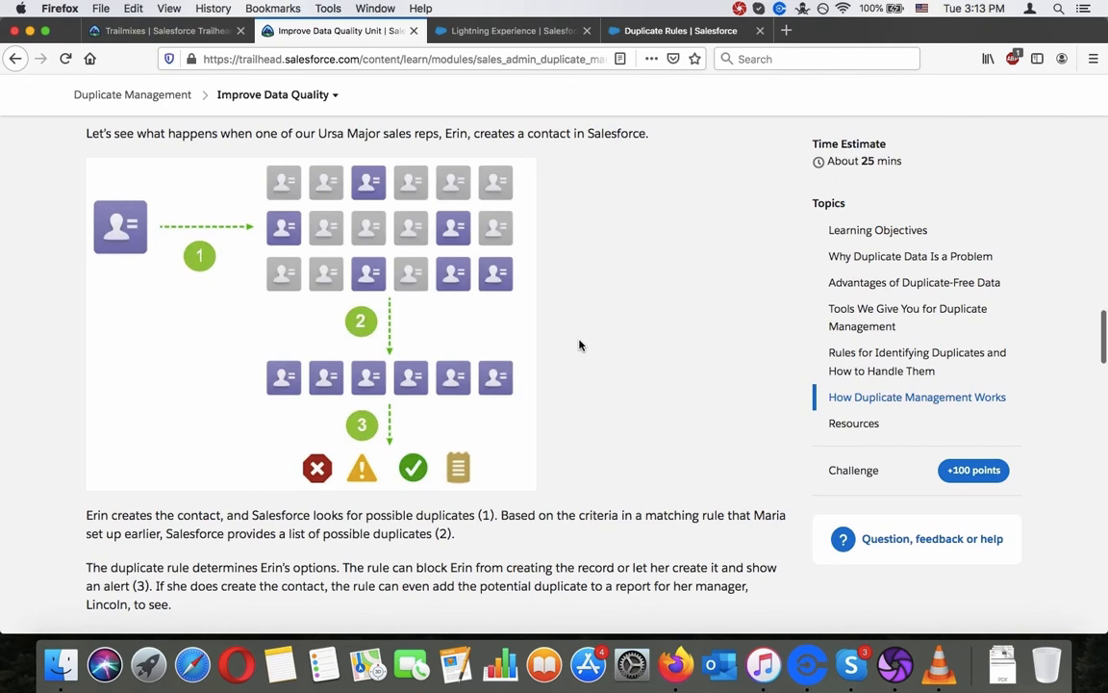
pyautogui.scroll(-3)
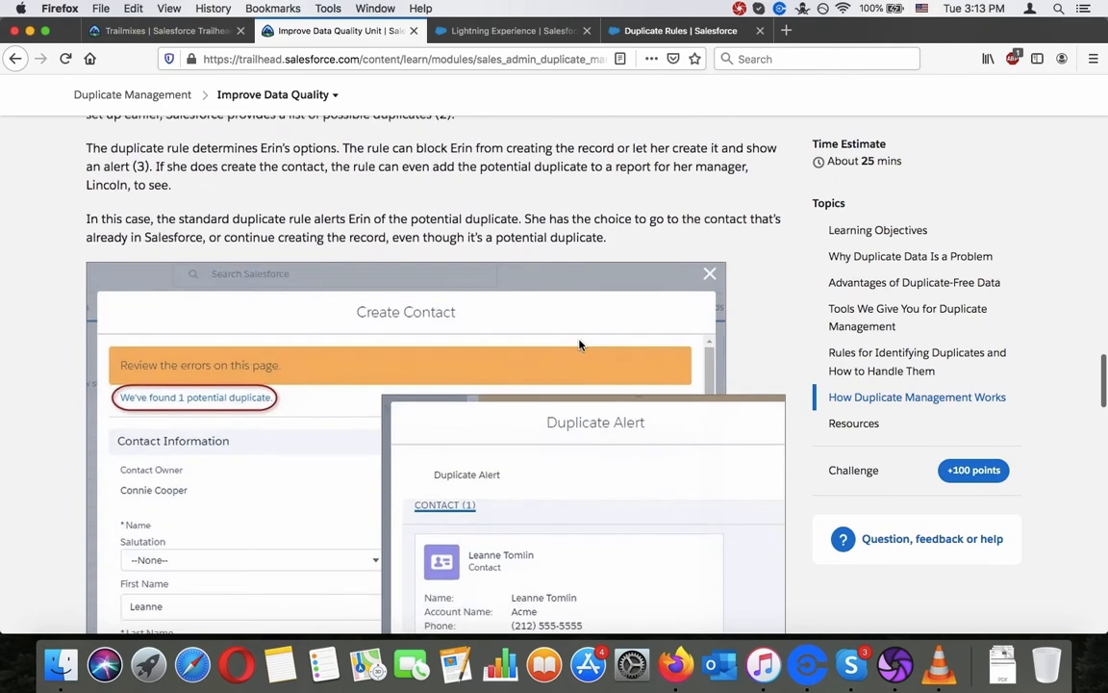
pyautogui.scroll(-3)
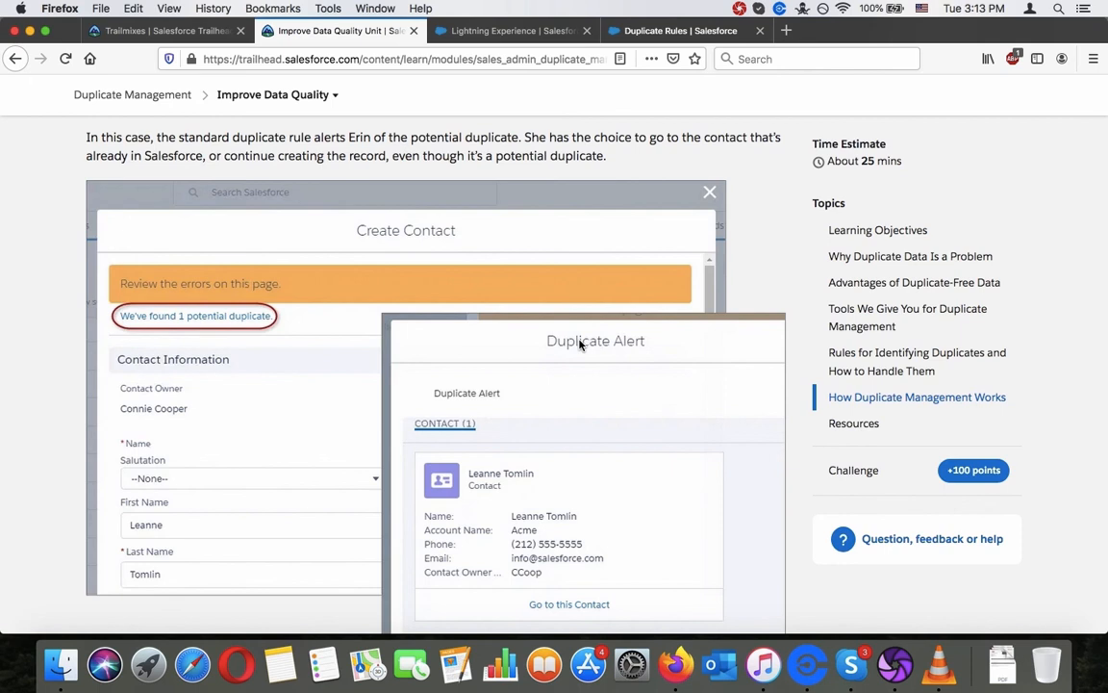
pyautogui.scroll(-3)
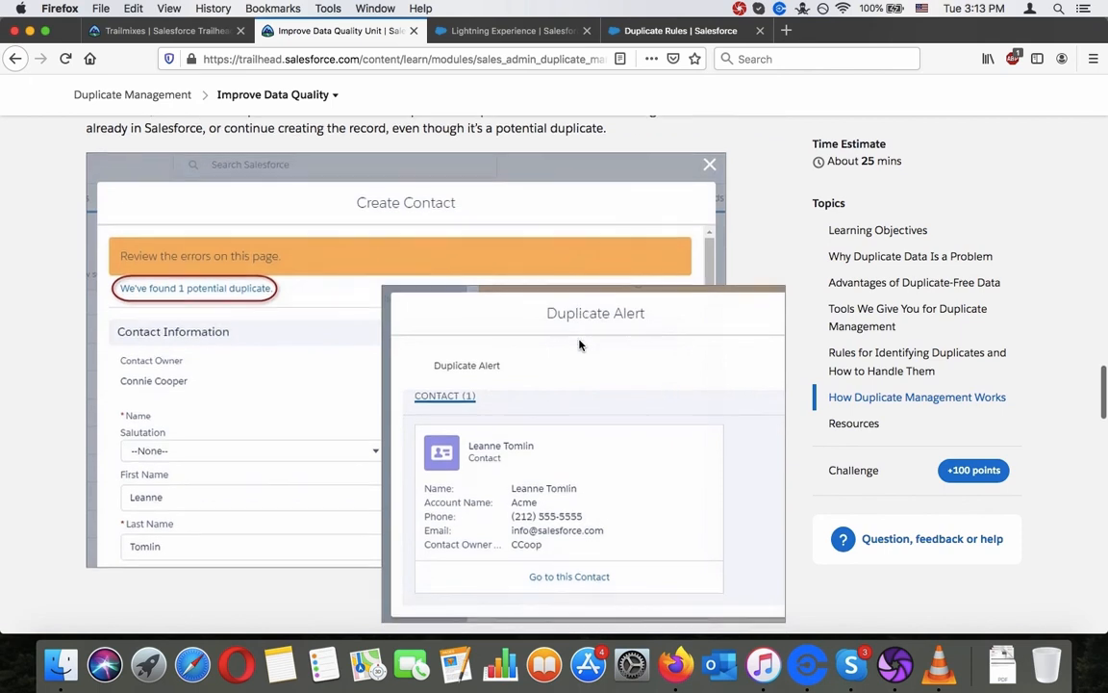
pyautogui.scroll(-3)
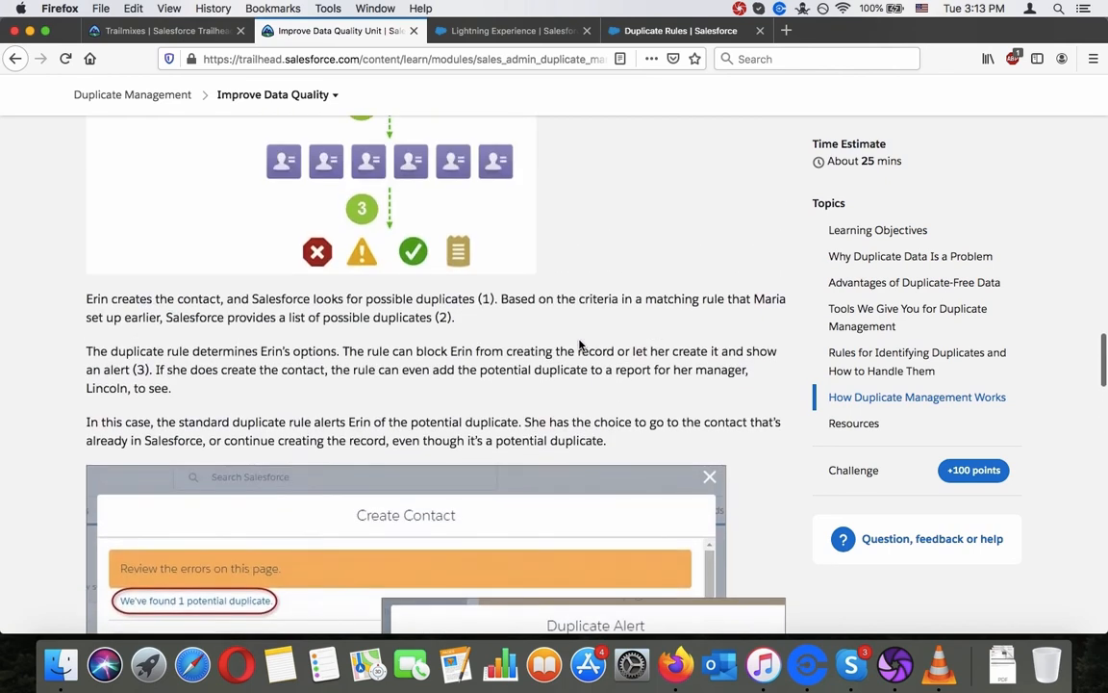
pyautogui.moveTo(580, 346)
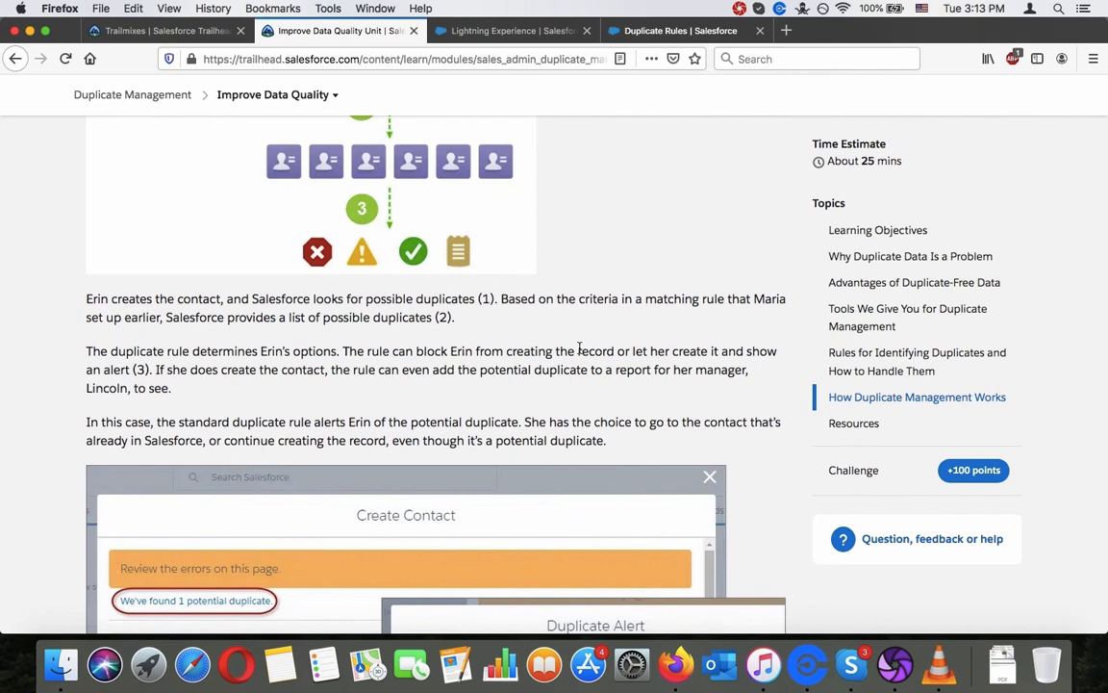
pyautogui.scroll(-3)
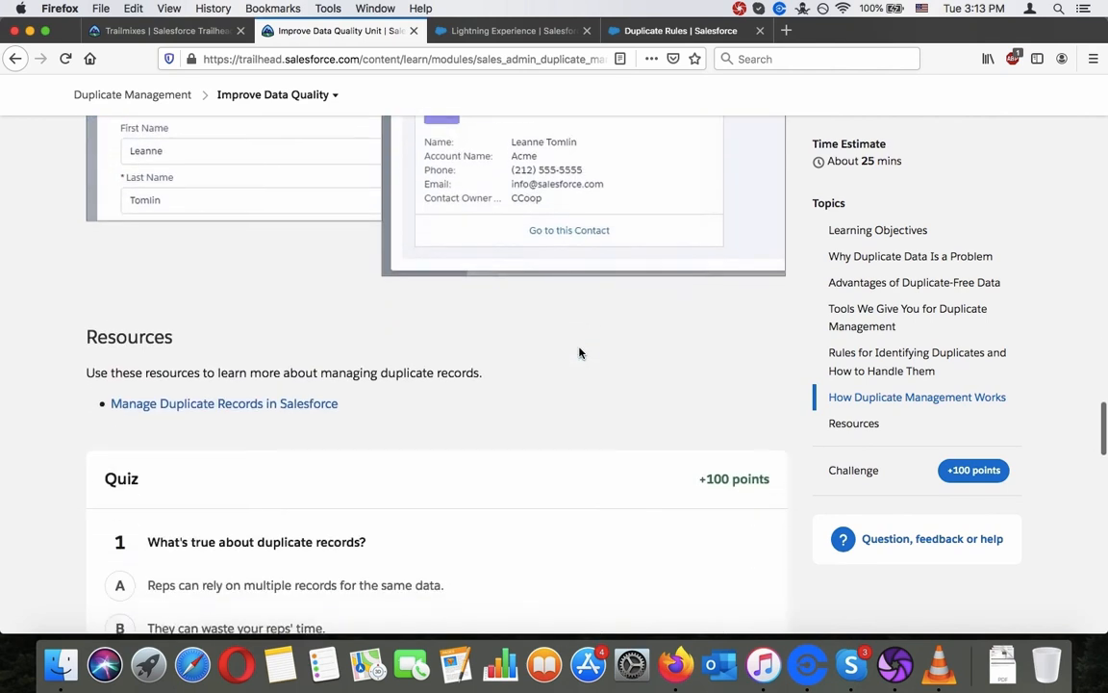
pyautogui.scroll(-3)
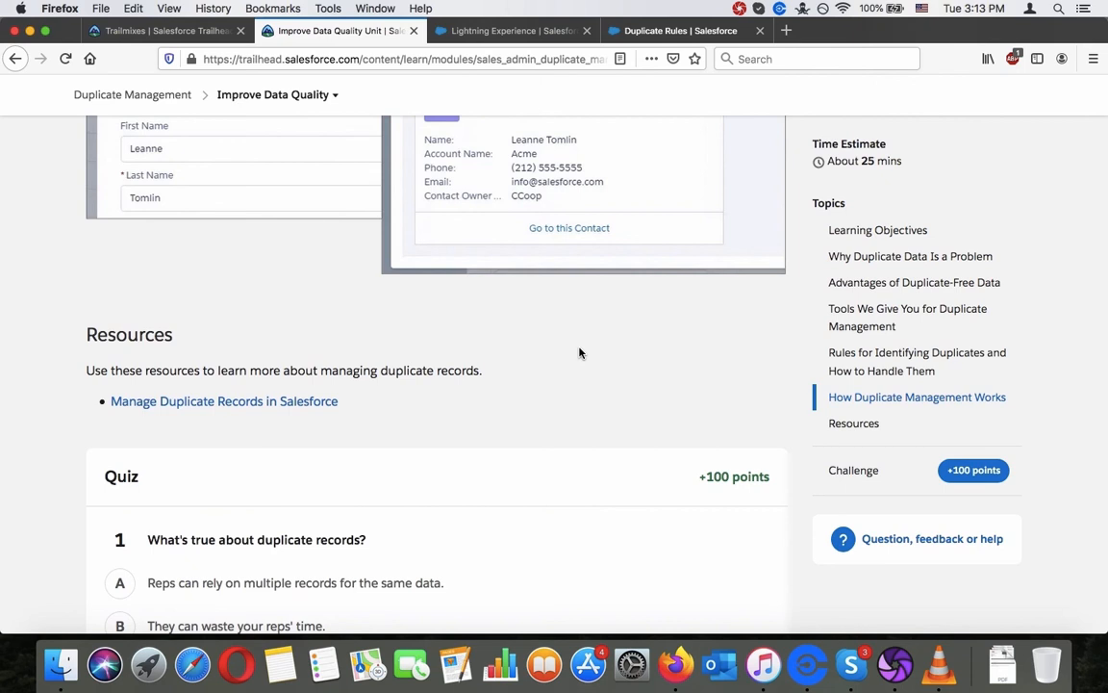
pyautogui.scroll(-3)
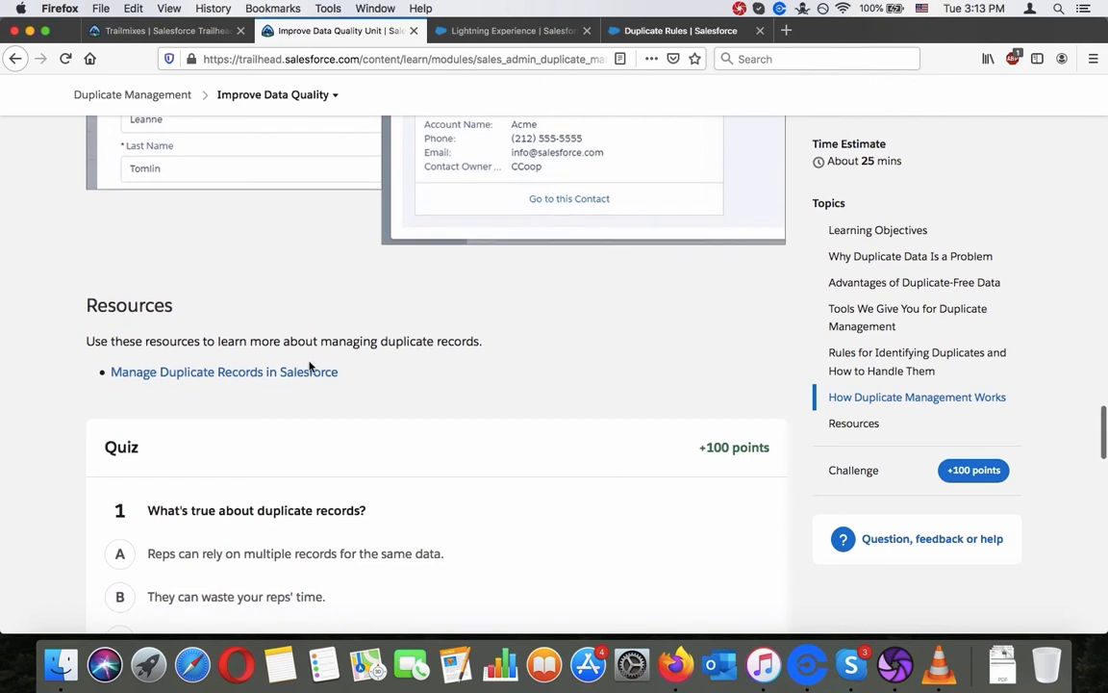
pyautogui.click(224, 371)
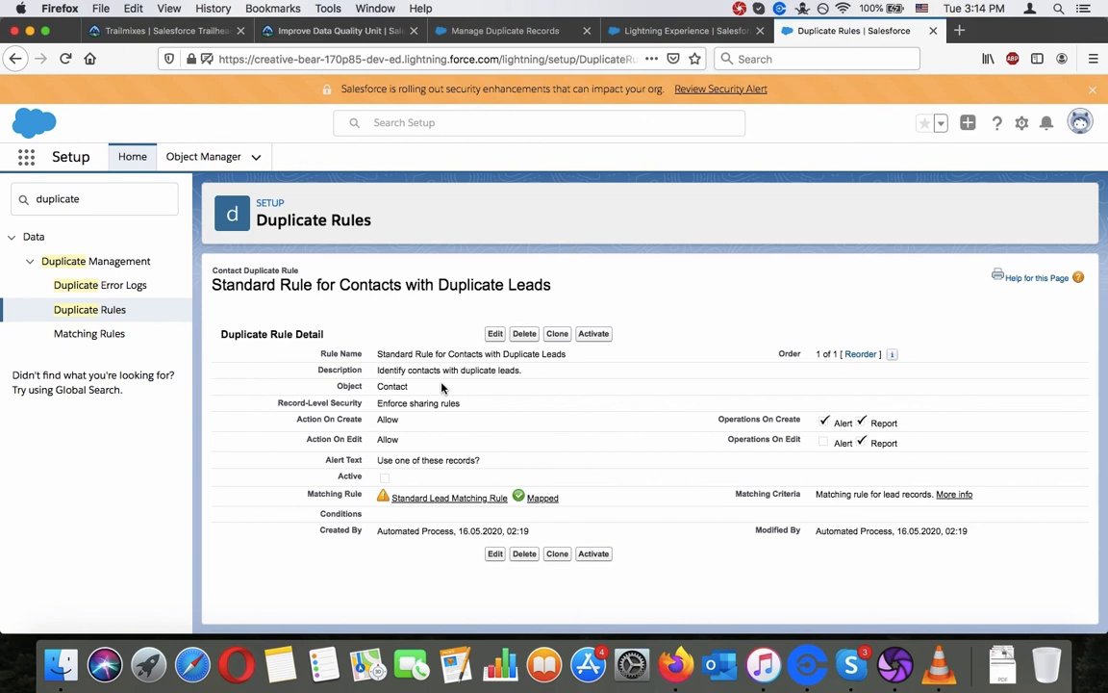
pyautogui.moveTo(431, 349)
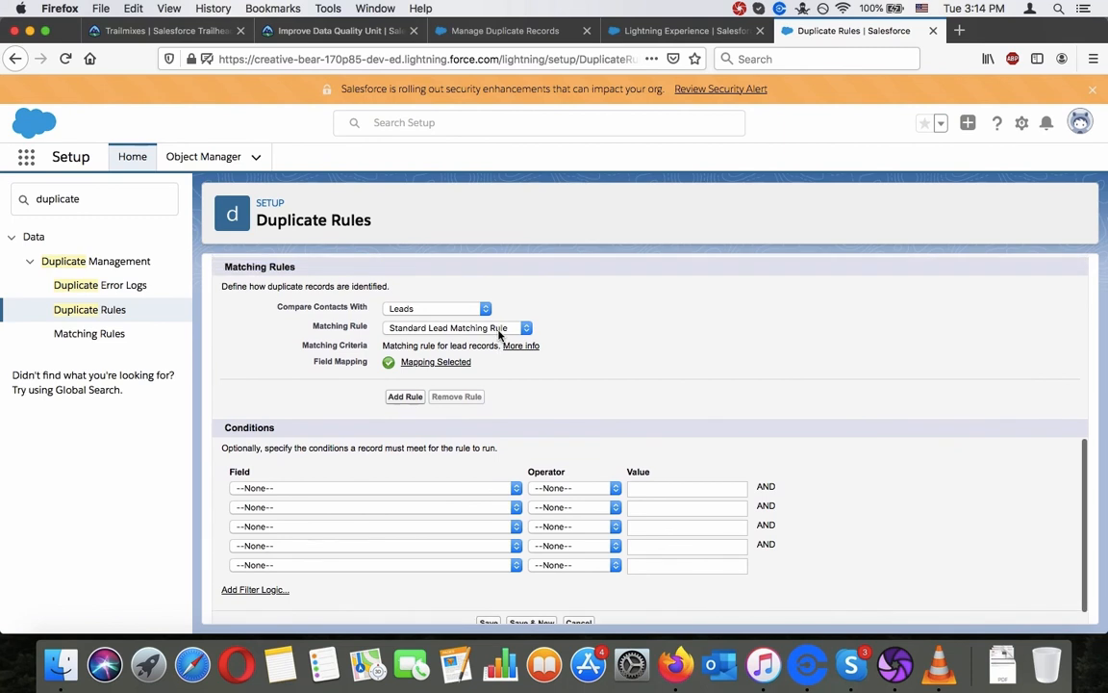
pyautogui.moveTo(462, 364)
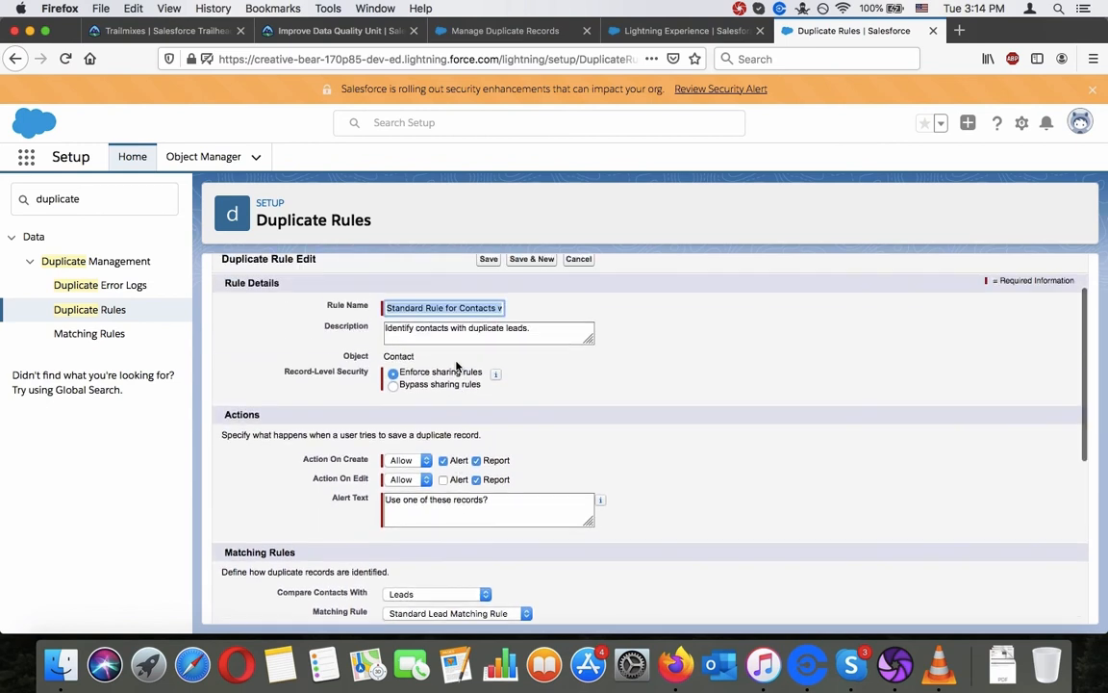
# Scroll through the Standard Rule for Contacts with Duplicate Leads edit form, then view the help article.
pyautogui.scroll(-3)
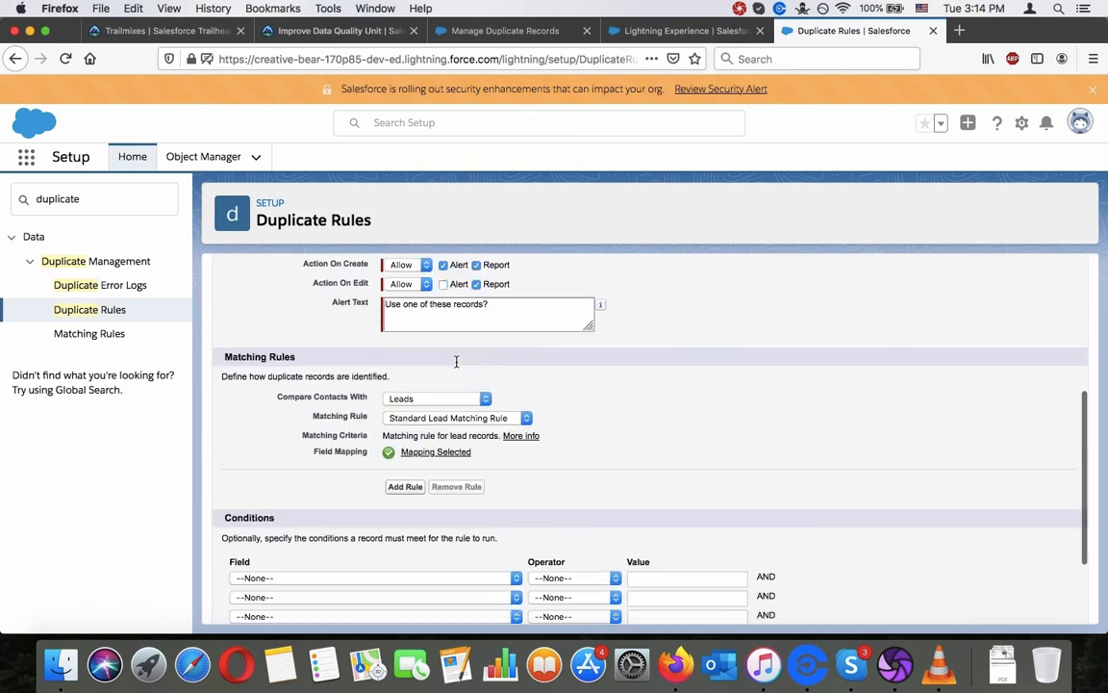
pyautogui.scroll(-3)
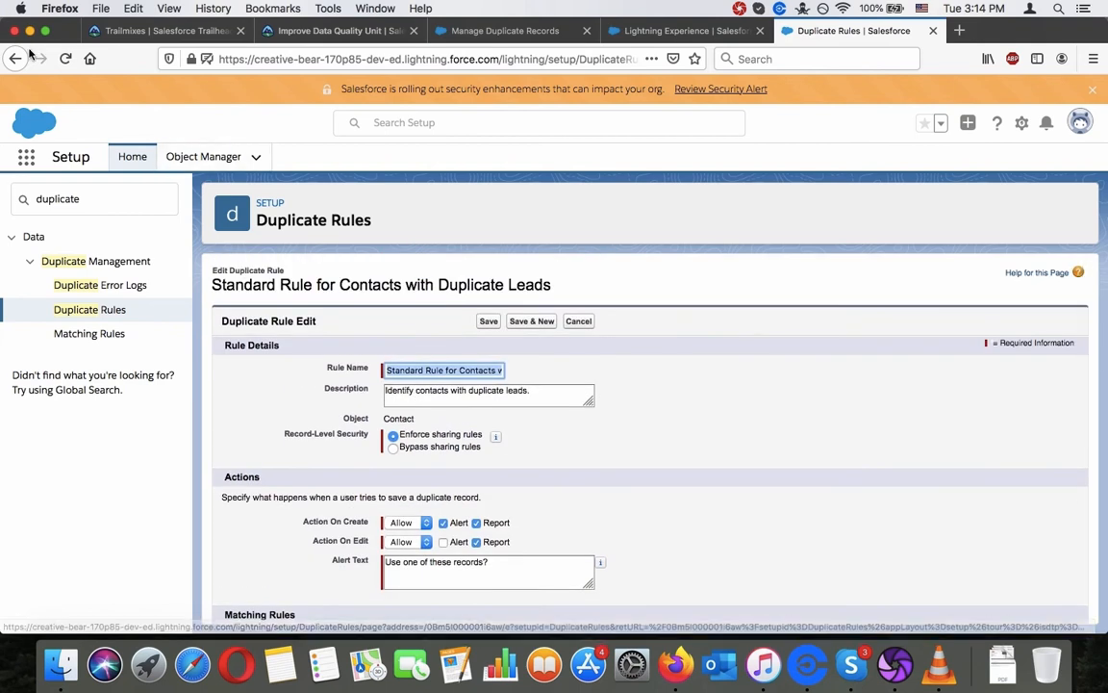
pyautogui.click(504, 30)
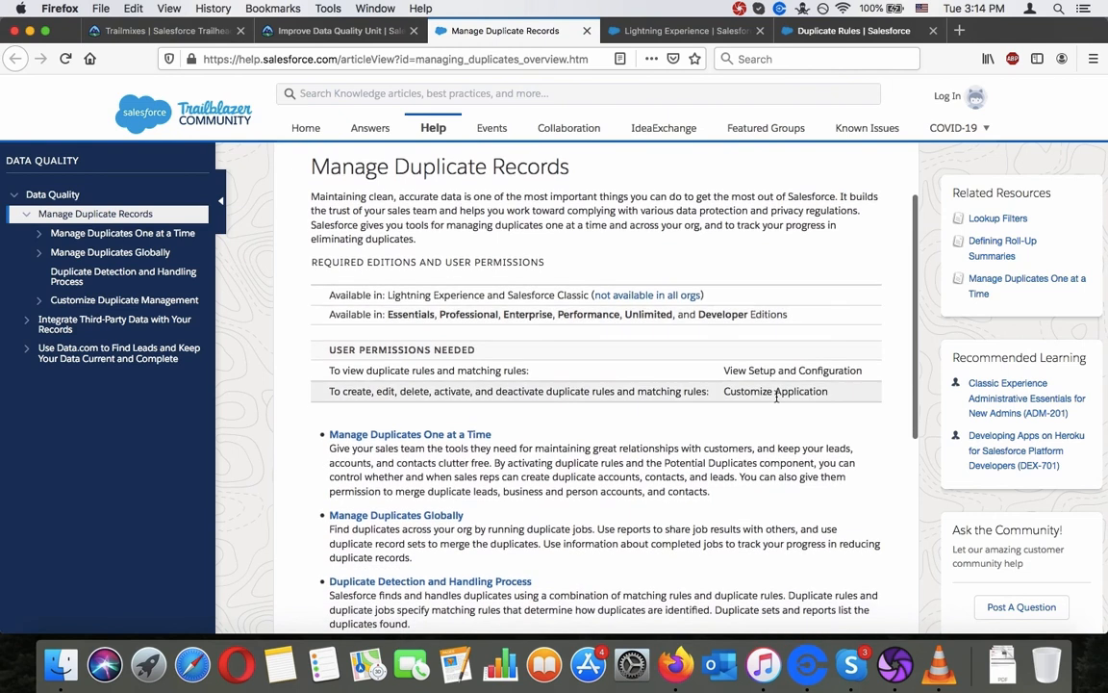
# Read the Manage Duplicate Records article's permissions and topic summaries, then return to the unit.
pyautogui.scroll(-3)
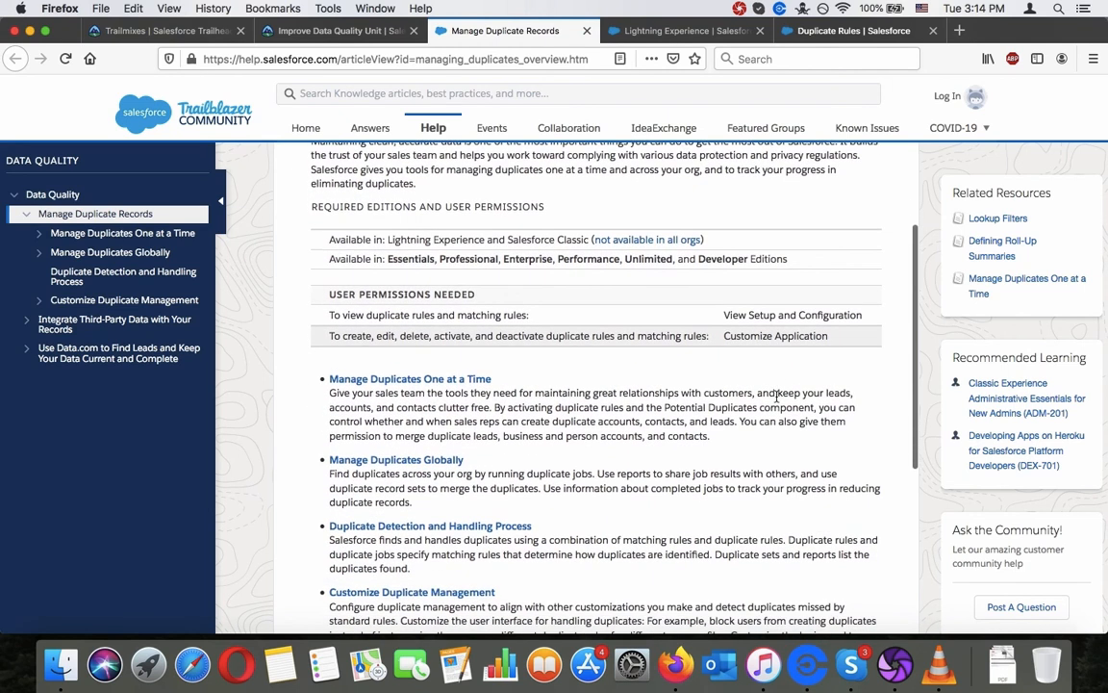
pyautogui.scroll(-3)
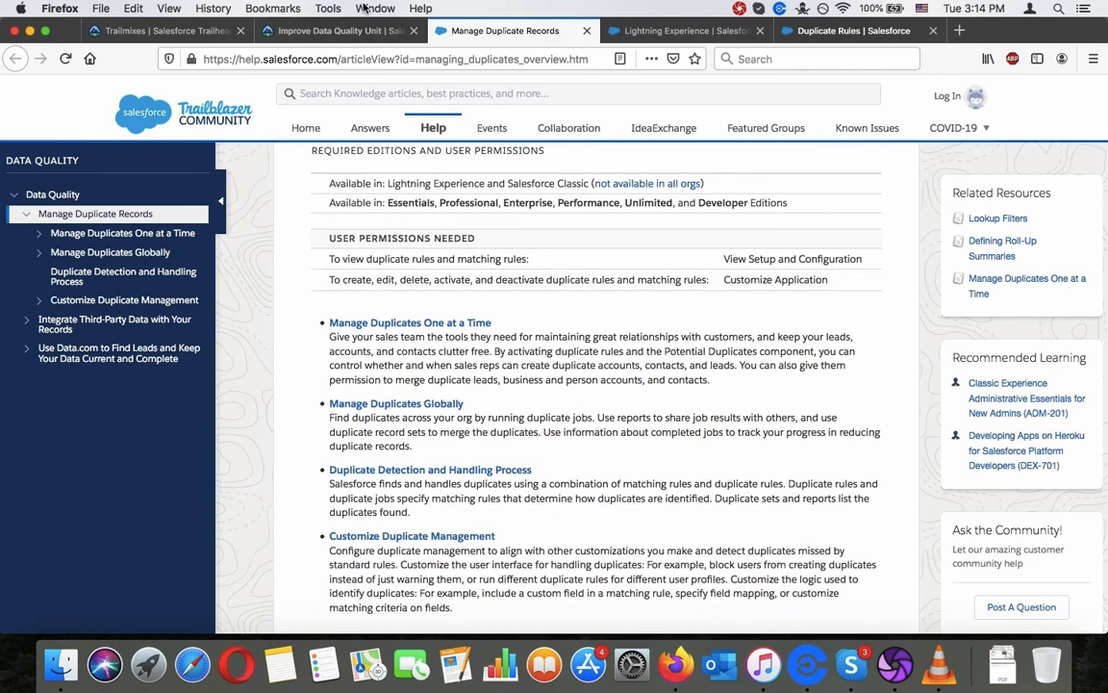
pyautogui.moveTo(341, 30)
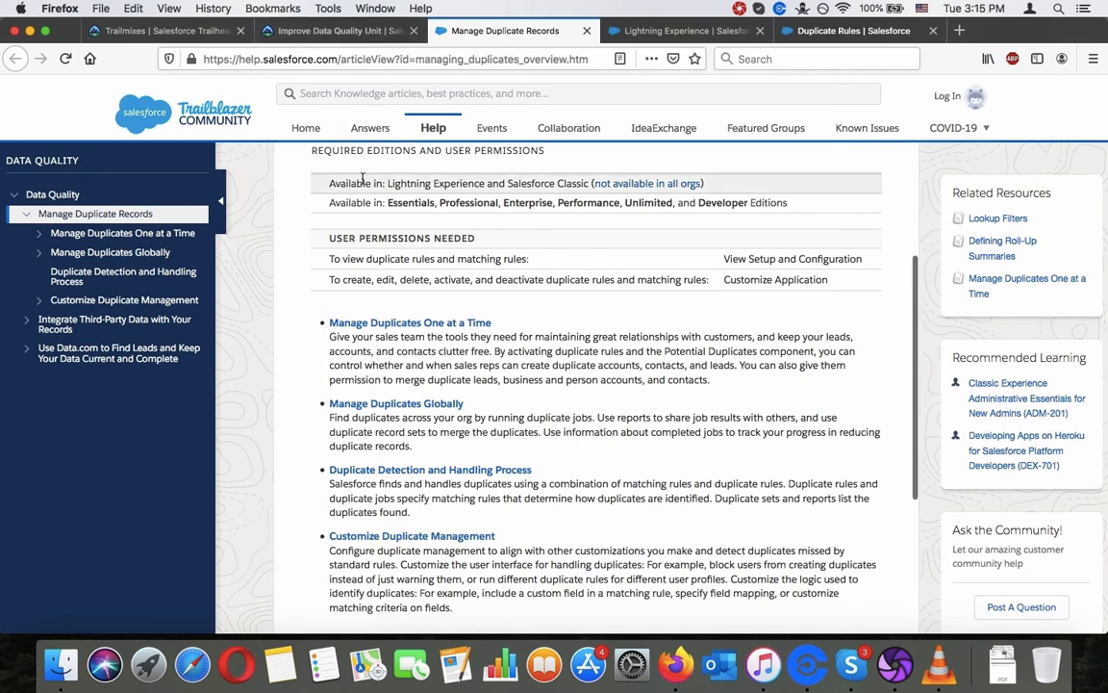
pyautogui.click(337, 30)
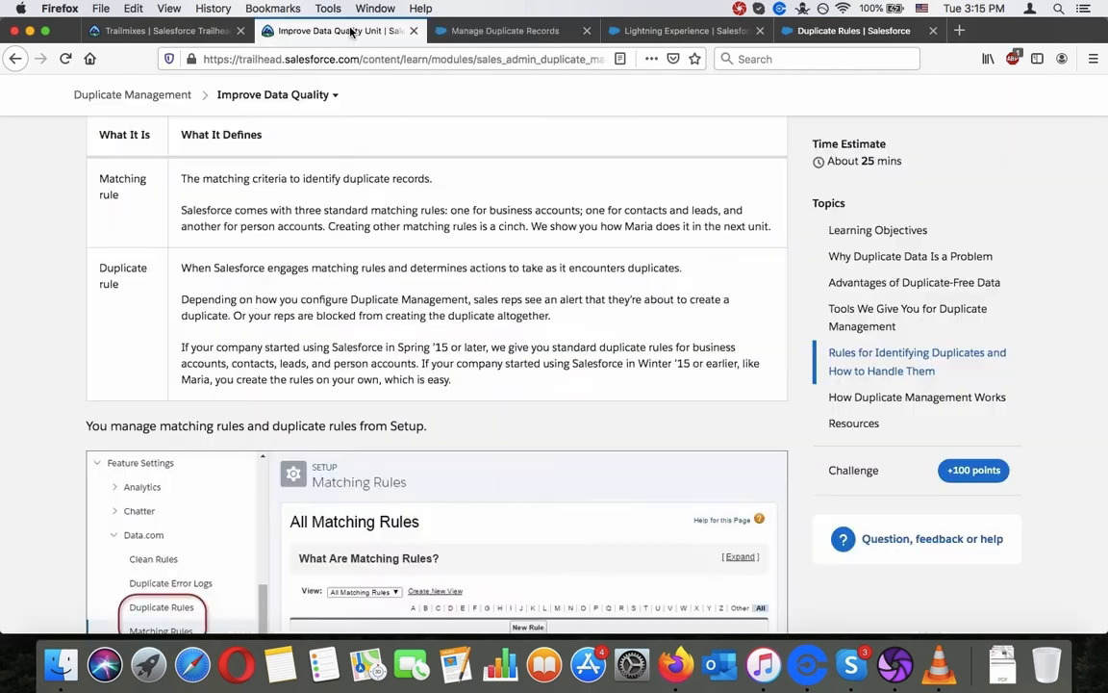
# Answer quiz question 1 with options B and D.
pyautogui.scroll(-3)
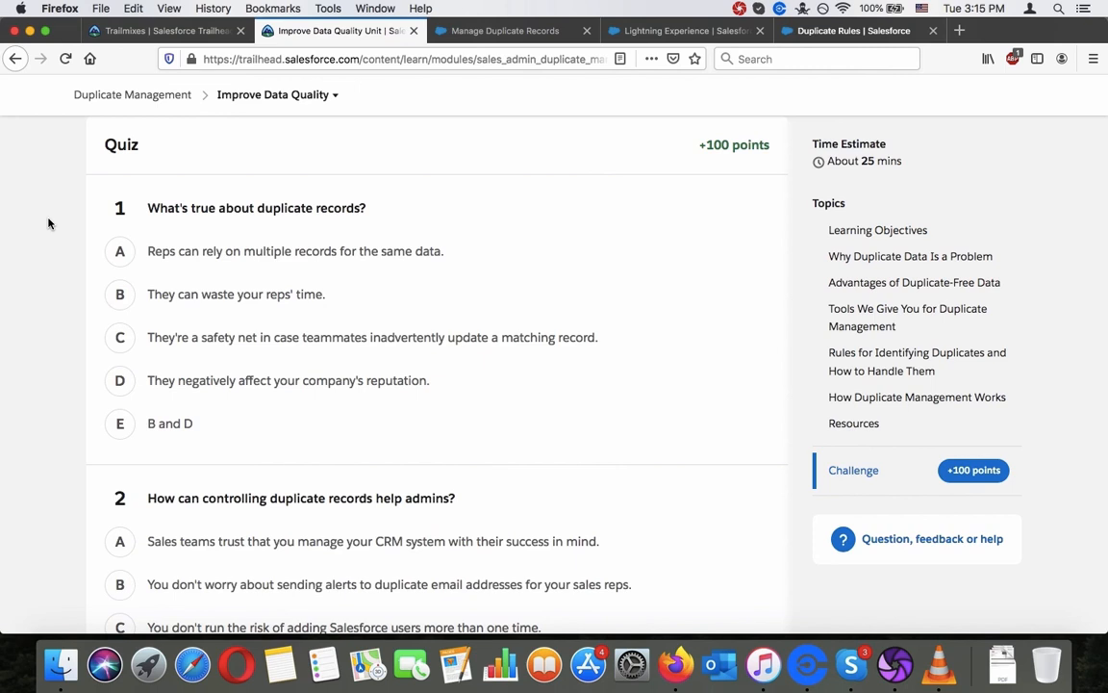
pyautogui.click(119, 251)
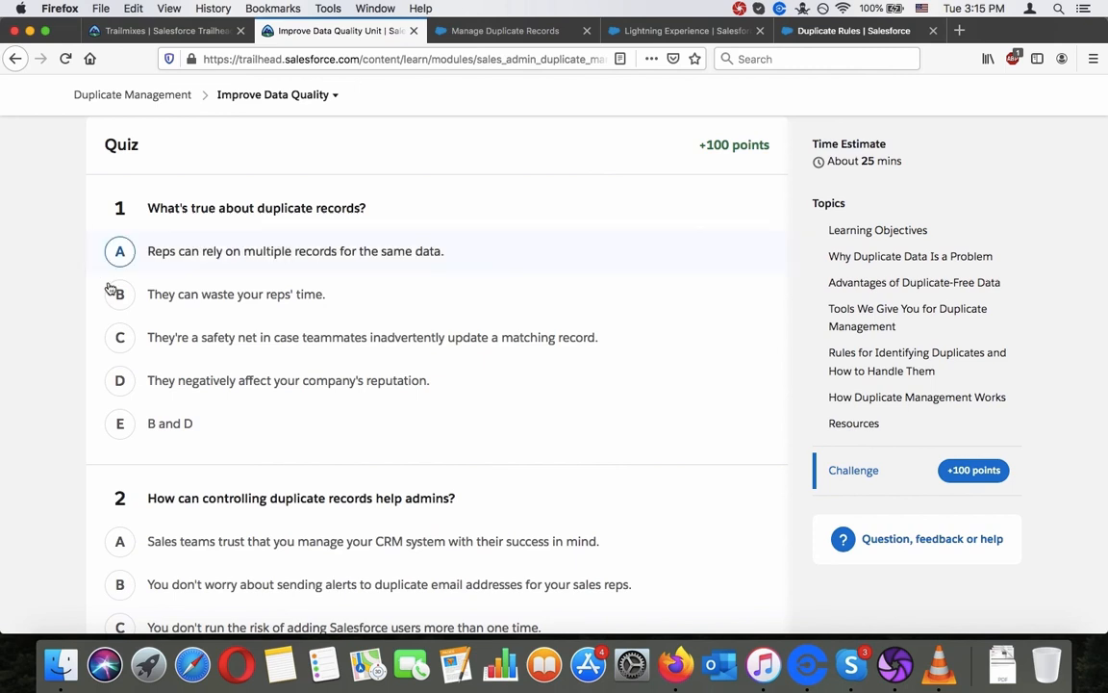
pyautogui.click(119, 336)
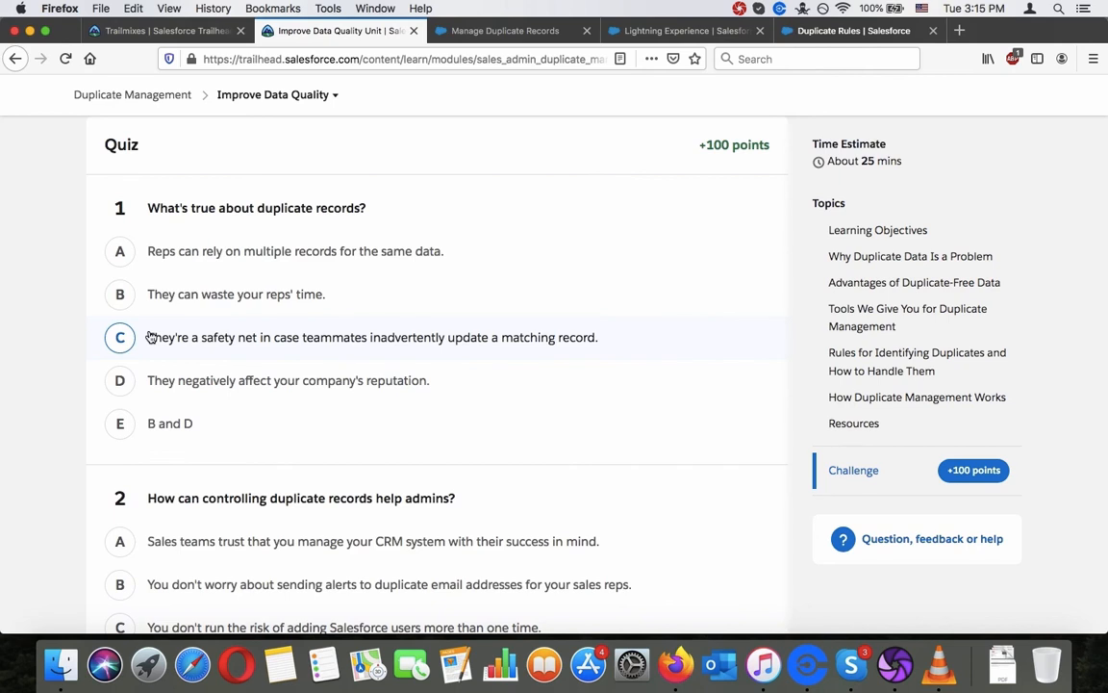
pyautogui.click(120, 423)
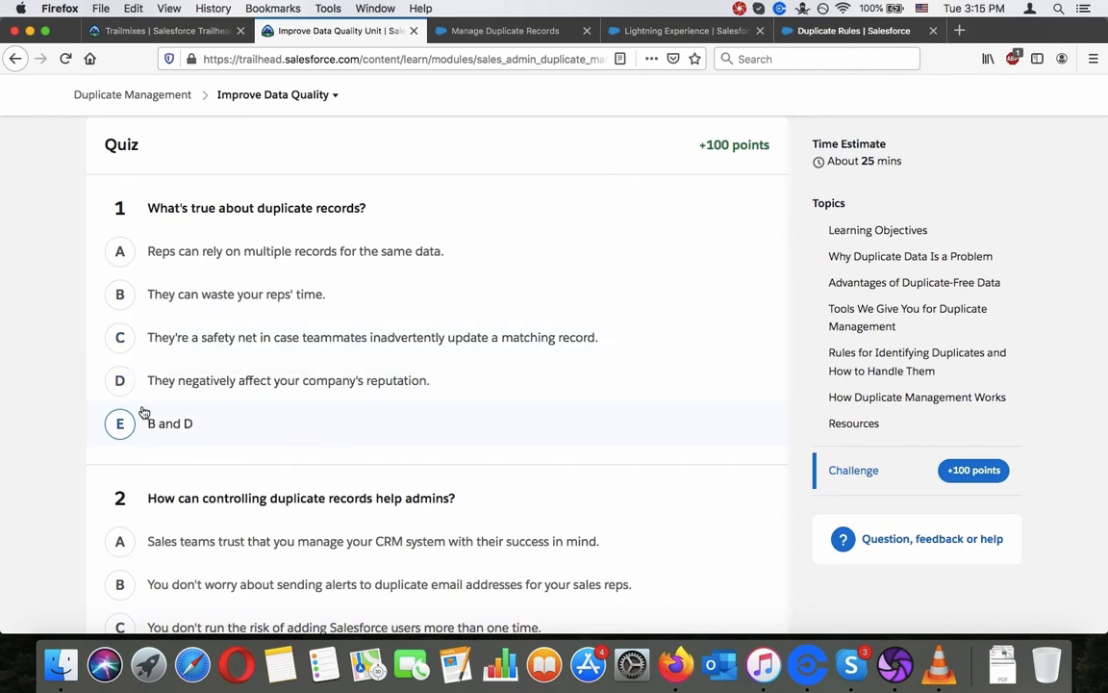
pyautogui.click(119, 423)
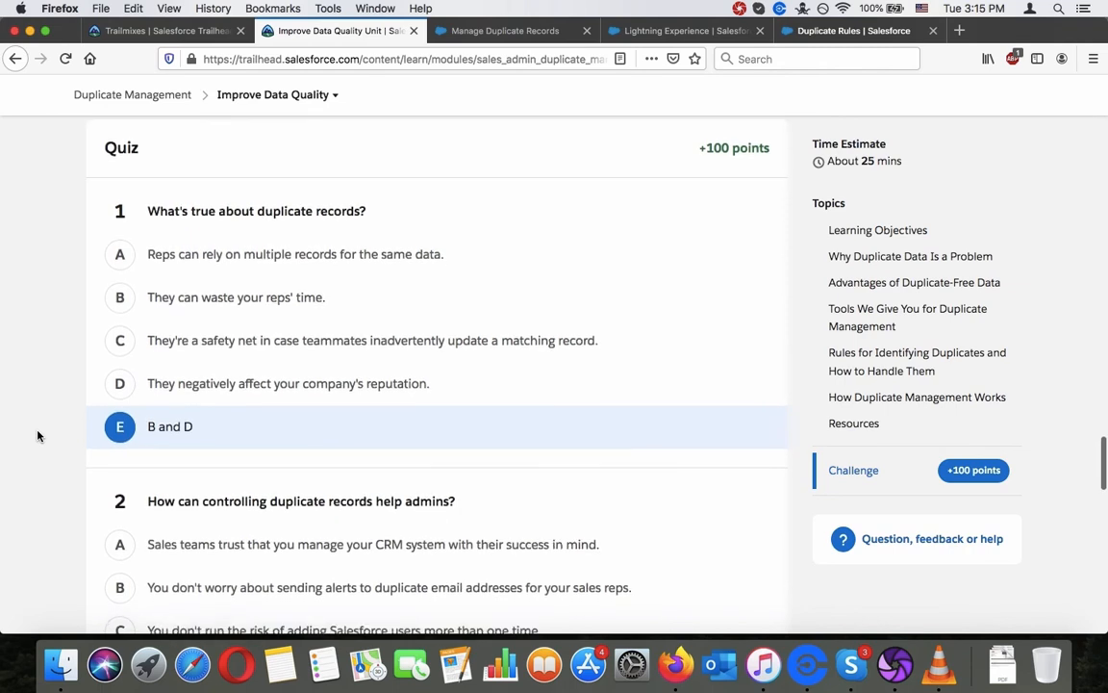
# Answer question 2 with sales teams trusting your CRM, then begin searching the unit.
pyautogui.scroll(-3)
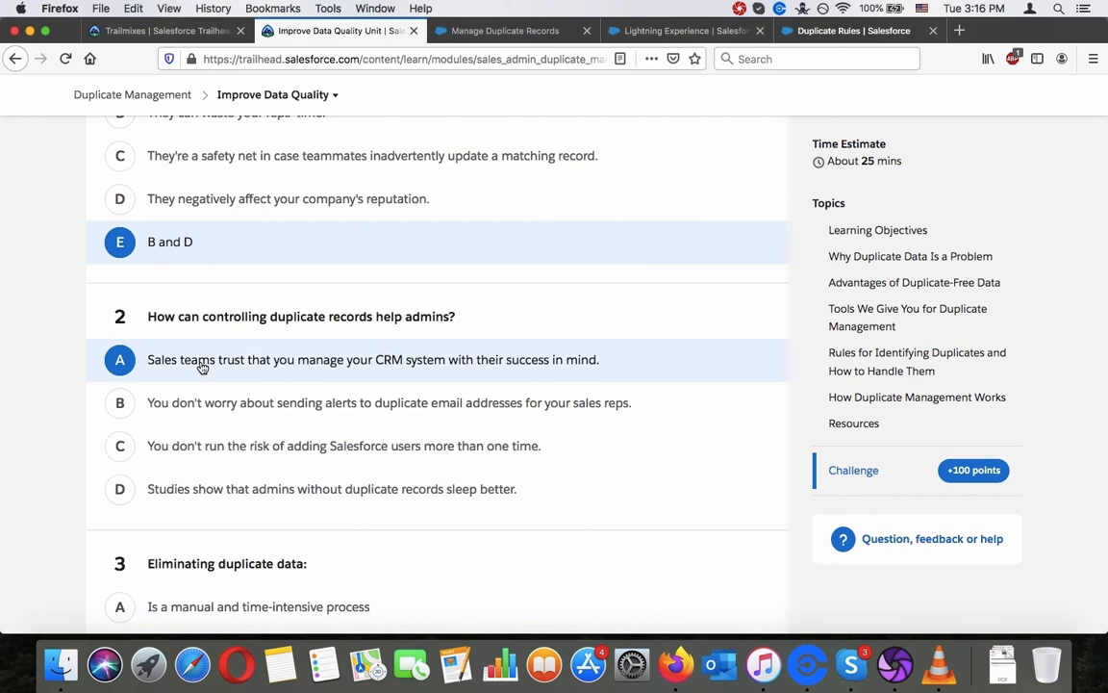
pyautogui.moveTo(7, 394)
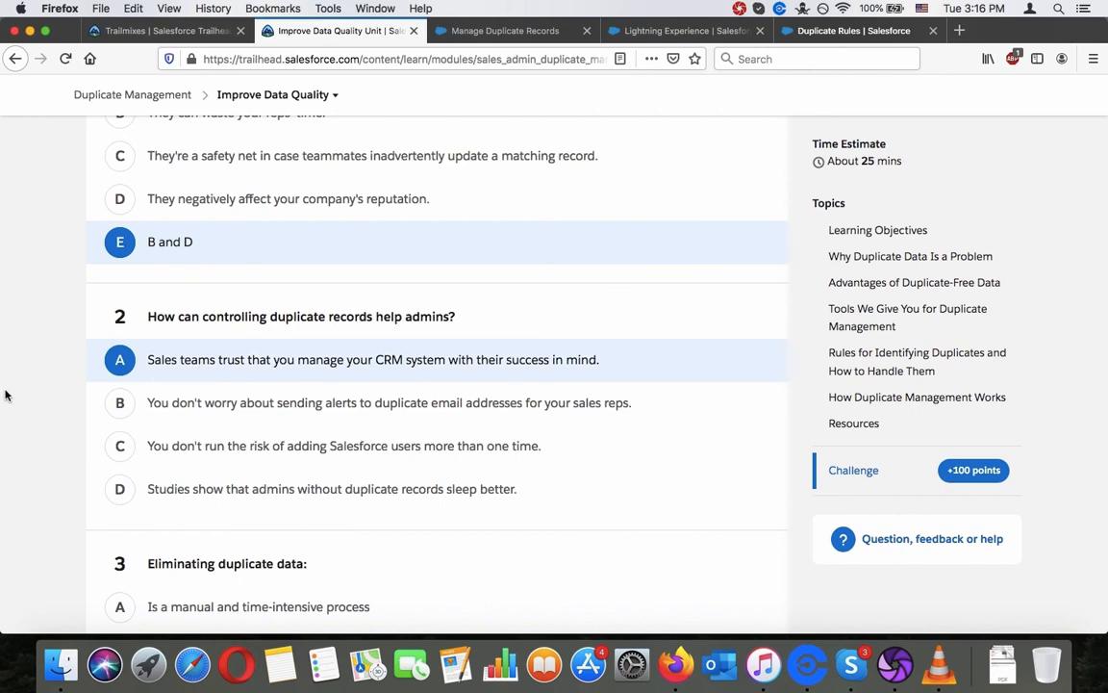
pyautogui.scroll(-3)
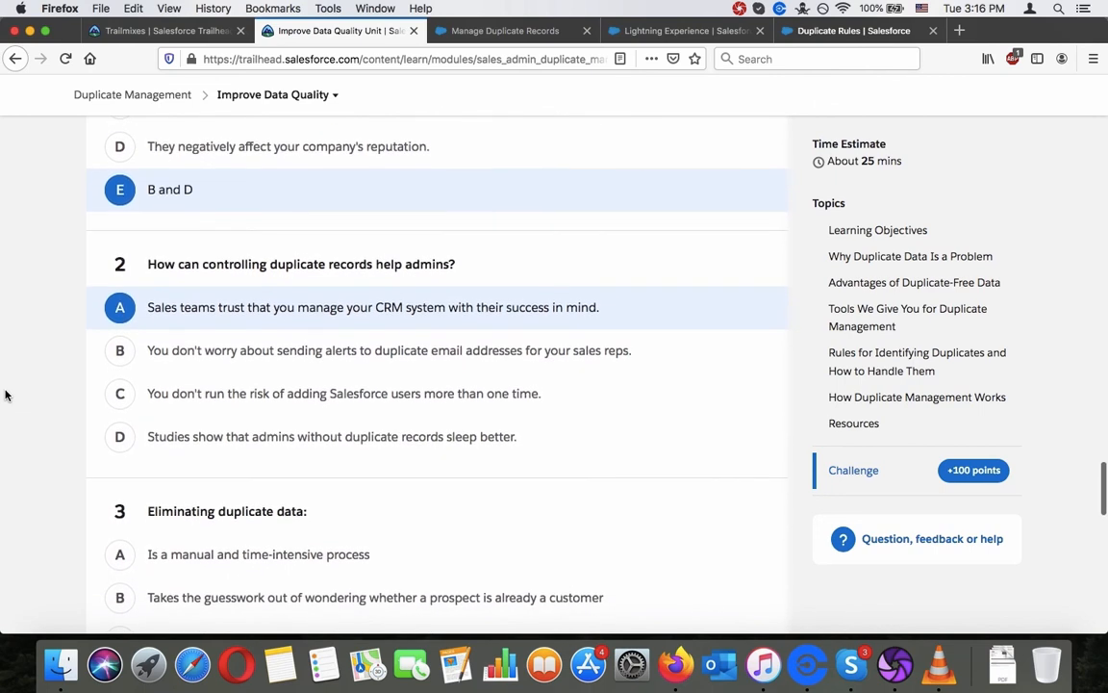
pyautogui.scroll(-3)
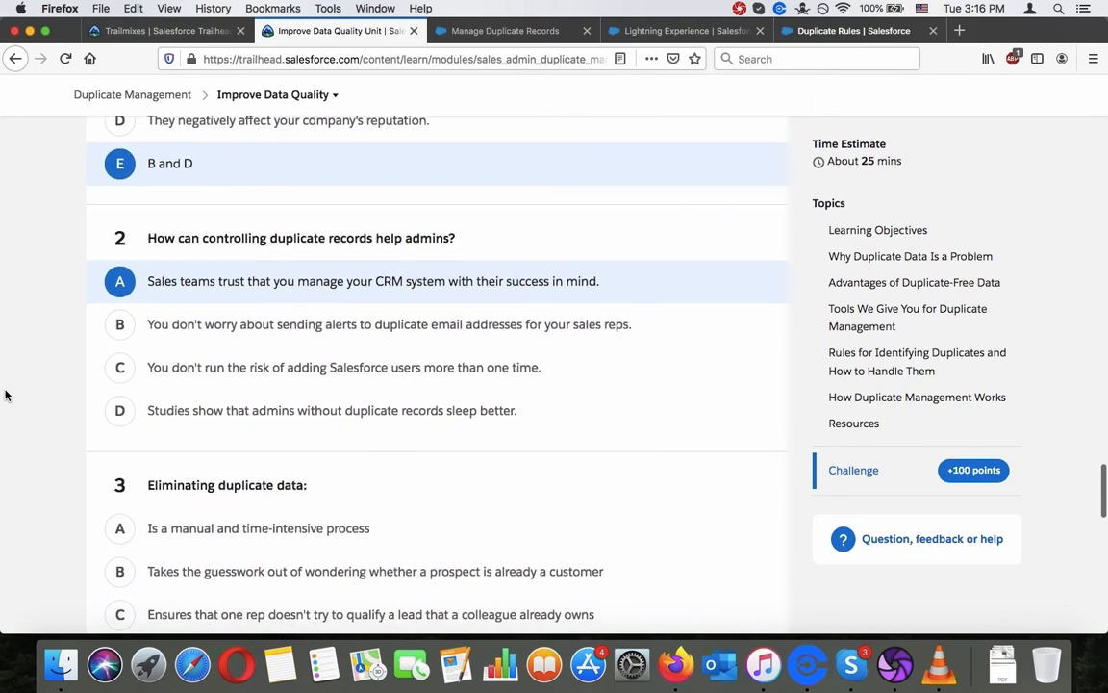
pyautogui.scroll(-3)
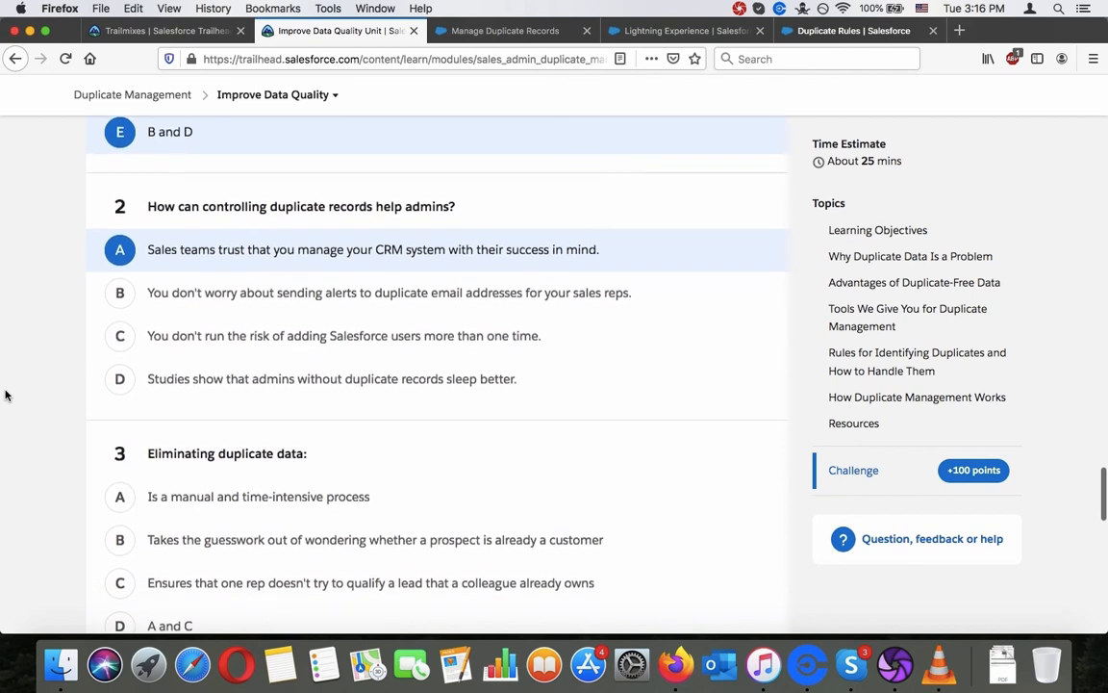
pyautogui.scroll(-3)
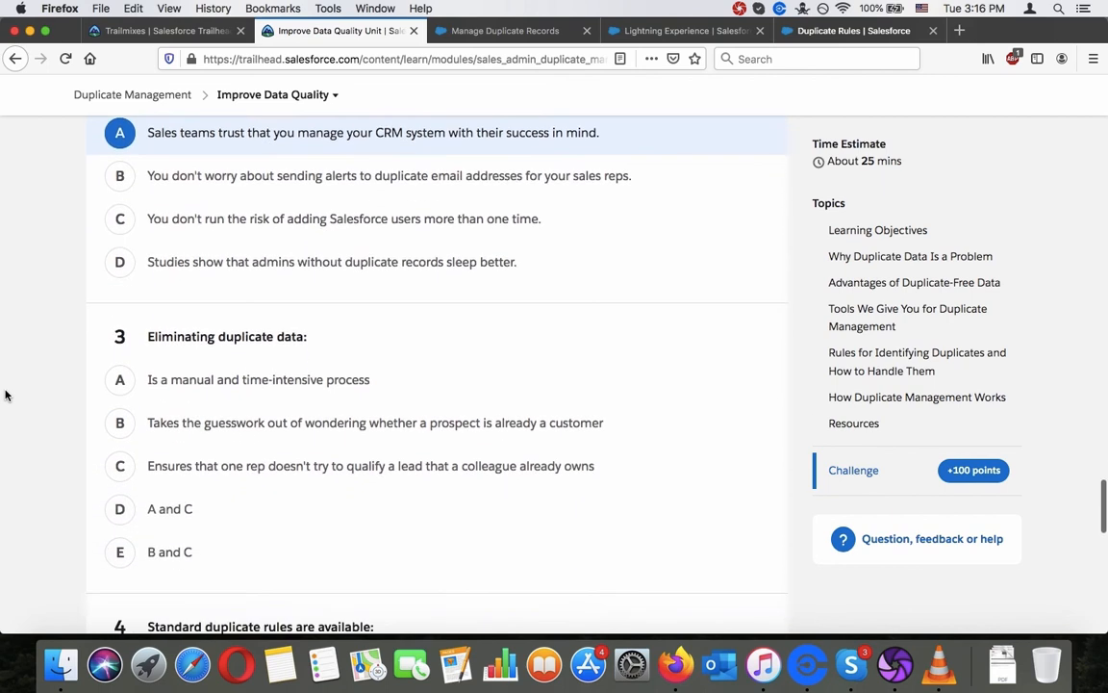
pyautogui.scroll(-3)
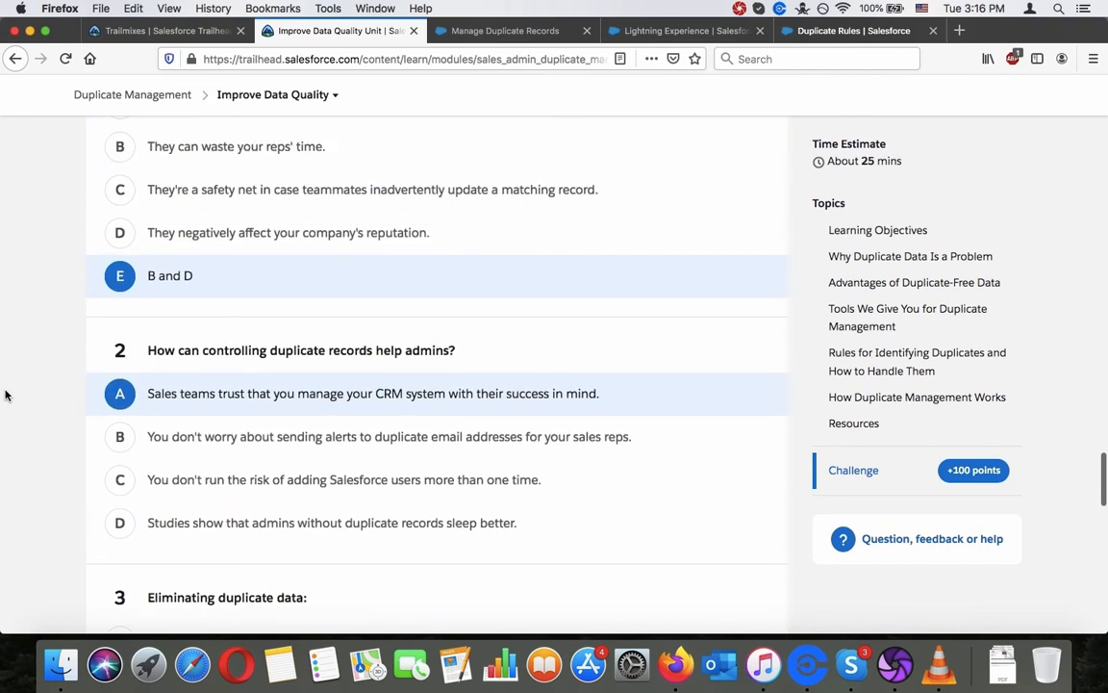
pyautogui.press('ctrl+f')
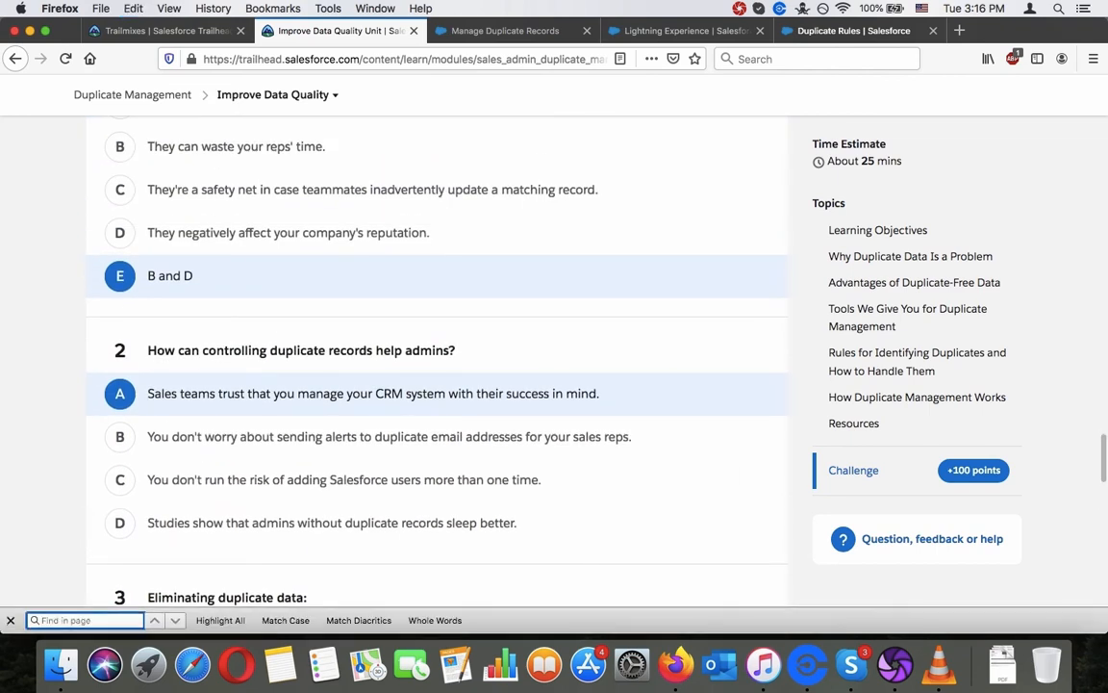
# Search the unit for 'help' and step through two matches.
pyautogui.write('help')
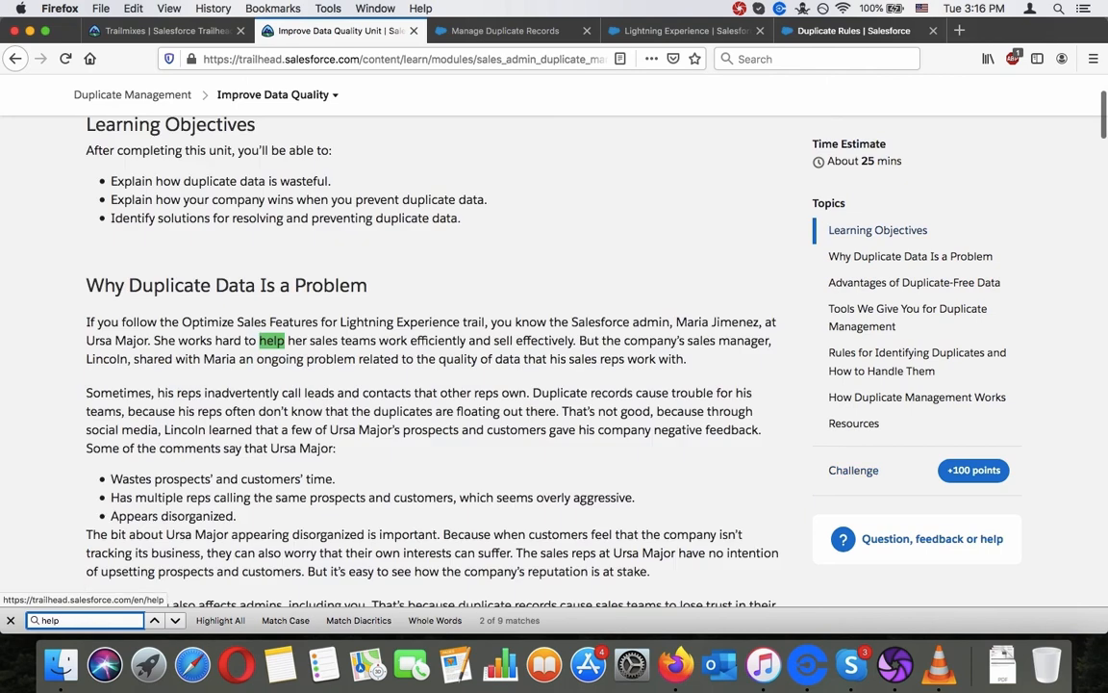
pyautogui.click(154, 620)
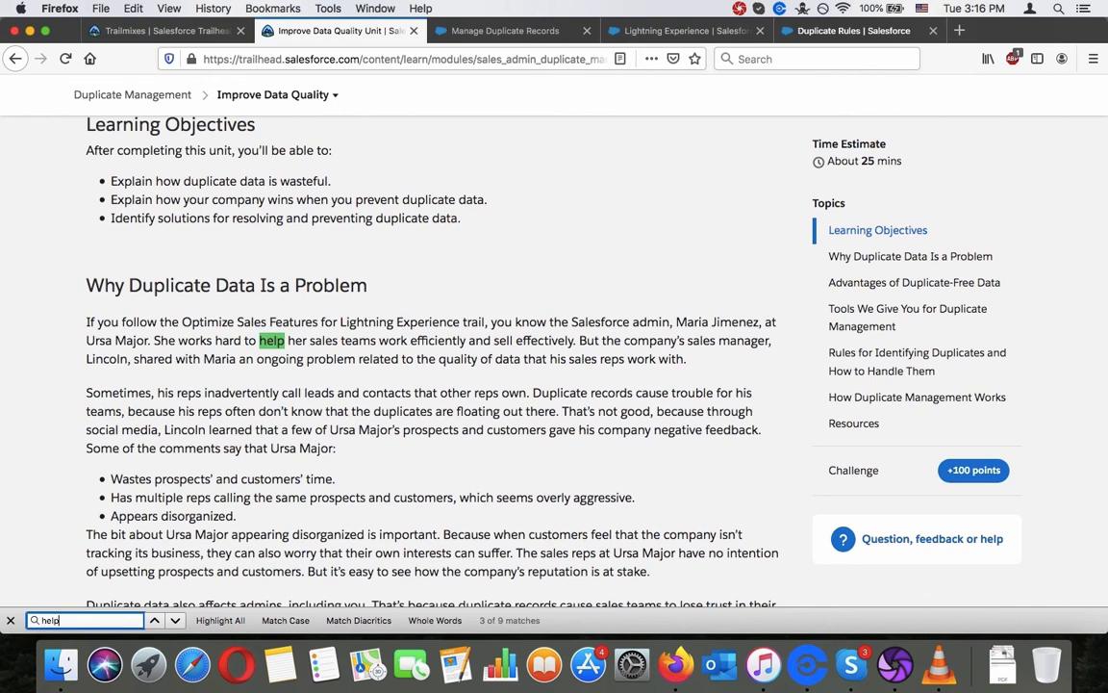
pyautogui.click(154, 619)
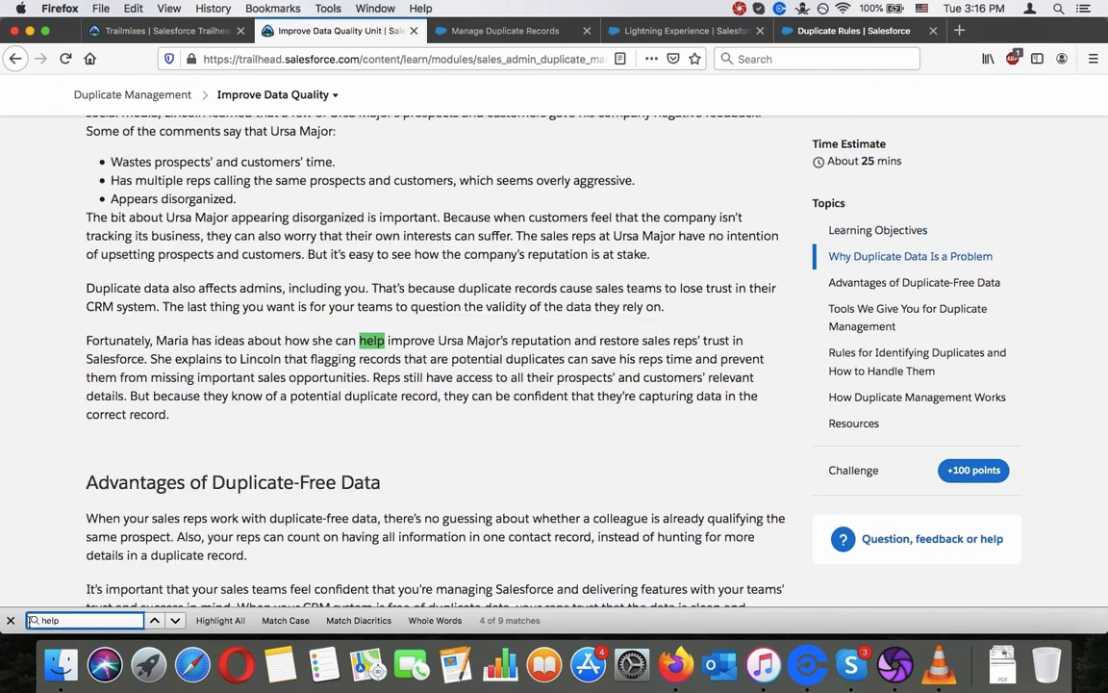
pyautogui.scroll(-3)
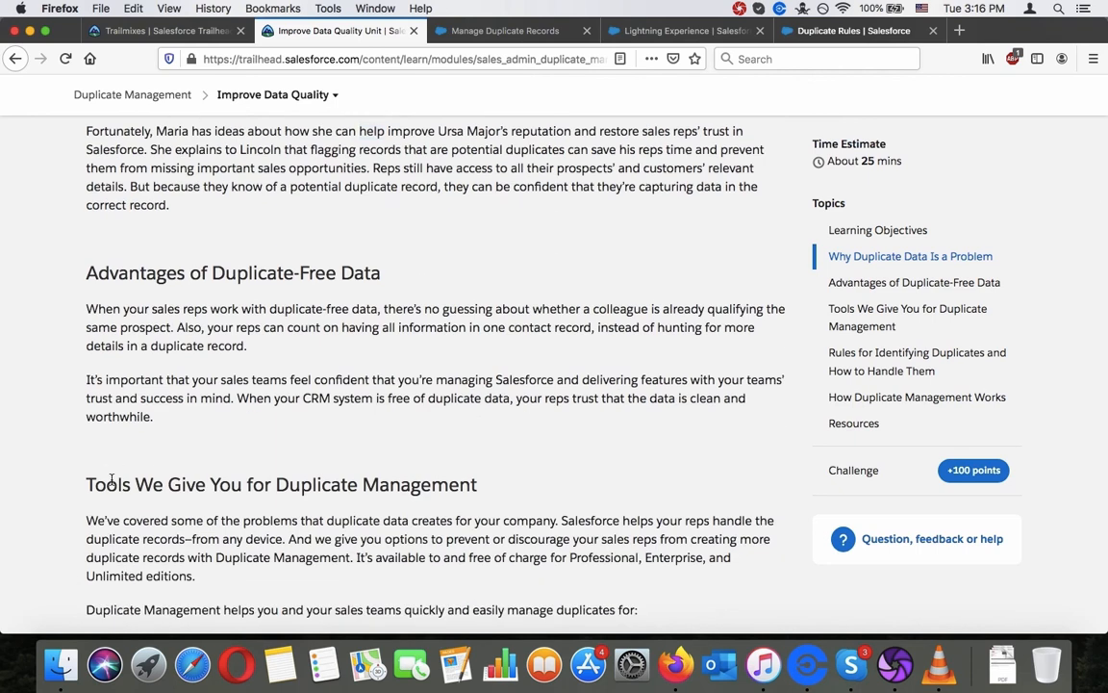
pyautogui.scroll(-3)
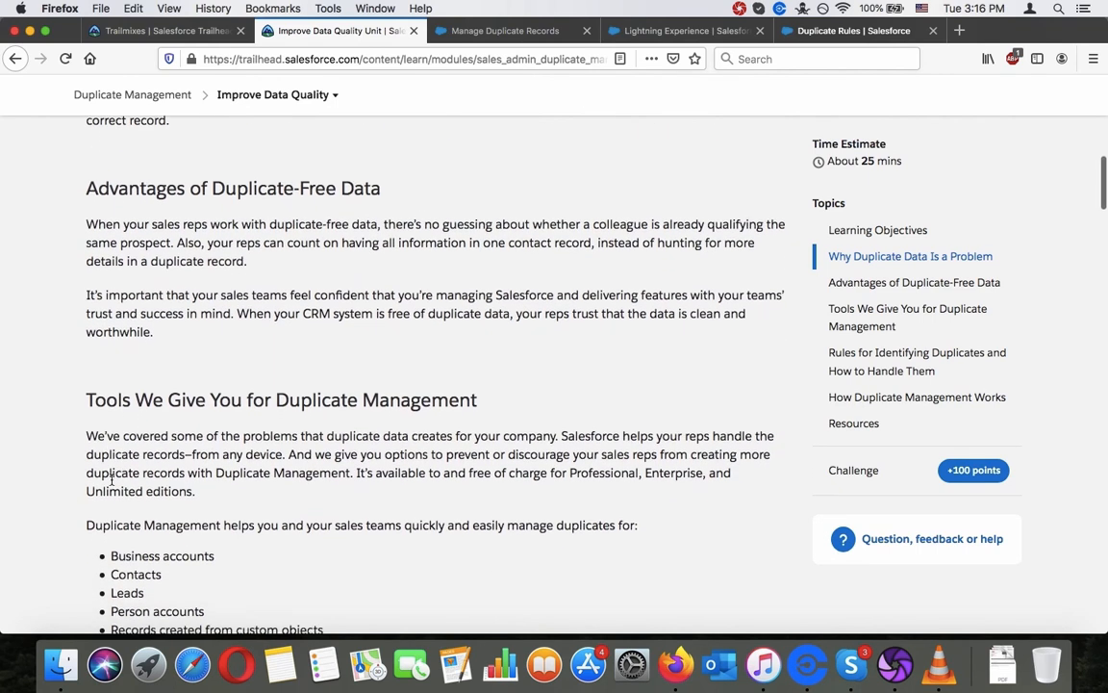
# Answer question 3 on eliminating duplicate data, ending on B and C.
pyautogui.scroll(-3)
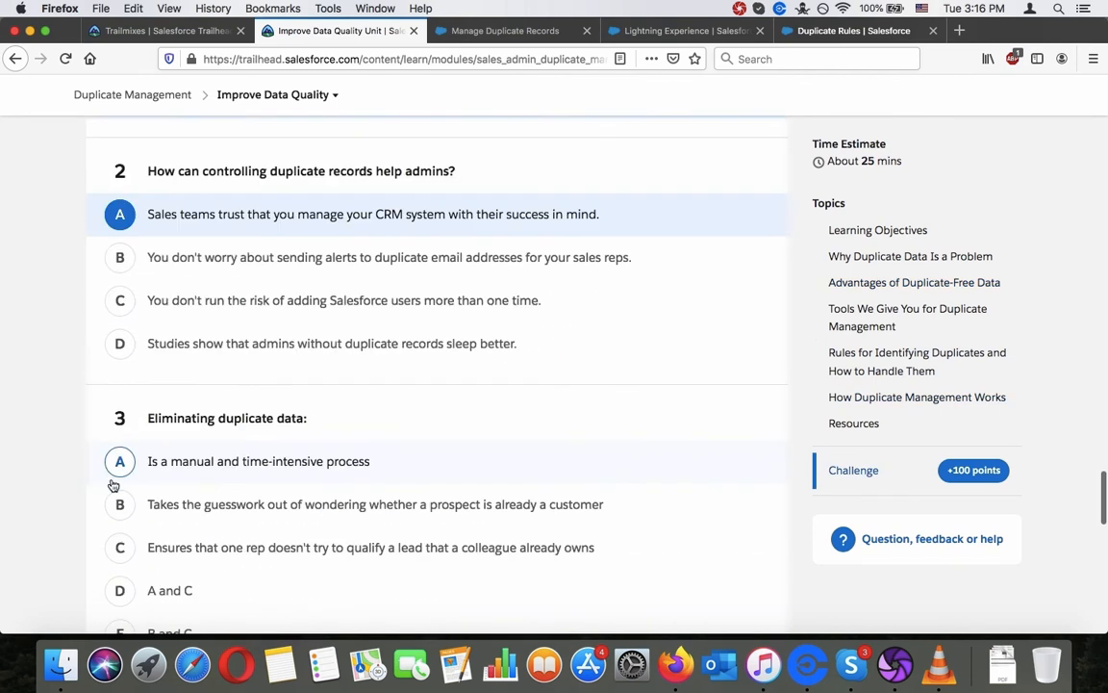
pyautogui.scroll(-3)
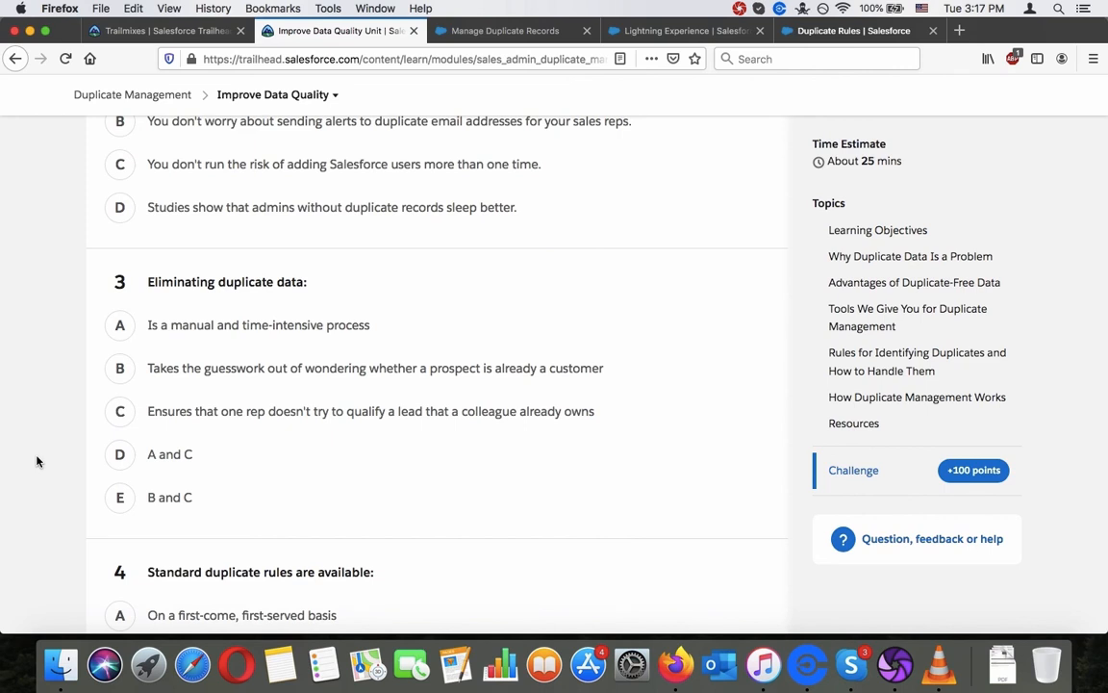
pyautogui.click(119, 454)
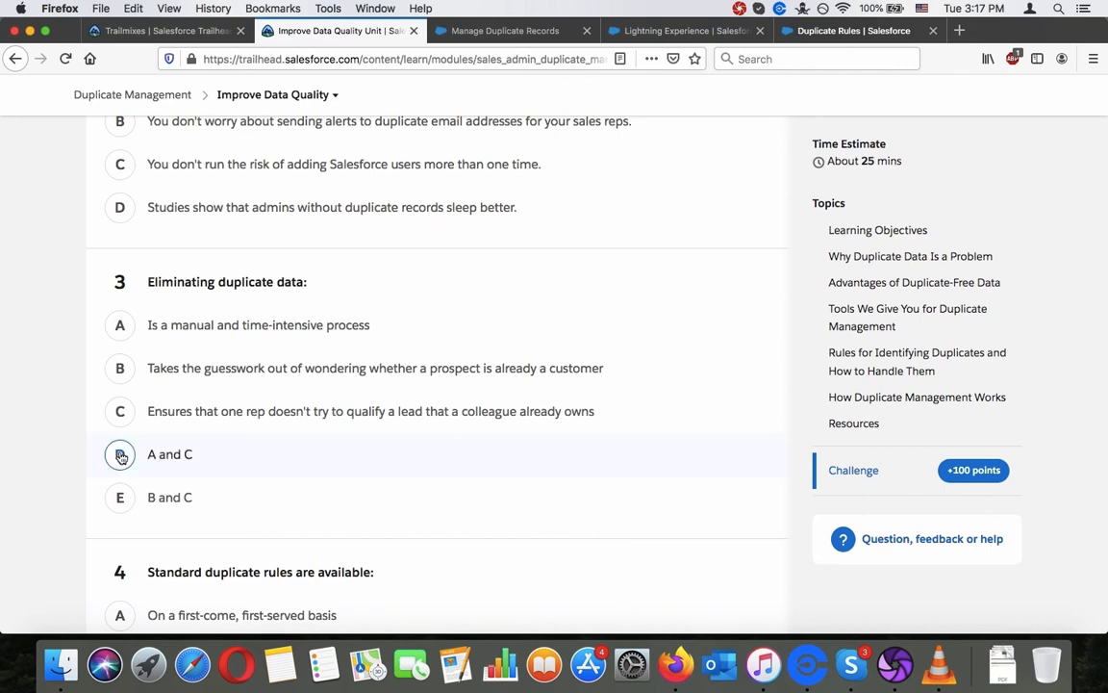
pyautogui.click(120, 454)
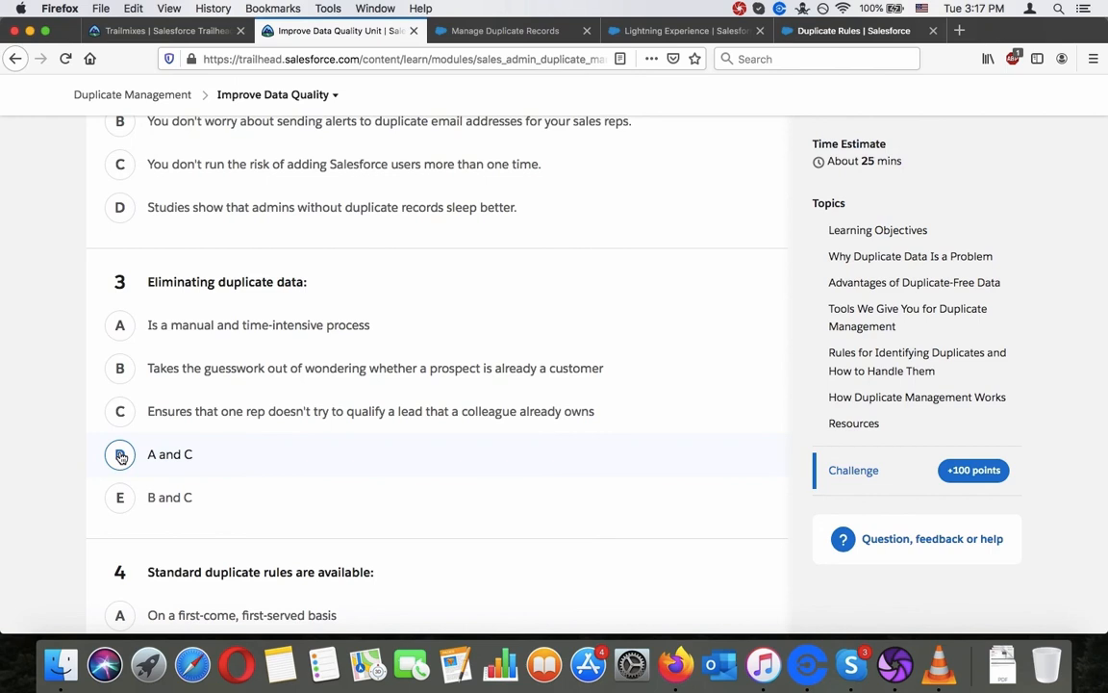
pyautogui.click(119, 454)
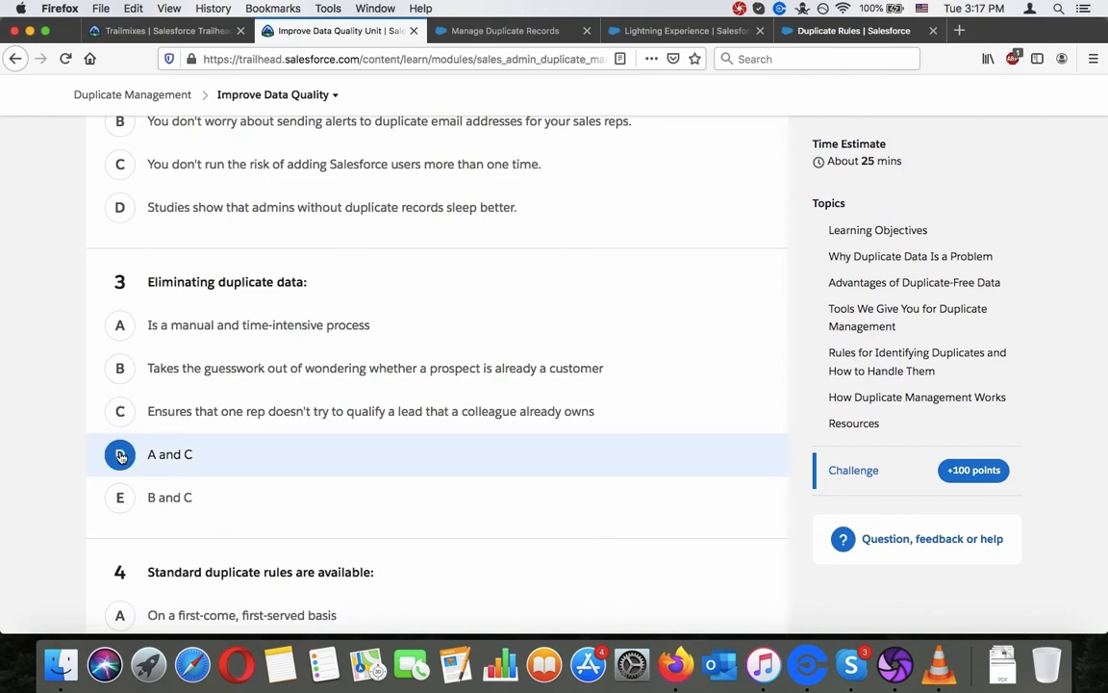
pyautogui.click(120, 454)
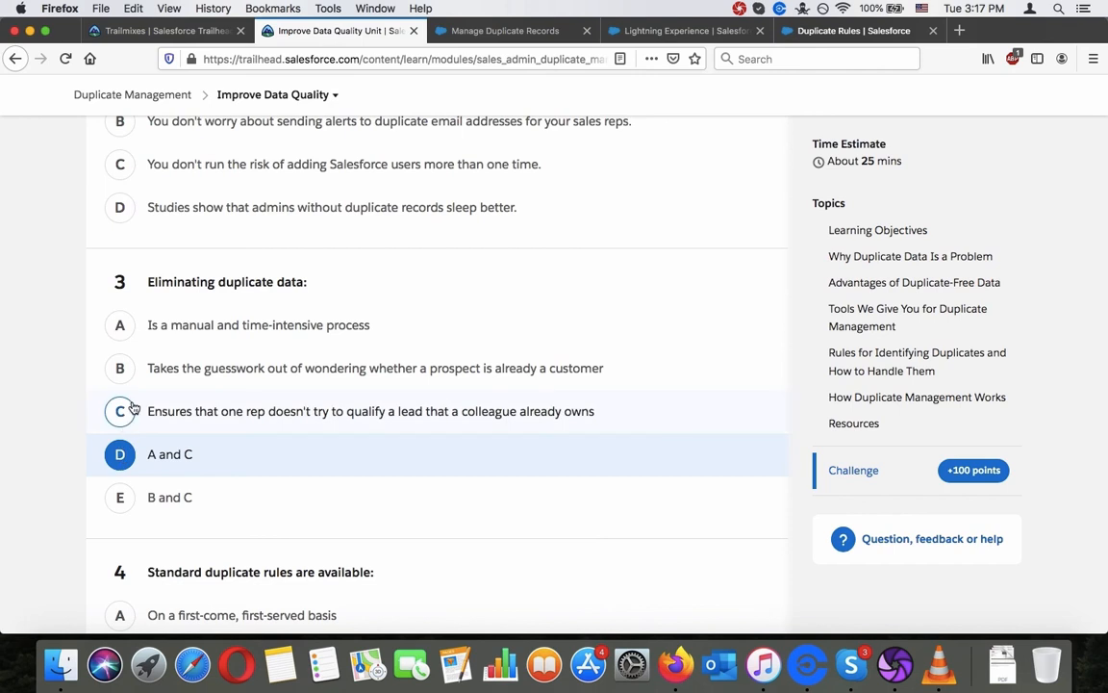
pyautogui.click(119, 497)
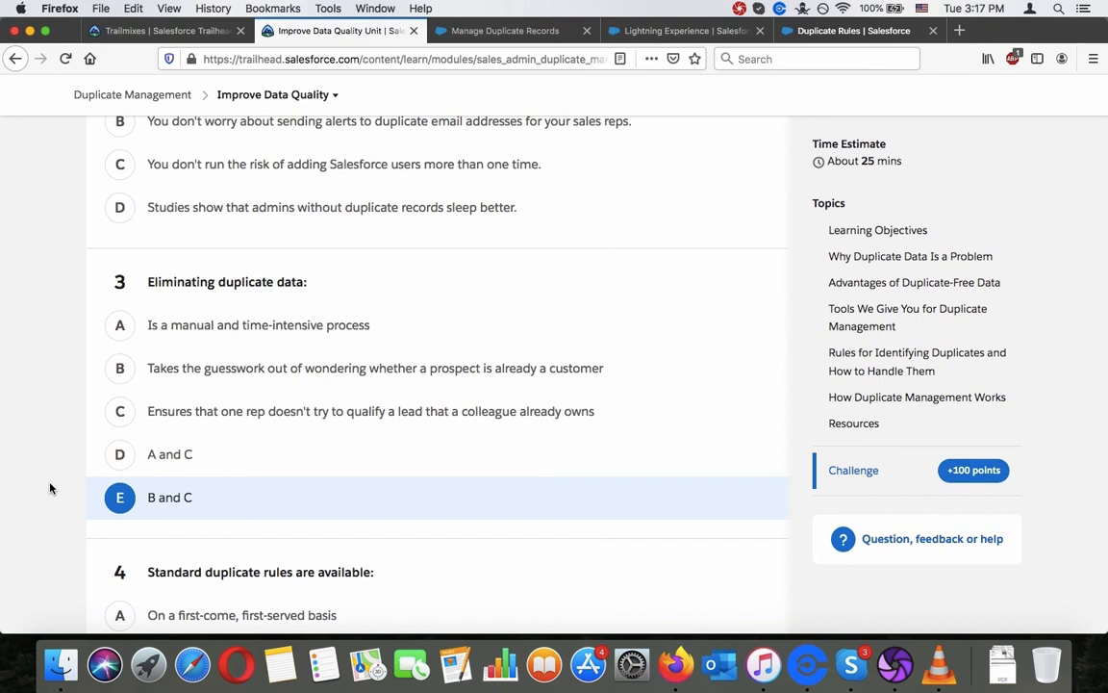
# Find the passage on which orgs get standard duplicate rules.
pyautogui.scroll(-3)
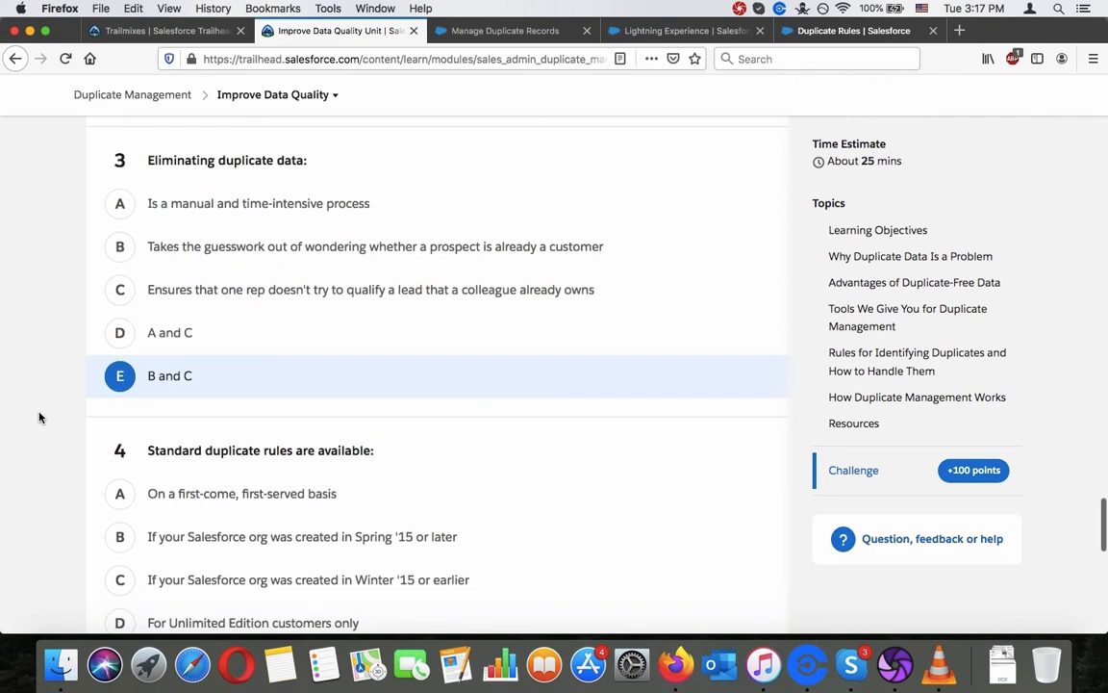
pyautogui.scroll(-3)
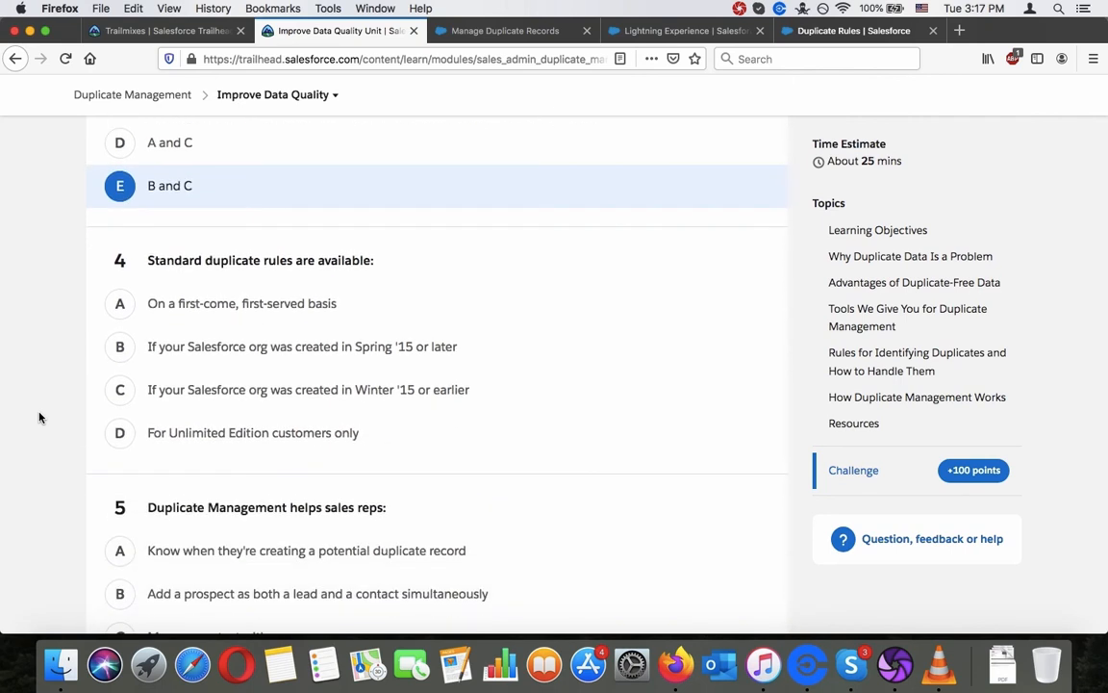
pyautogui.scroll(-3)
pyautogui.write('standard du')
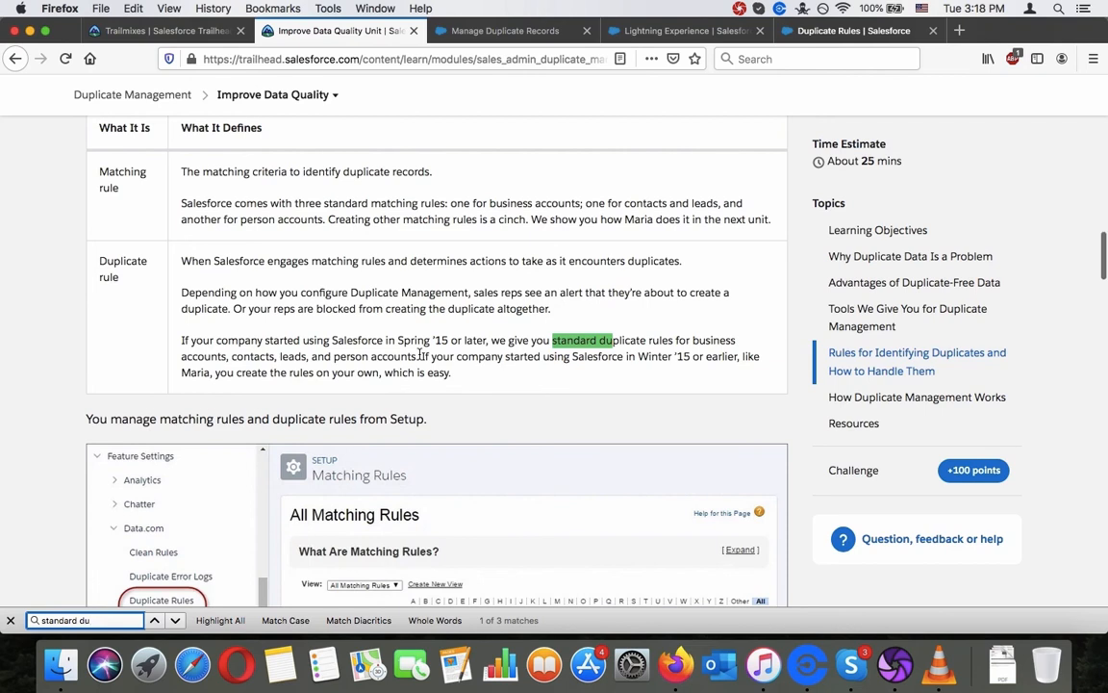
# Answer question 4 with 'org created in Spring '15 or later'.
pyautogui.scroll(-3)
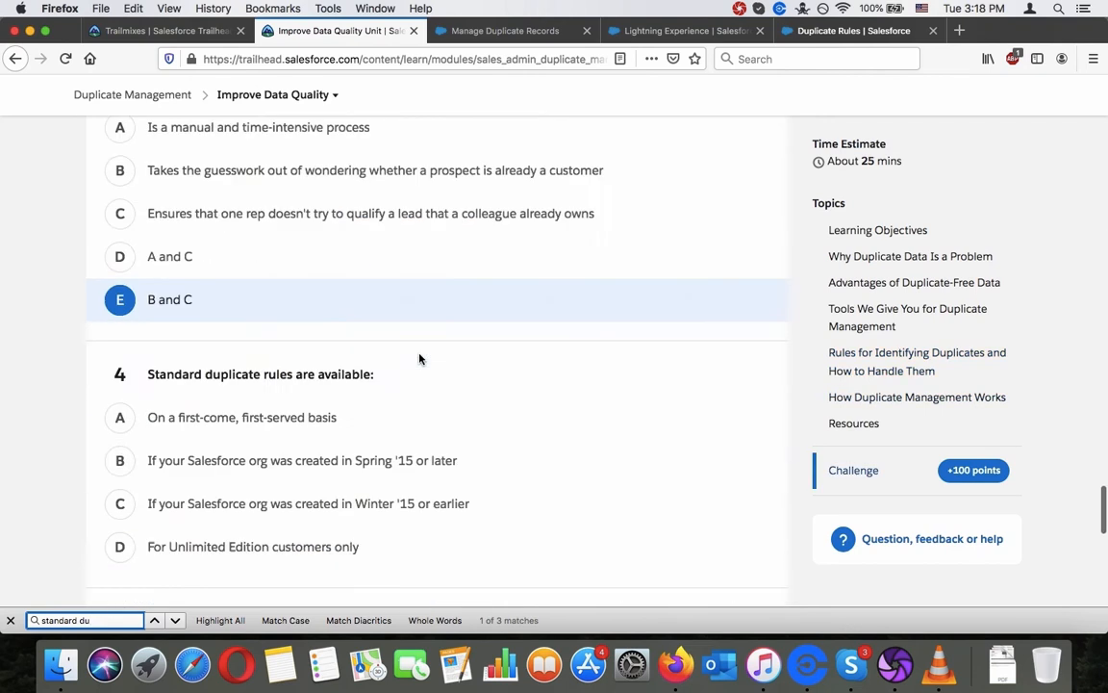
pyautogui.scroll(-3)
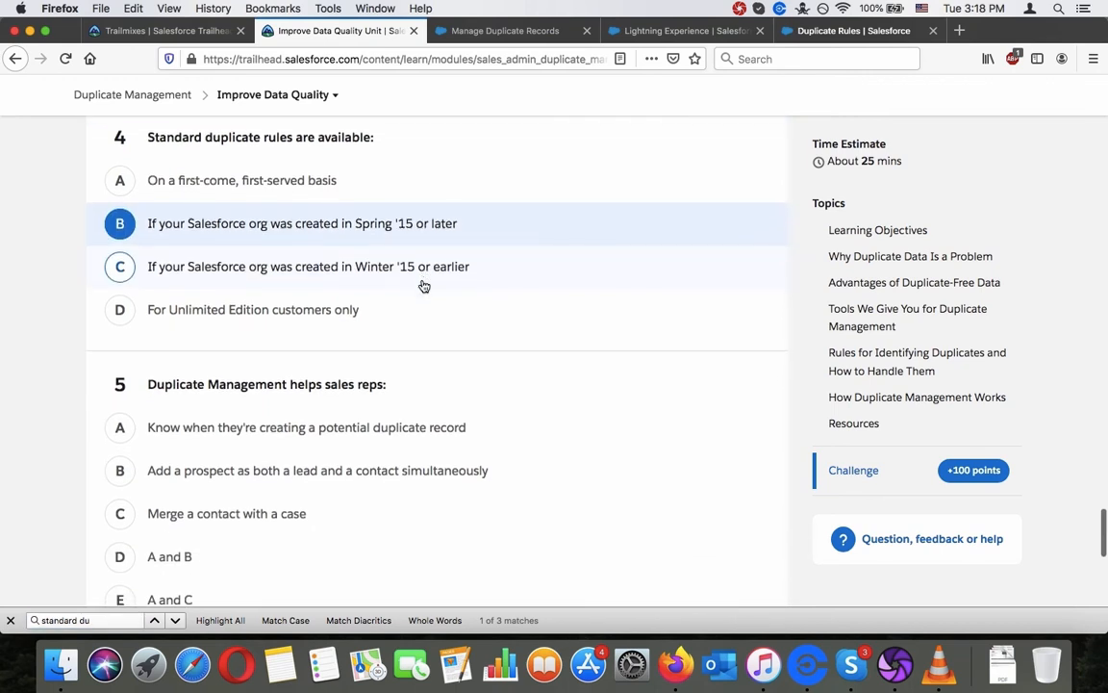
pyautogui.scroll(-3)
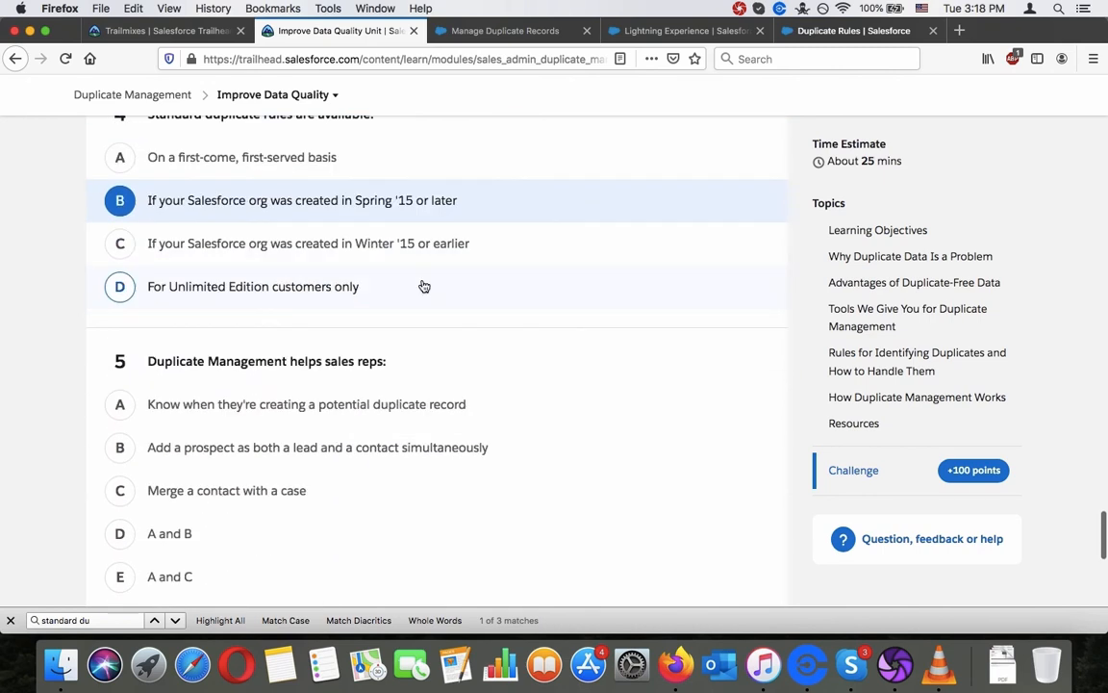
pyautogui.scroll(3)
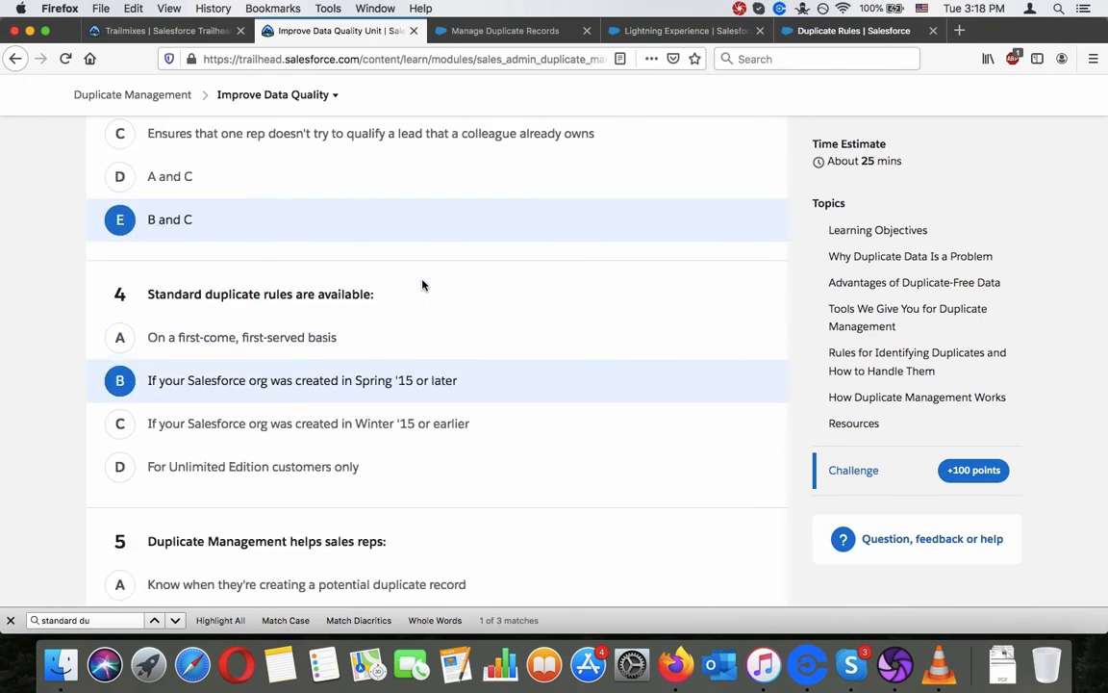
pyautogui.moveTo(16, 315)
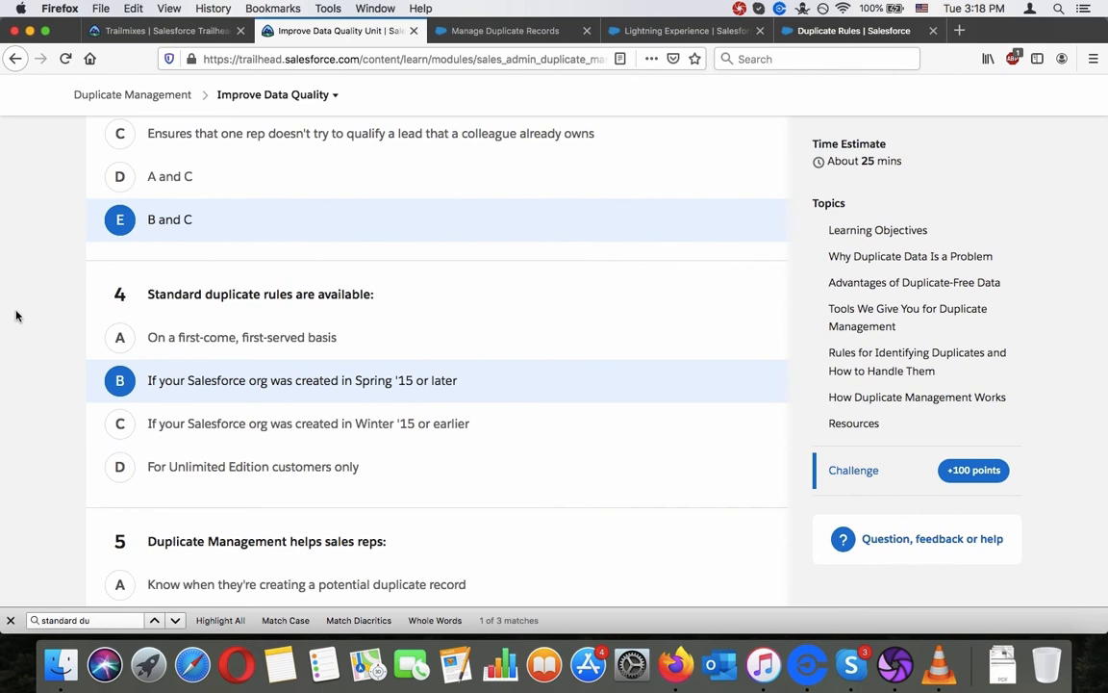
pyautogui.scroll(-3)
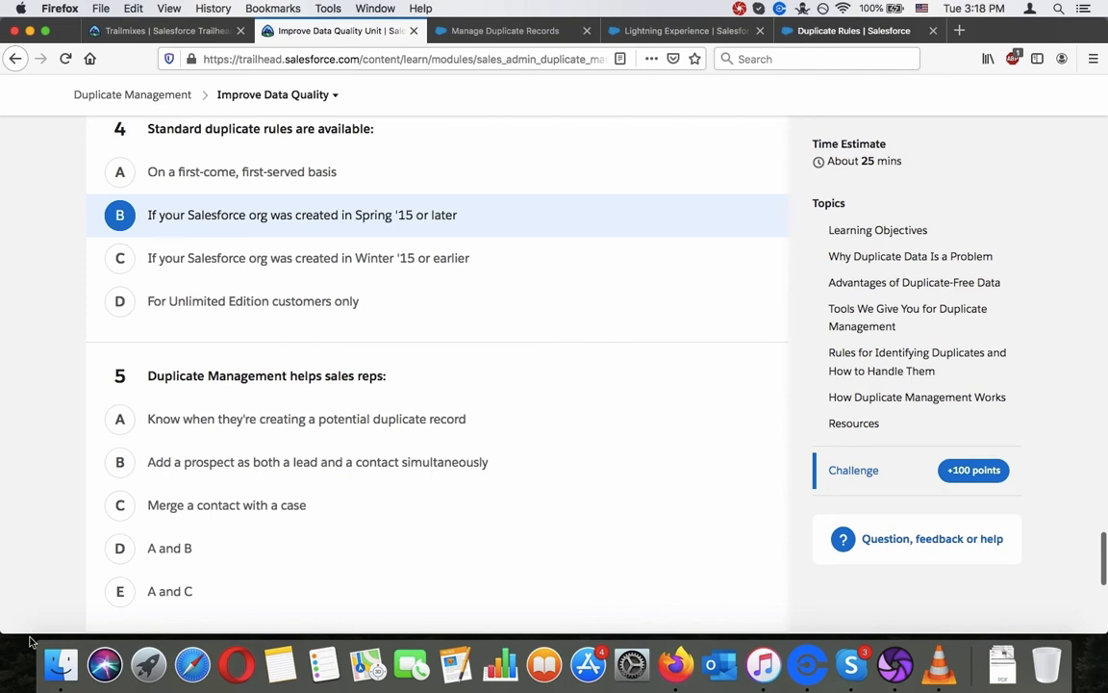
pyautogui.moveTo(27, 642)
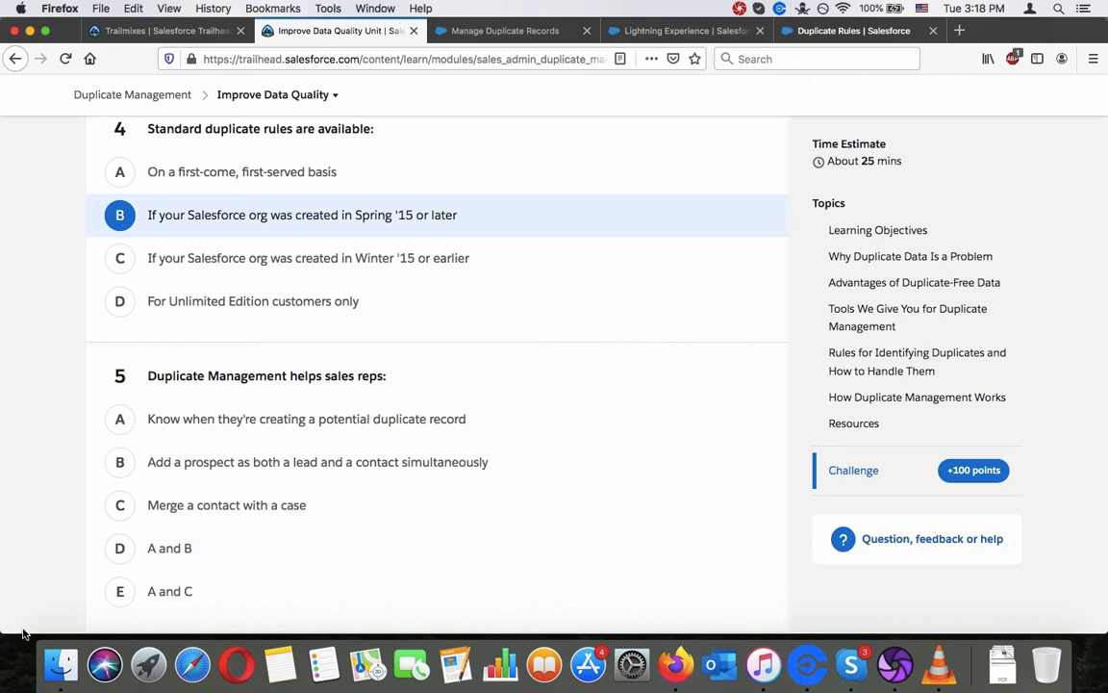
pyautogui.moveTo(11, 676)
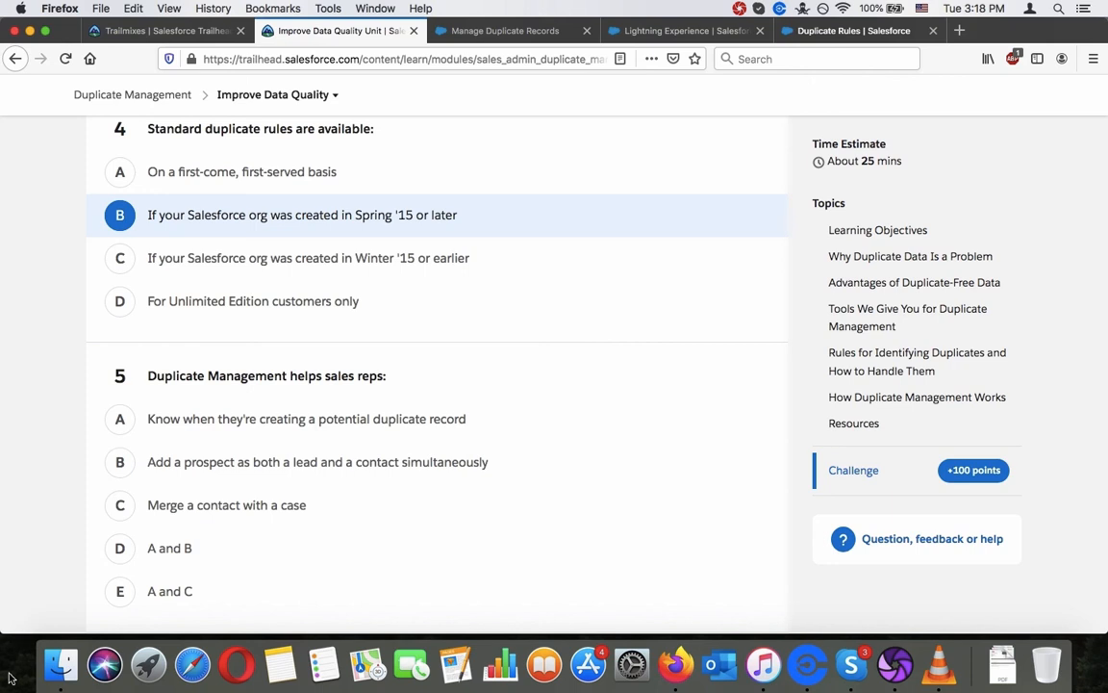
pyautogui.scroll(-3)
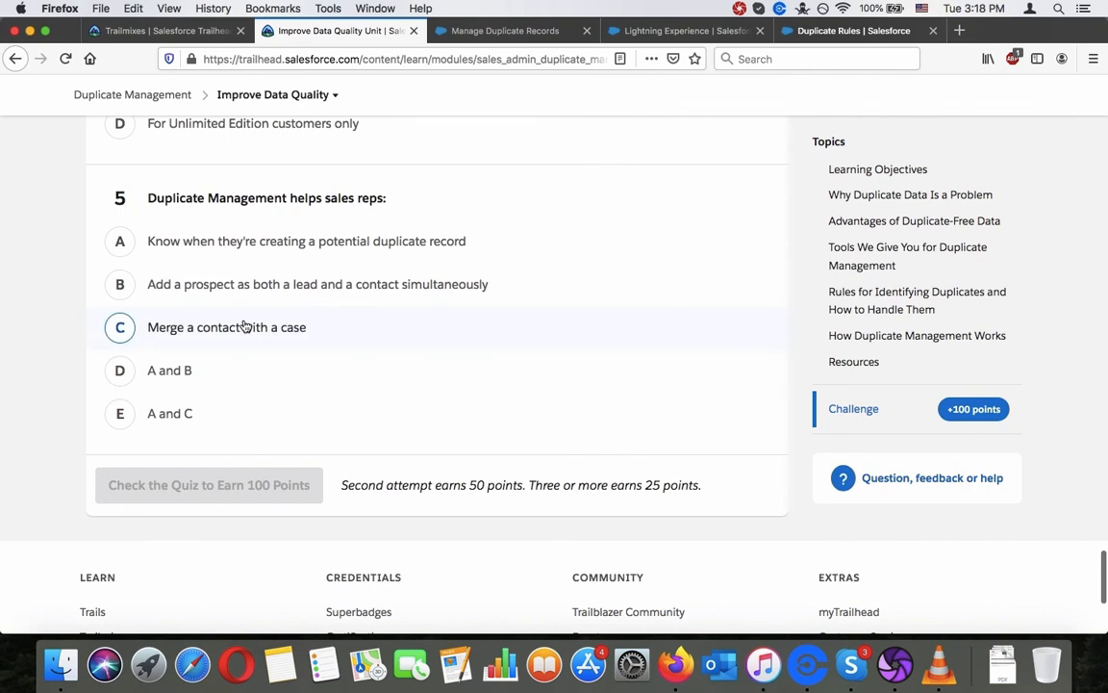
# Pick a first answer for question 5 and search the page for 'merge'.
pyautogui.click(119, 284)
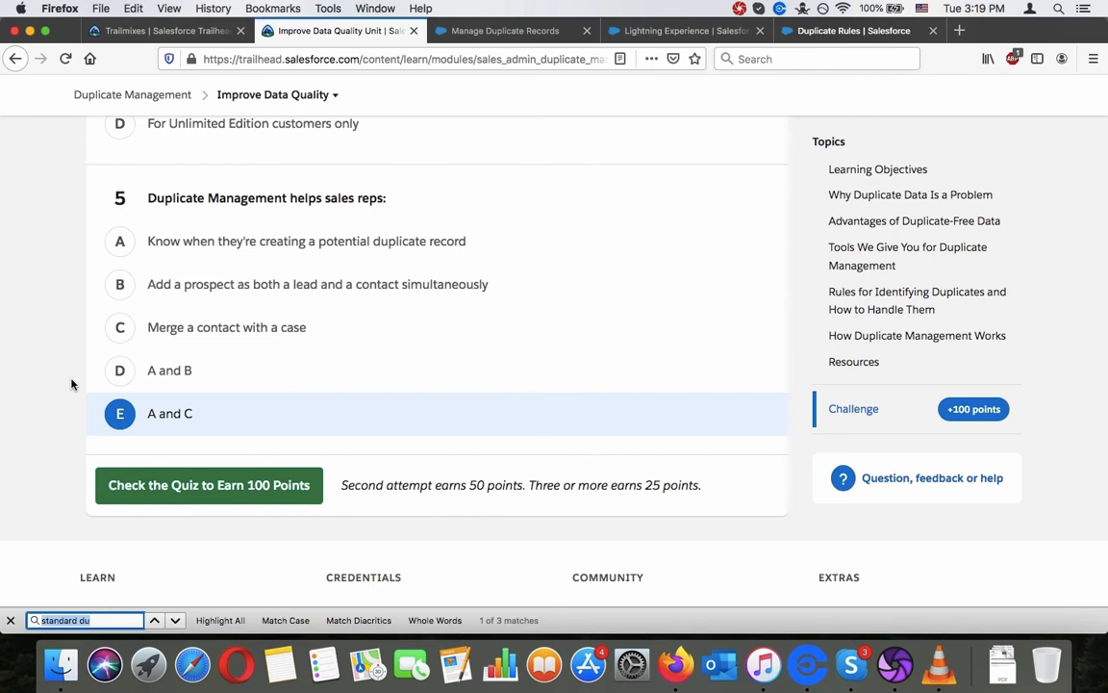
pyautogui.write('merge')
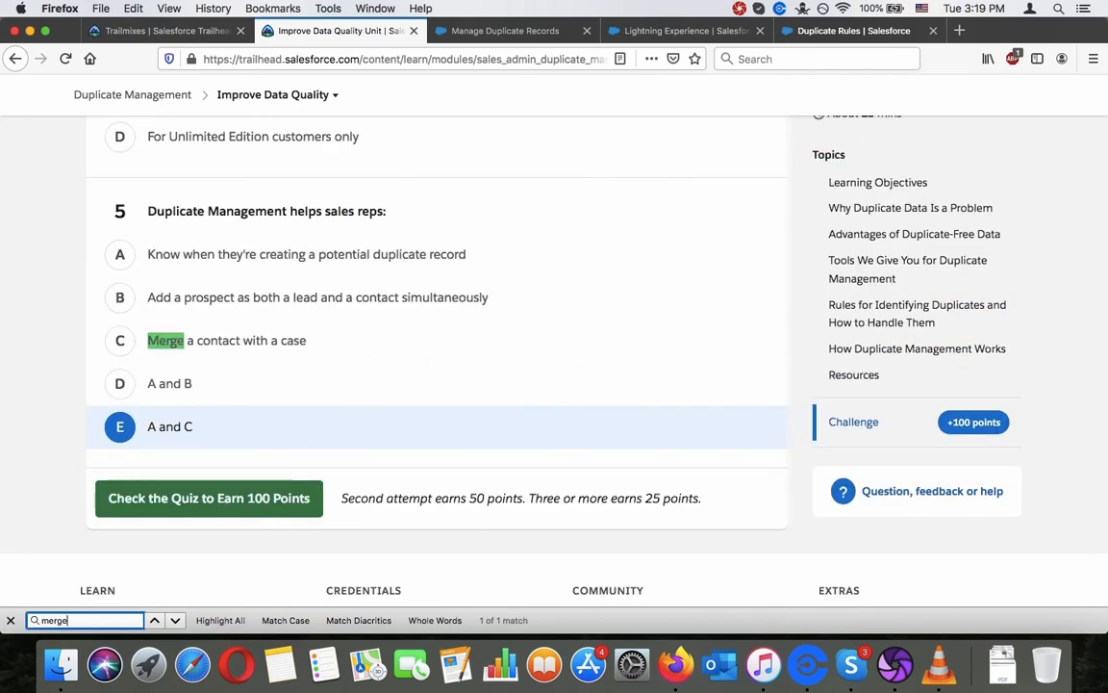
pyautogui.click(175, 619)
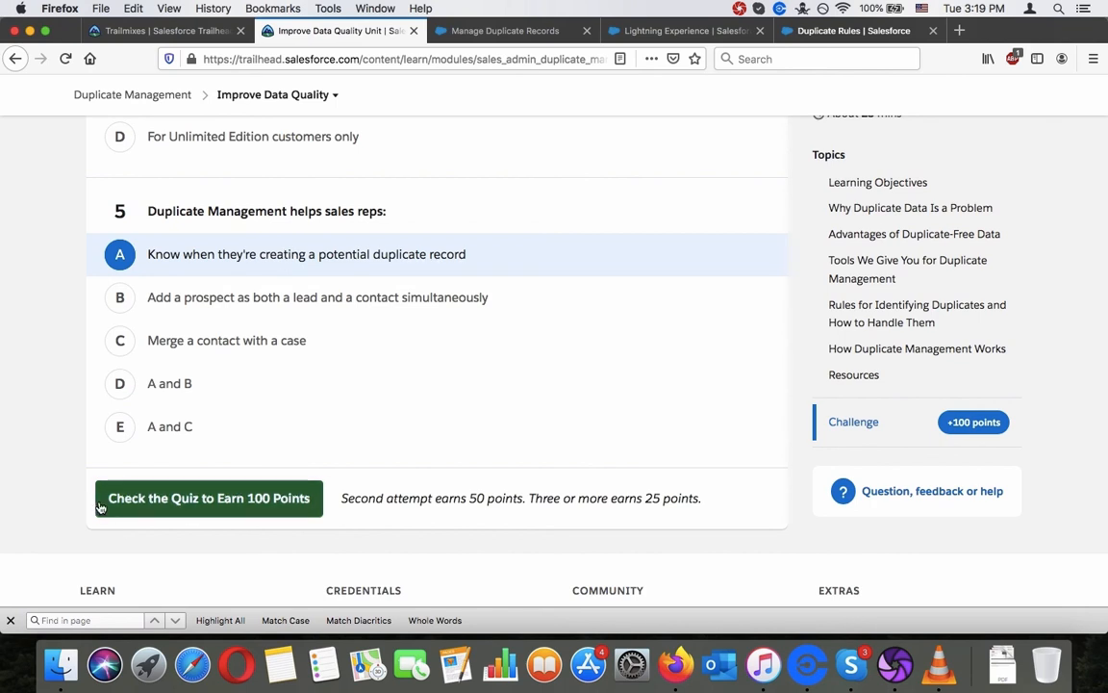
pyautogui.moveTo(89, 615)
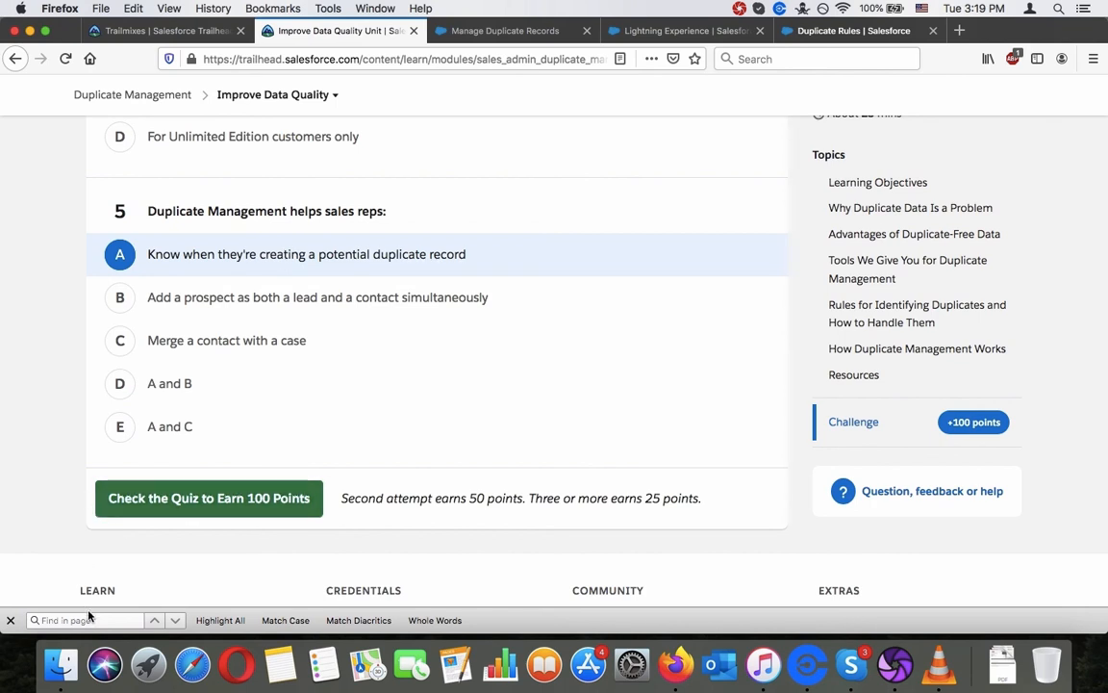
# Search the page for 'sim' and switch question 5 to option A.
pyautogui.click(86, 620)
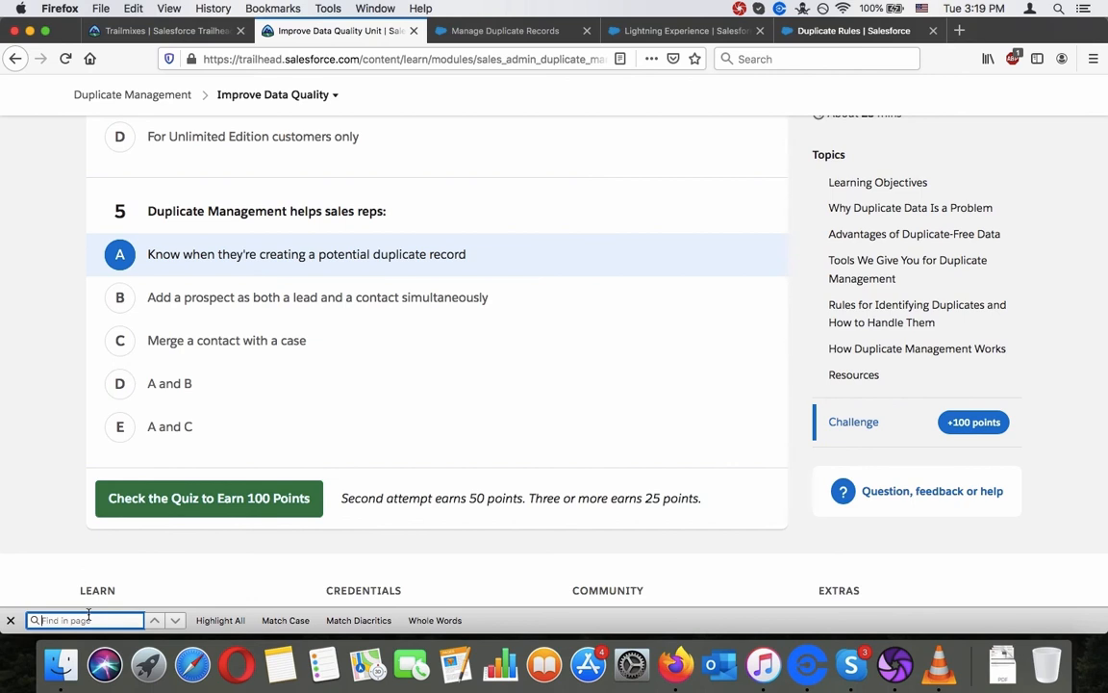
pyautogui.write('simul')
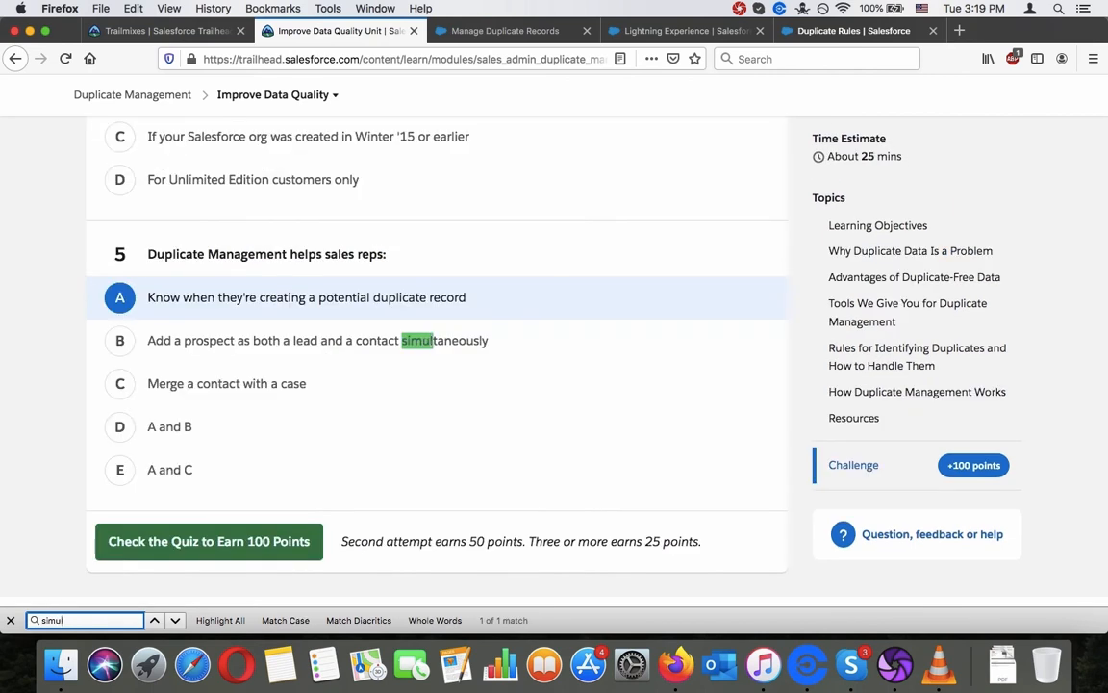
pyautogui.click(174, 620)
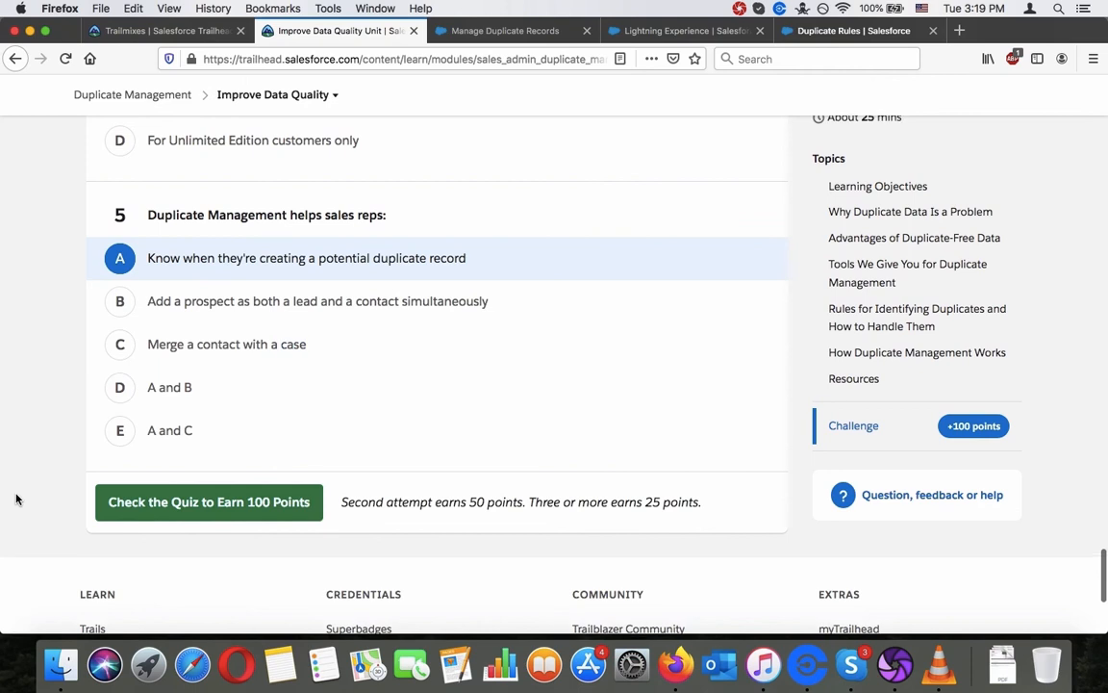
pyautogui.scroll(3)
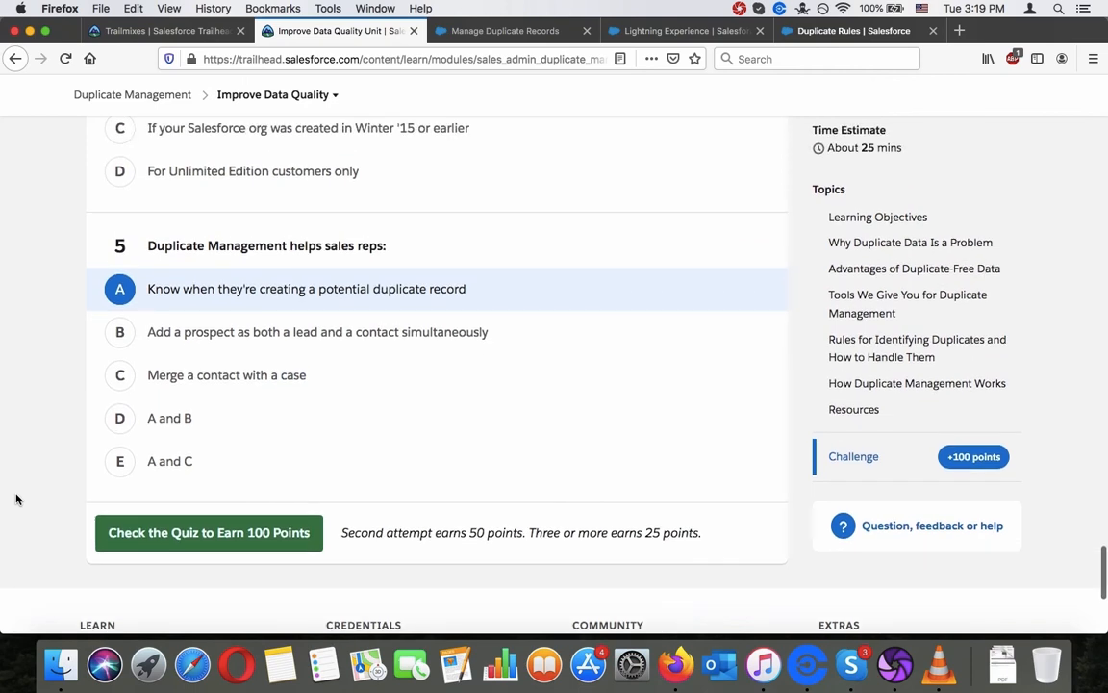
pyautogui.scroll(-3)
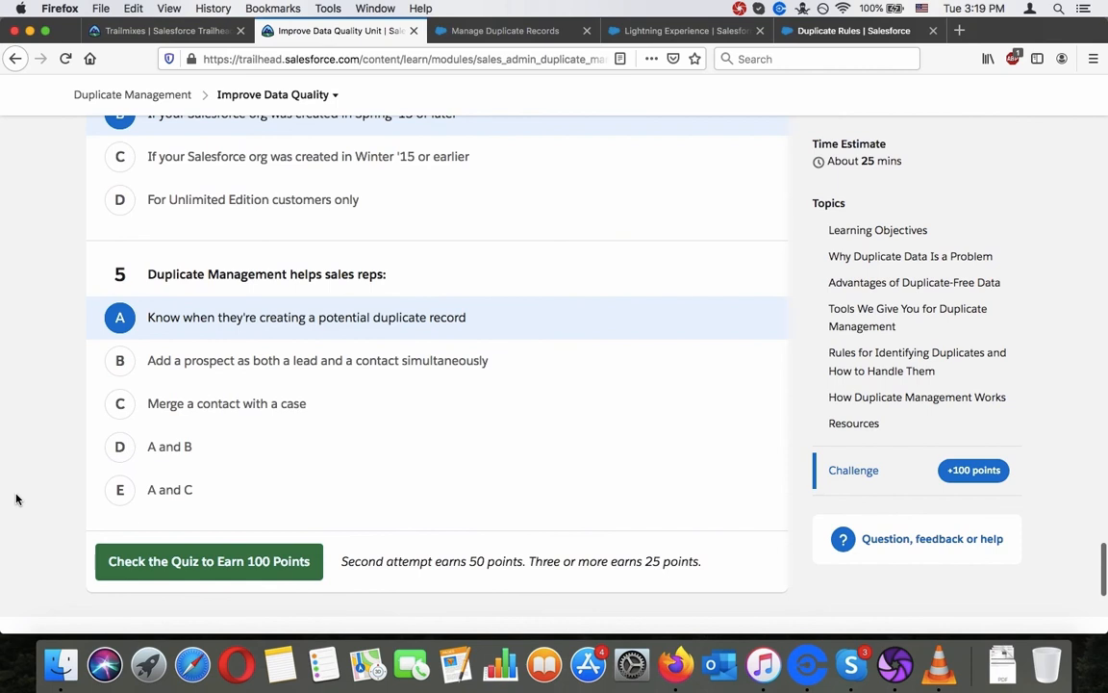
pyautogui.scroll(3)
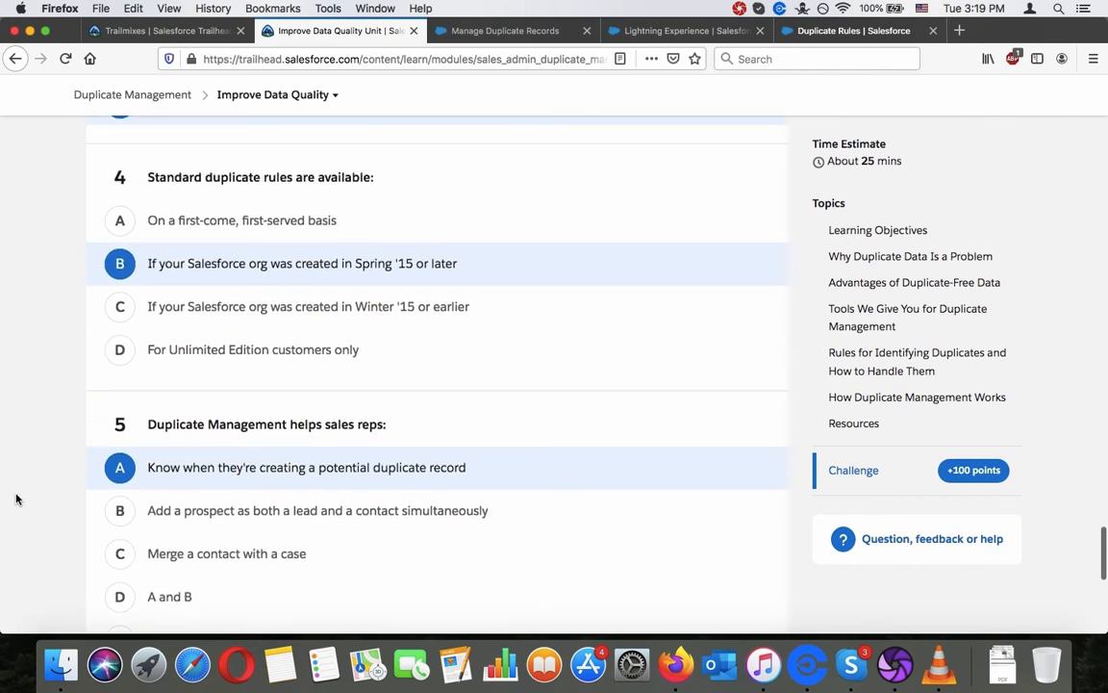
# Submit the quiz to earn 100 Duplicate Management points.
pyautogui.scroll(3)
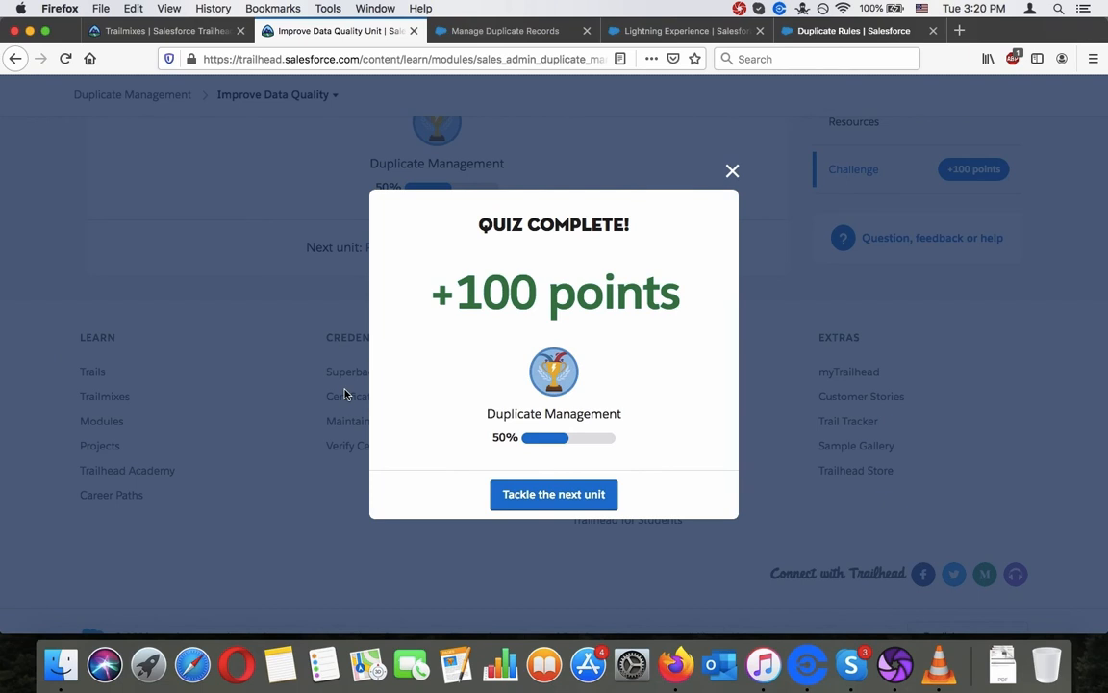
pyautogui.moveTo(476, 262)
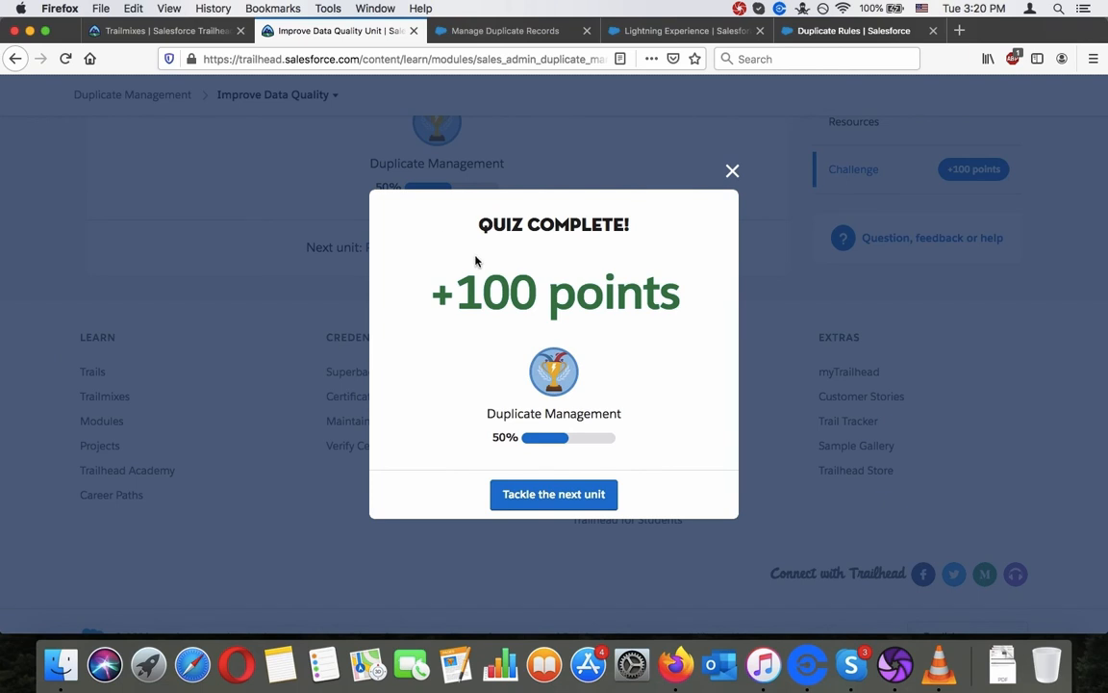